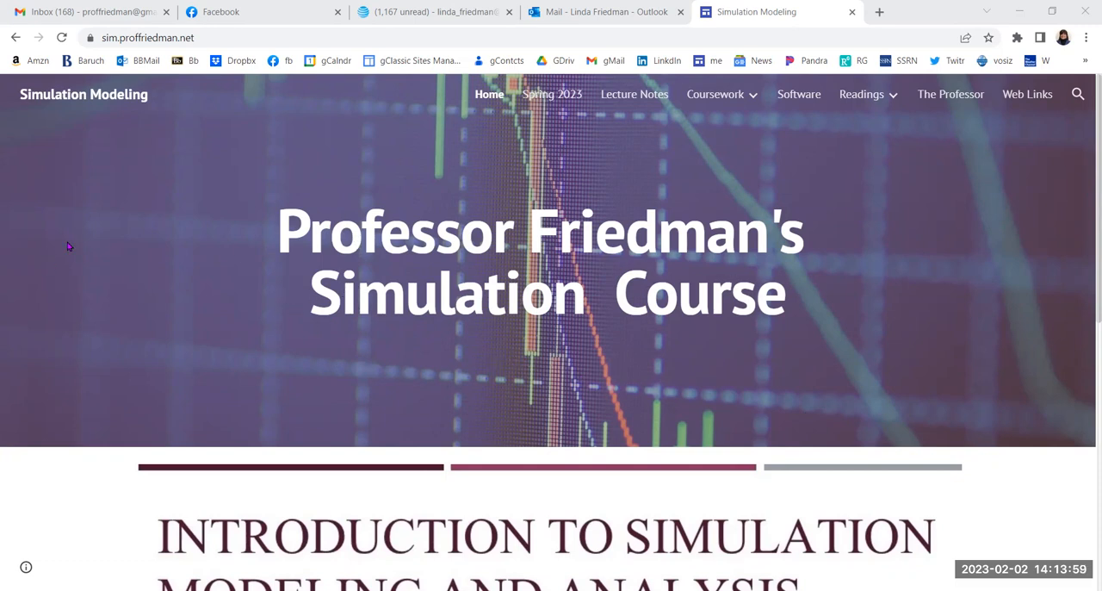
{"action": "mouse_move", "coordinate": [343, 362]}
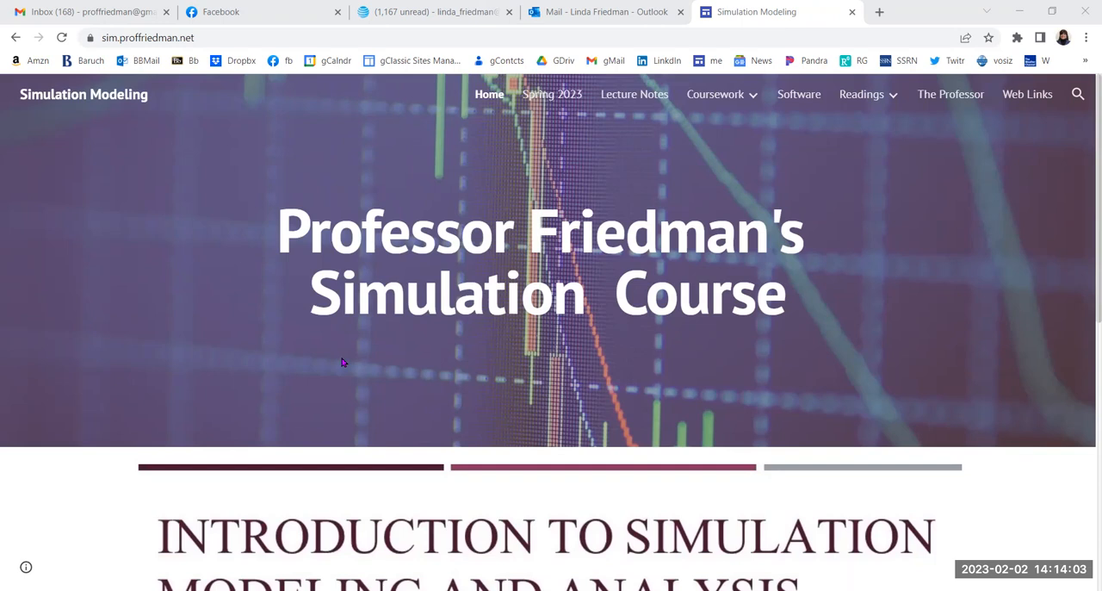
{"action": "mouse_move", "coordinate": [23, 230]}
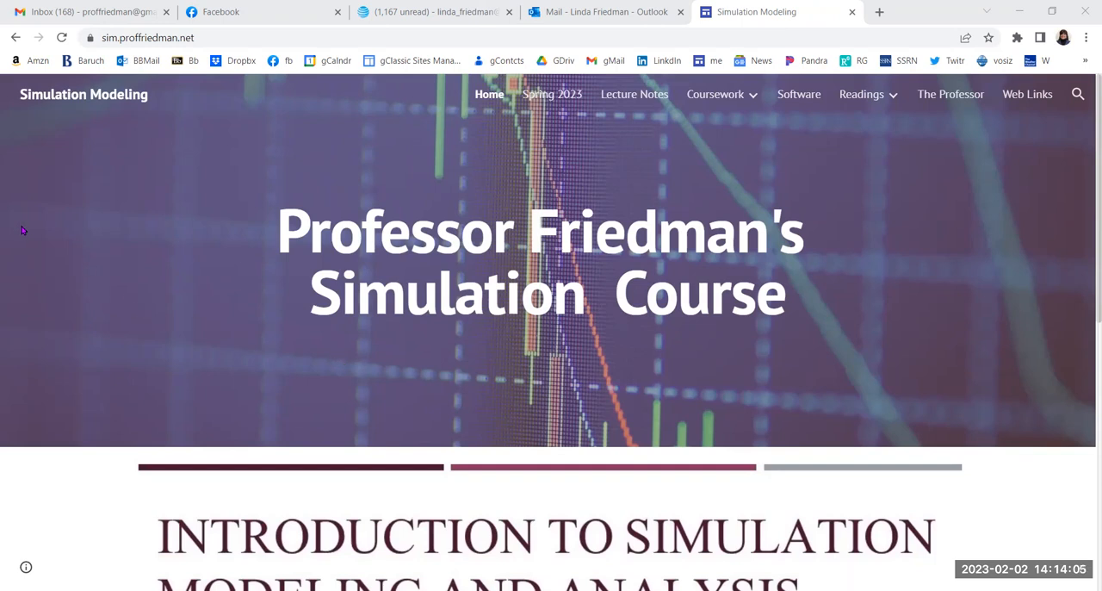
{"action": "mouse_move", "coordinate": [150, 191]}
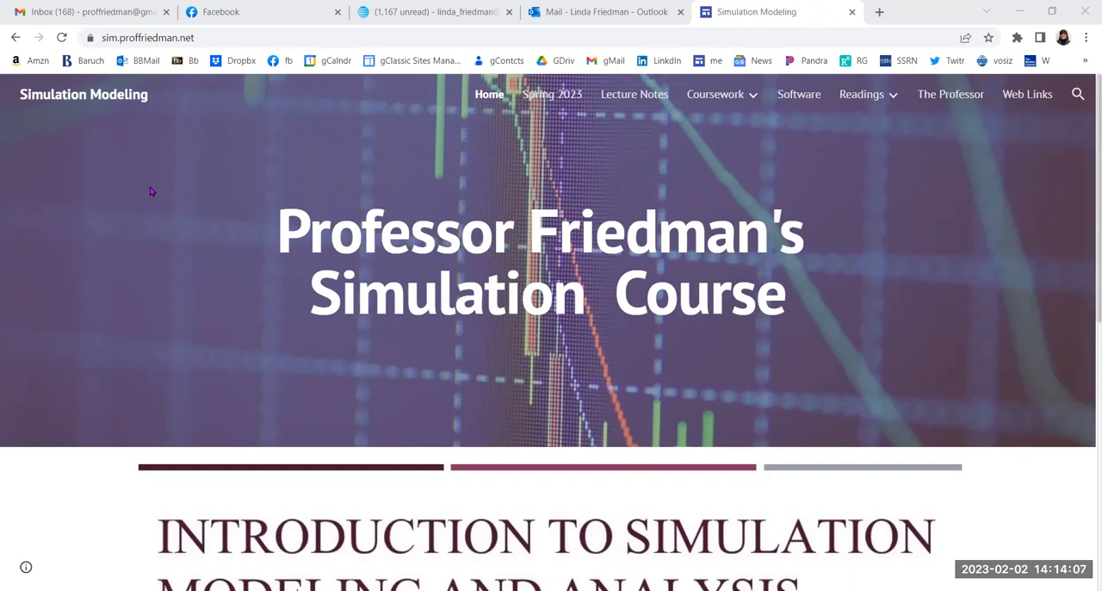
{"action": "mouse_move", "coordinate": [144, 189]}
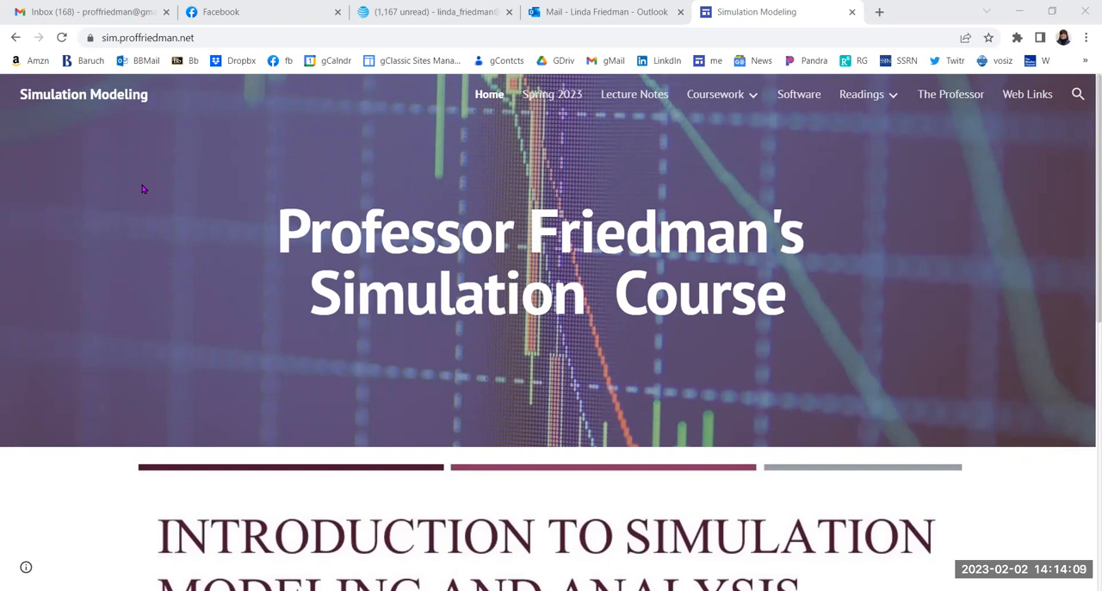
{"action": "mouse_move", "coordinate": [176, 105]}
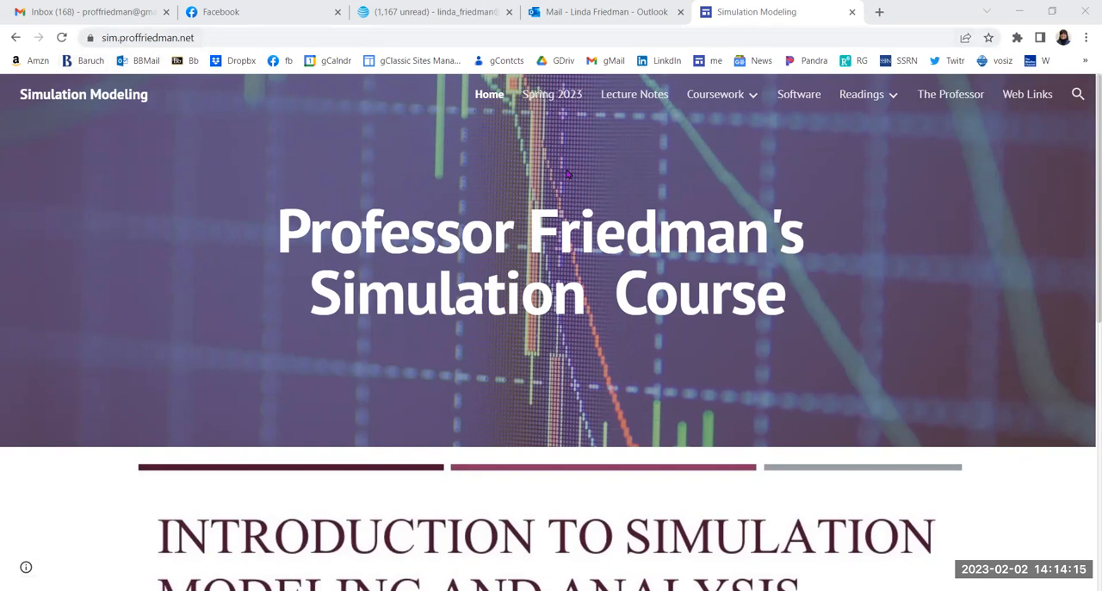
{"action": "mouse_move", "coordinate": [830, 218]}
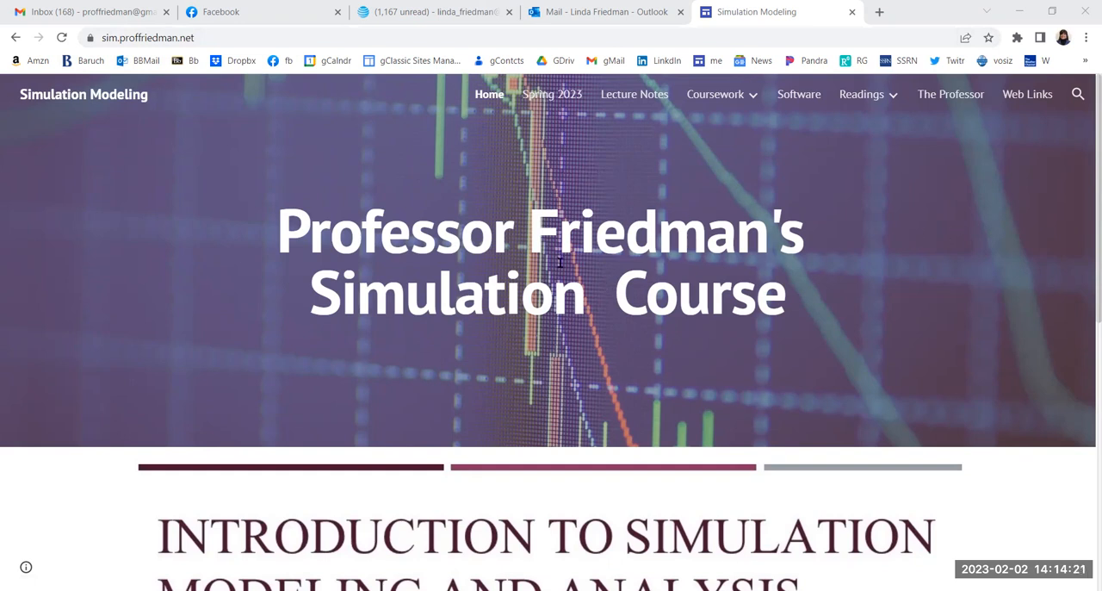
- Open the 'What to Expect' introduction page and scroll to the 'Our Coursework in 3 Streams' diagram
{"action": "scroll", "scroll_direction": "down", "scroll_amount": 3}
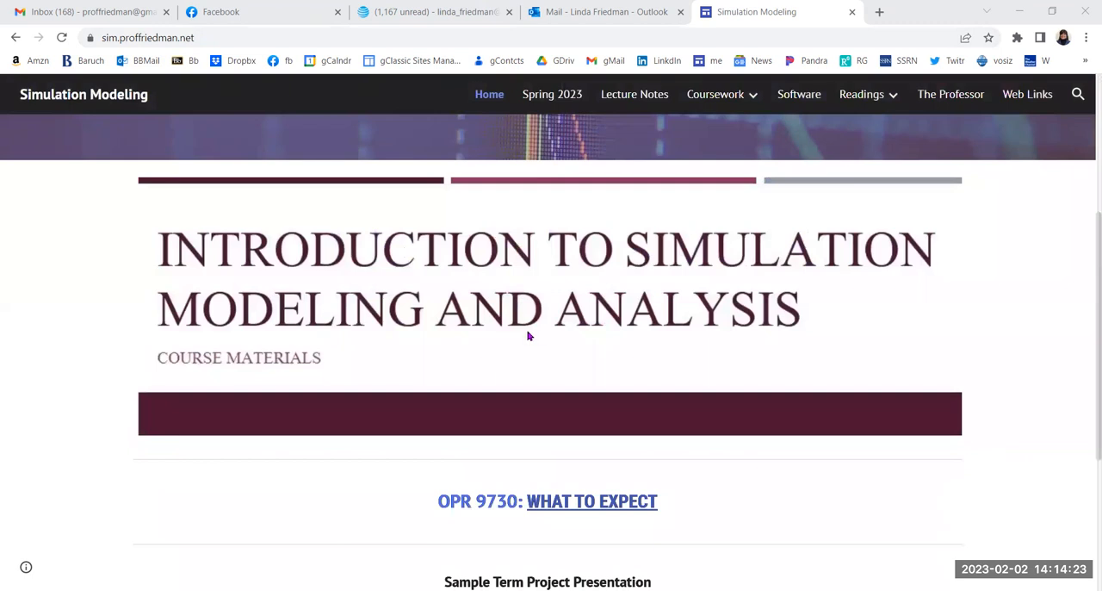
{"action": "scroll", "scroll_direction": "down", "scroll_amount": 3}
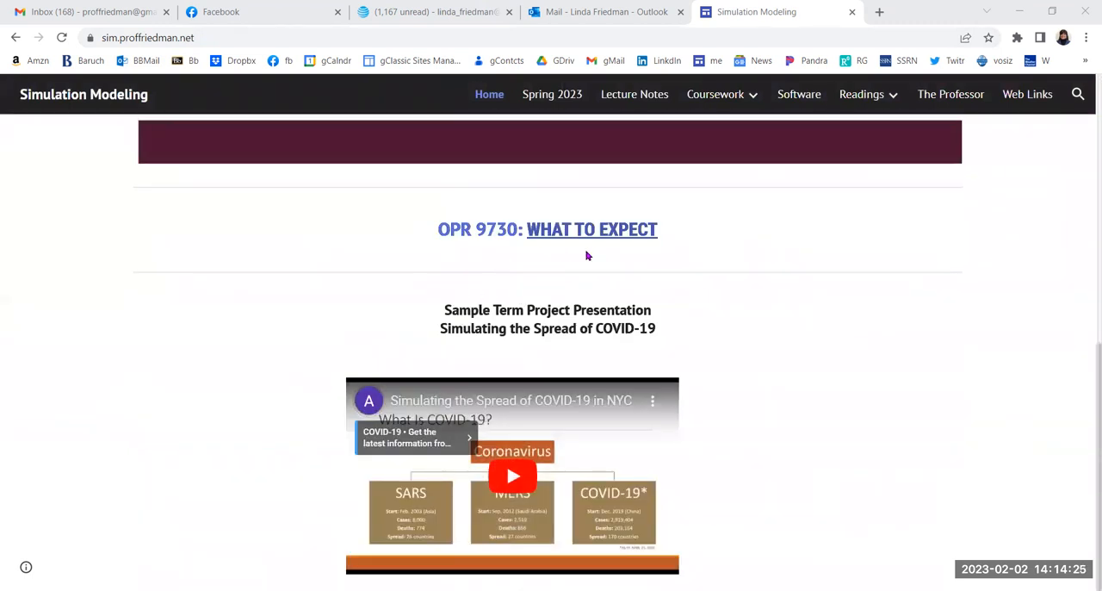
{"action": "mouse_move", "coordinate": [577, 234]}
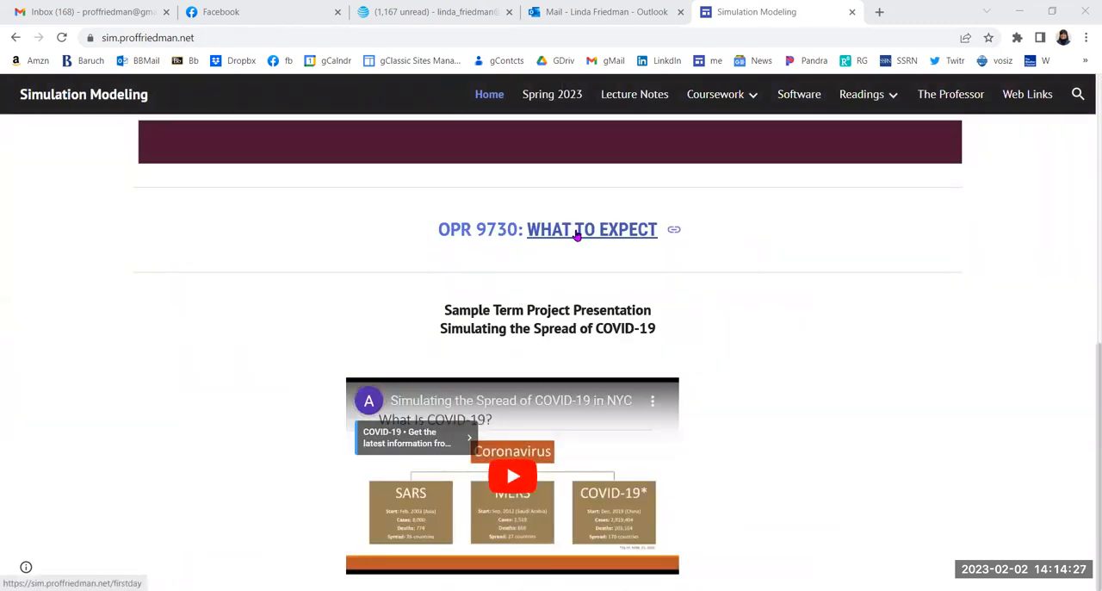
{"action": "left_click", "coordinate": [592, 229]}
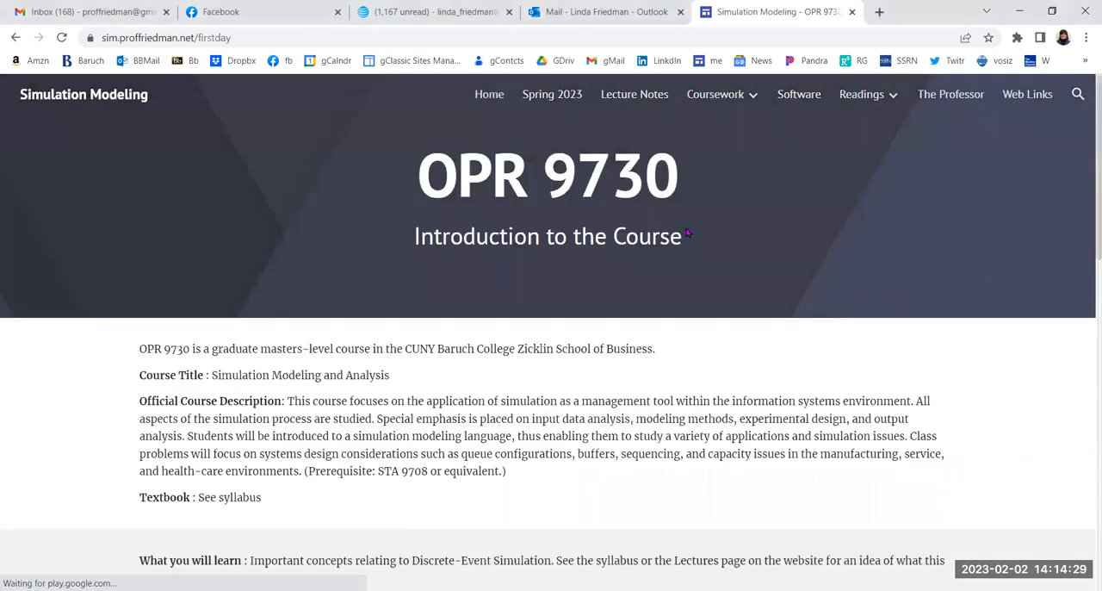
{"action": "scroll", "scroll_direction": "down", "scroll_amount": 3}
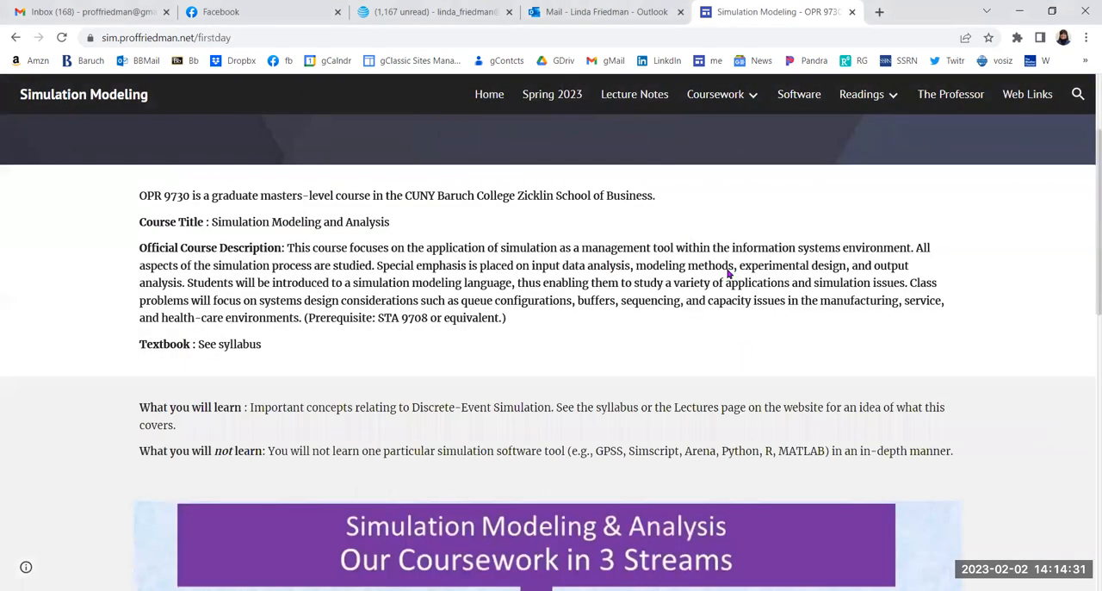
{"action": "scroll", "scroll_direction": "down", "scroll_amount": 3}
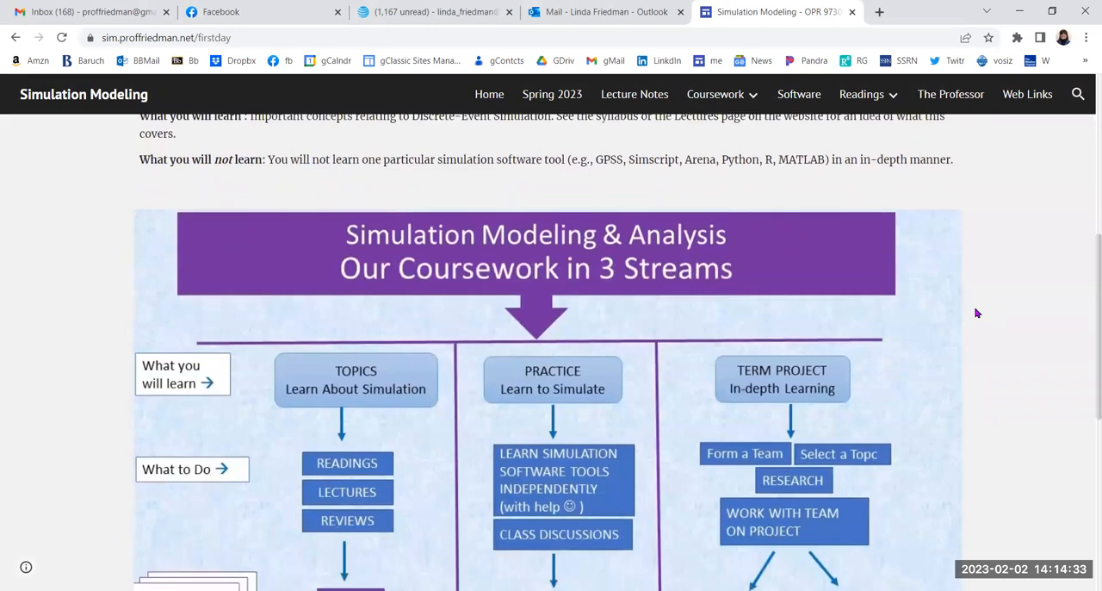
{"action": "scroll", "scroll_direction": "down", "scroll_amount": 3}
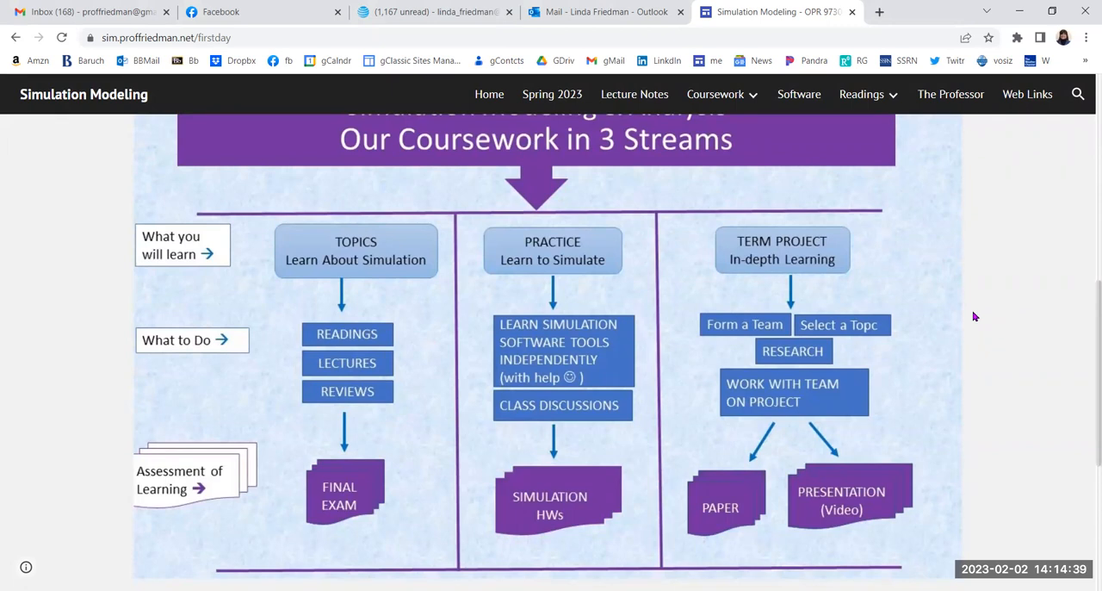
{"action": "mouse_move", "coordinate": [385, 465]}
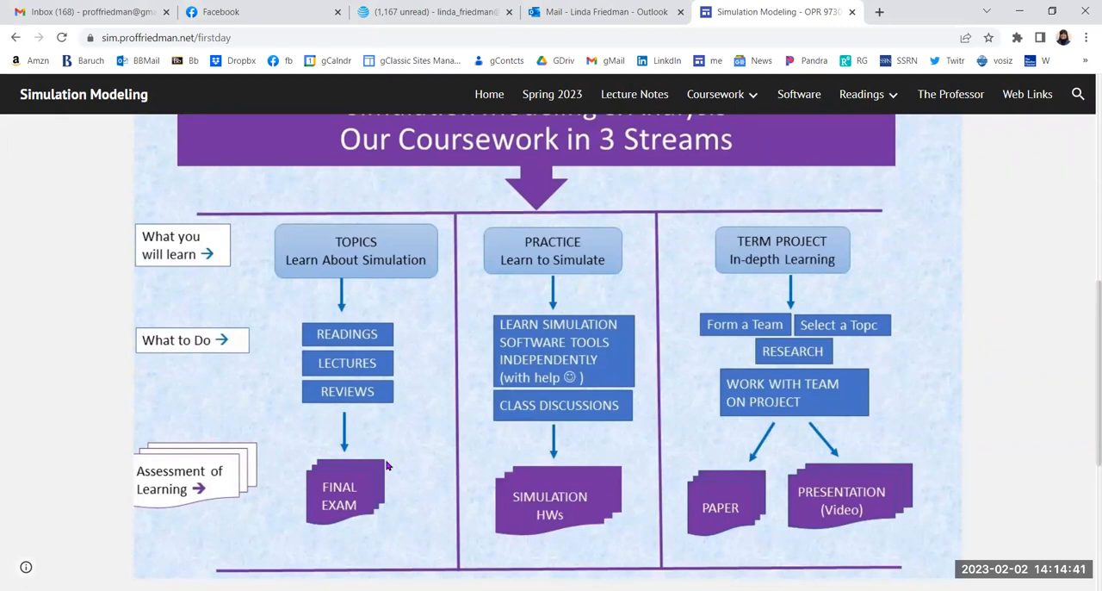
{"action": "mouse_move", "coordinate": [372, 465]}
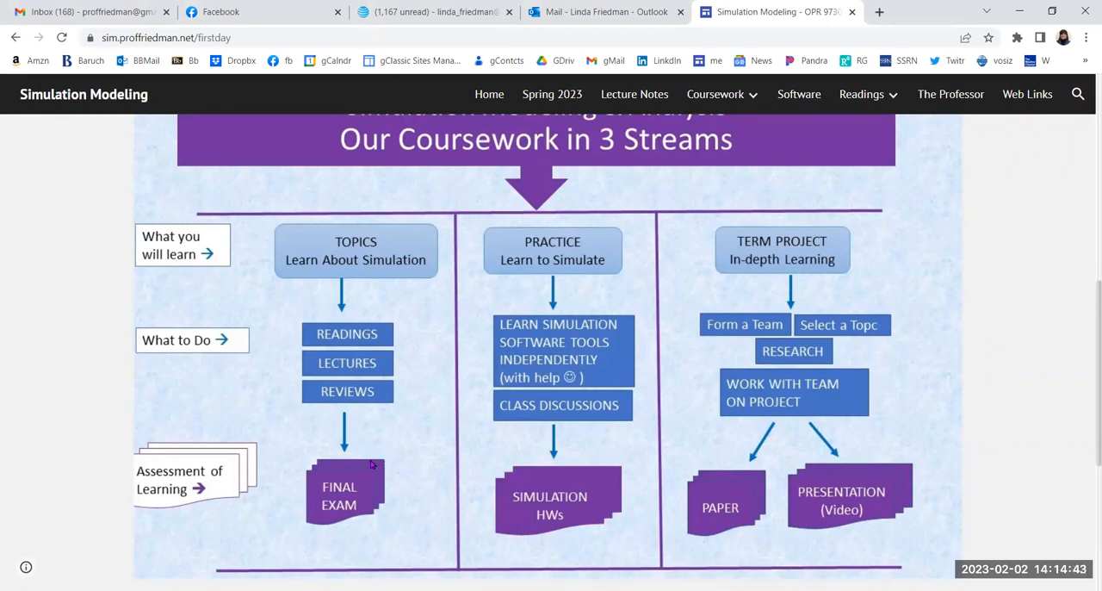
{"action": "mouse_move", "coordinate": [343, 242]}
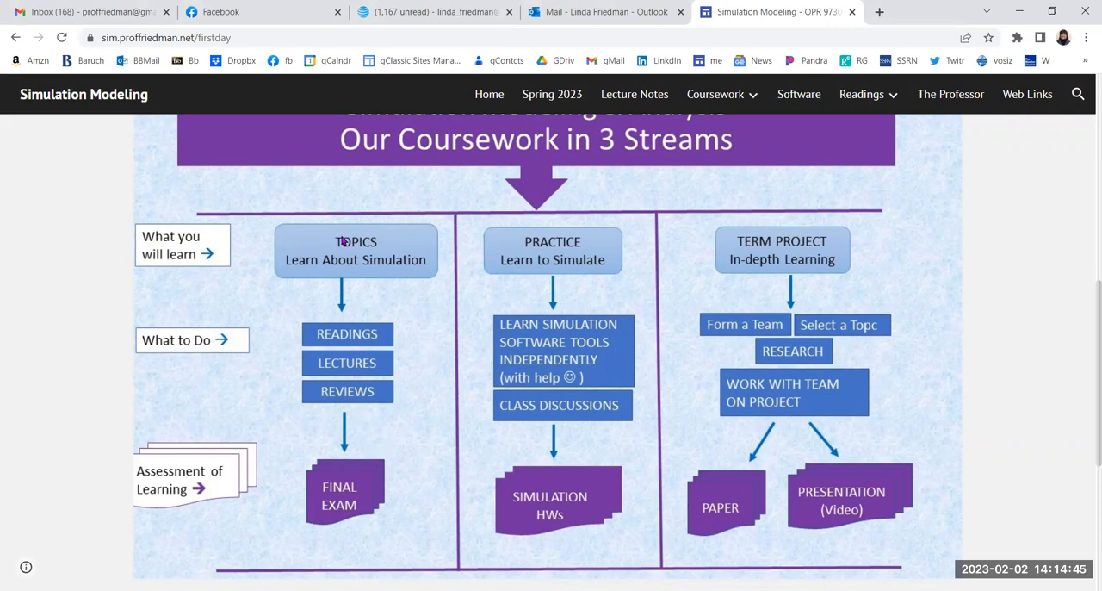
{"action": "mouse_move", "coordinate": [356, 515]}
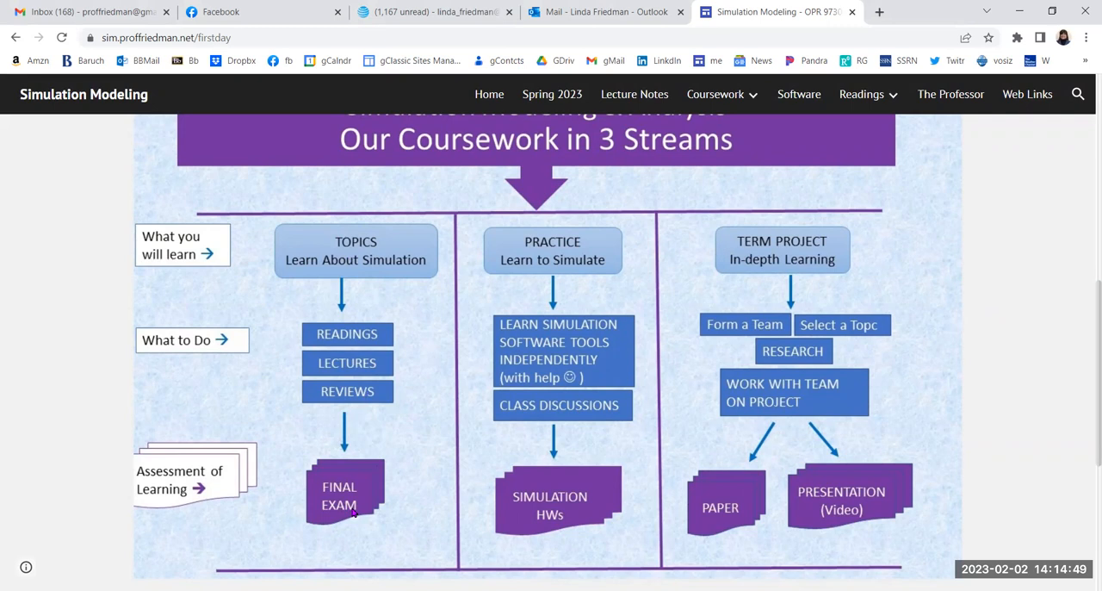
{"action": "mouse_move", "coordinate": [362, 523]}
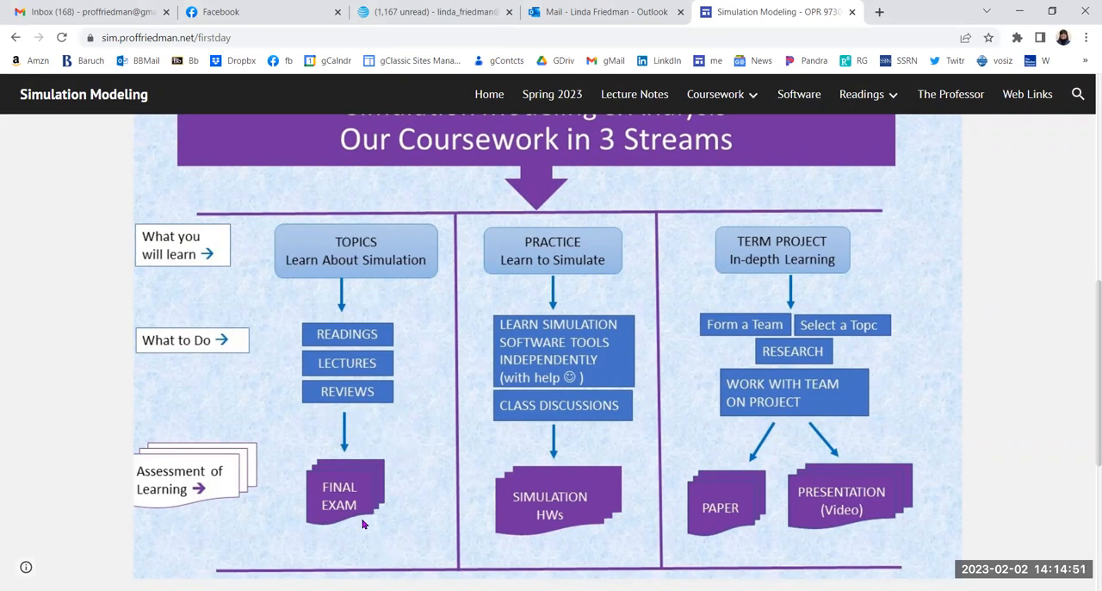
{"action": "mouse_move", "coordinate": [570, 236]}
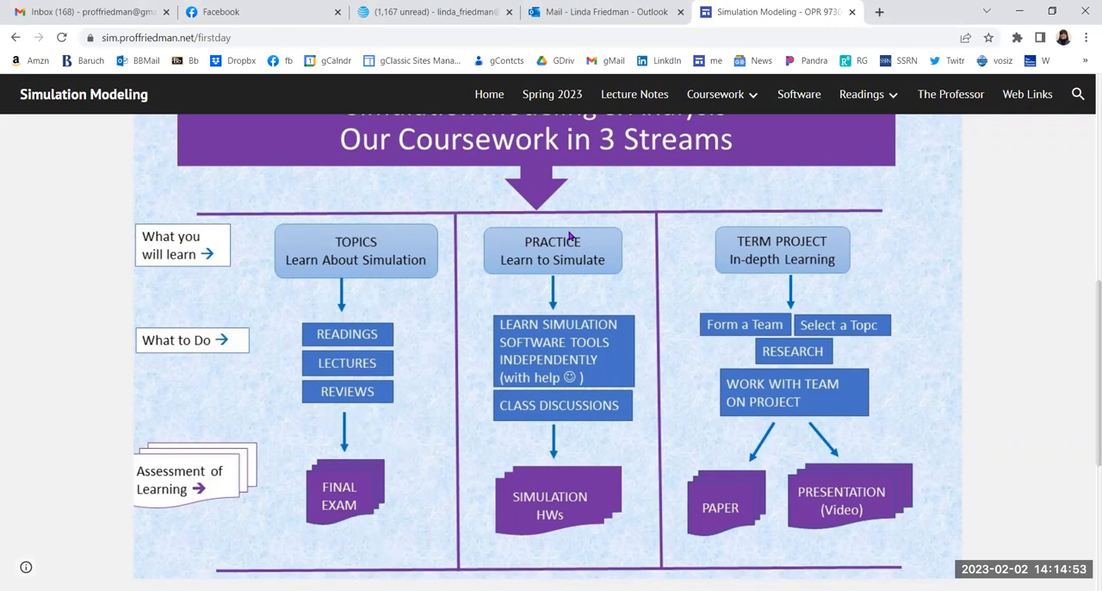
{"action": "mouse_move", "coordinate": [600, 347]}
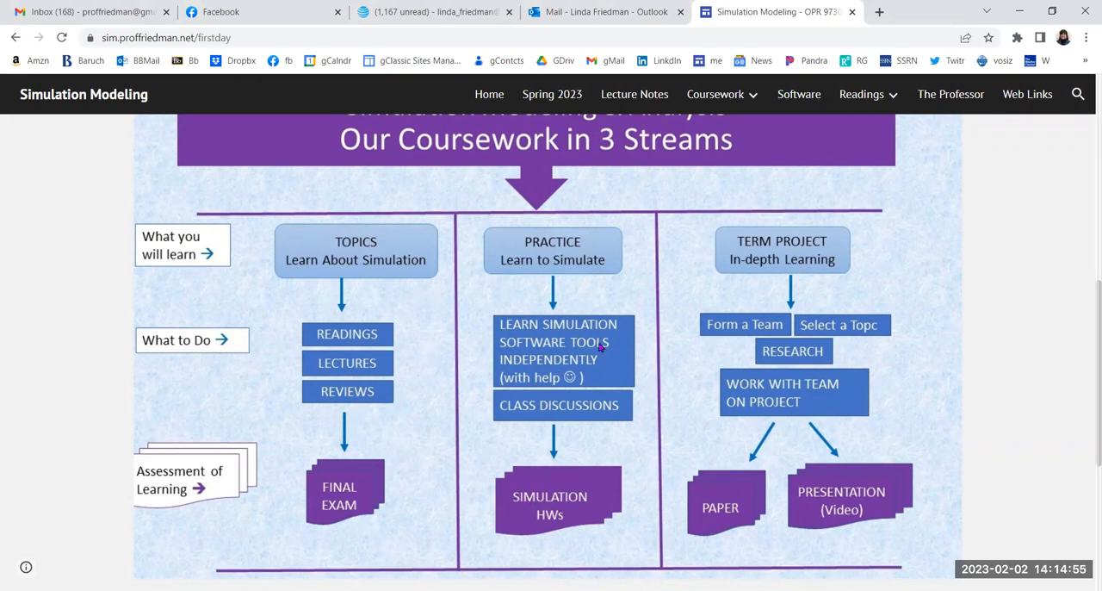
{"action": "mouse_move", "coordinate": [543, 503]}
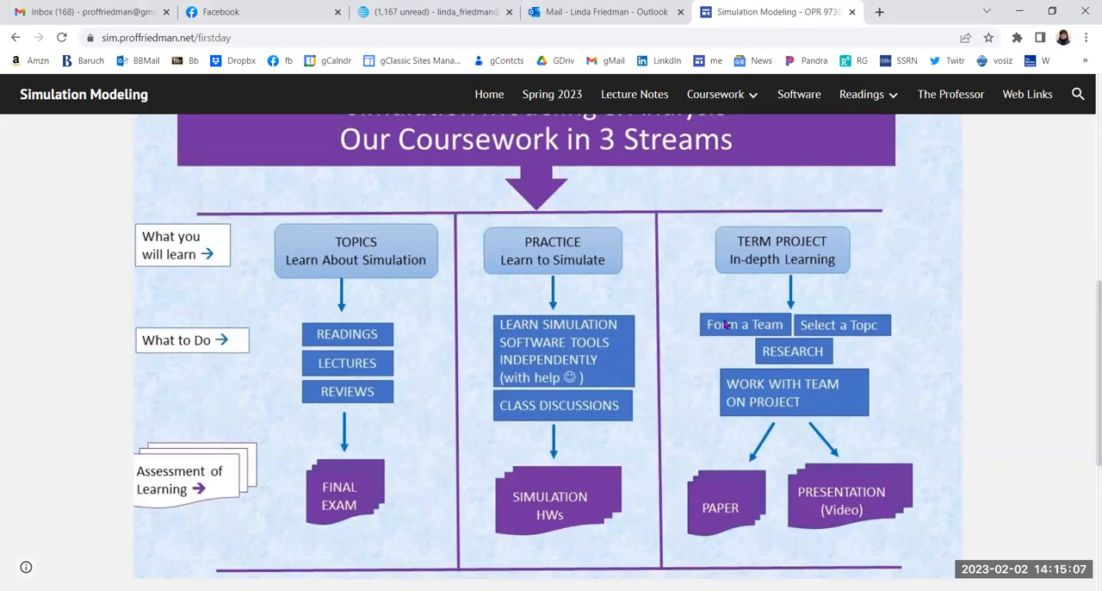
{"action": "mouse_move", "coordinate": [349, 439]}
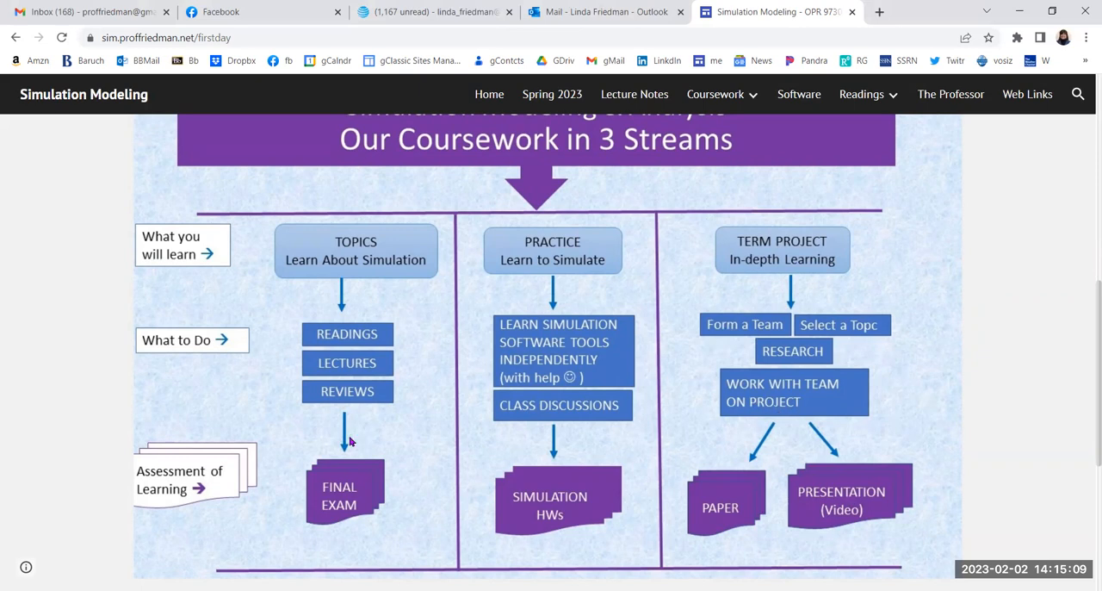
{"action": "mouse_move", "coordinate": [977, 400]}
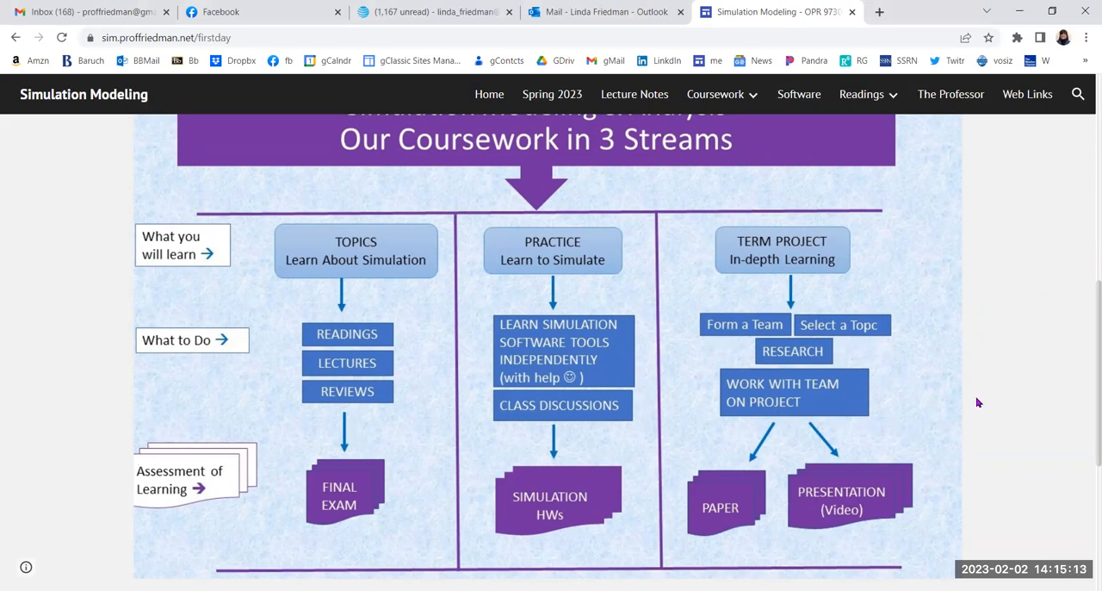
{"action": "mouse_move", "coordinate": [998, 376]}
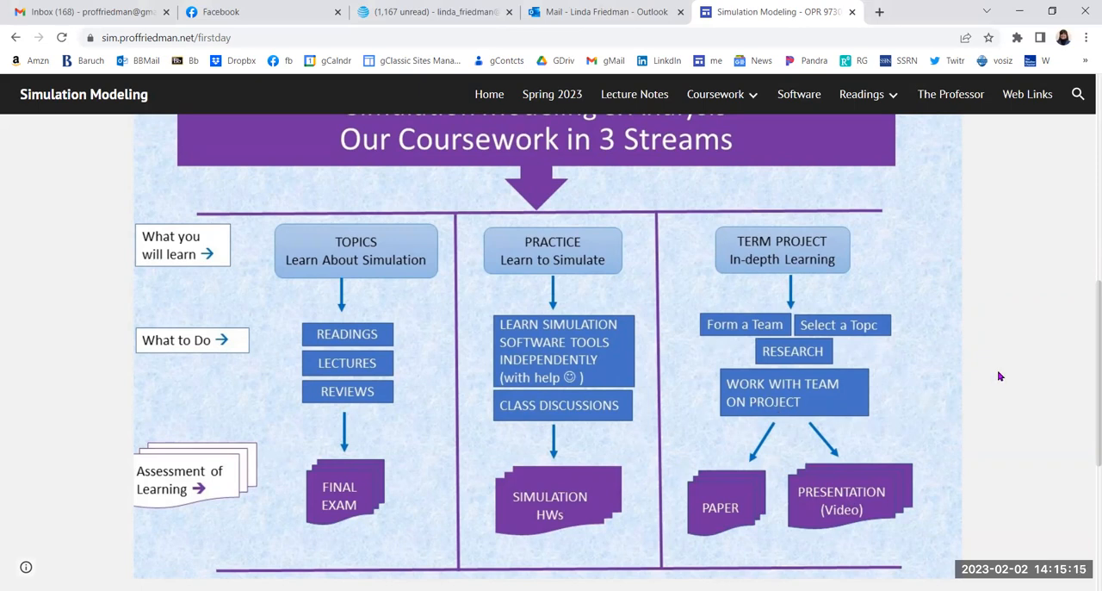
{"action": "scroll", "scroll_direction": "down", "scroll_amount": 3}
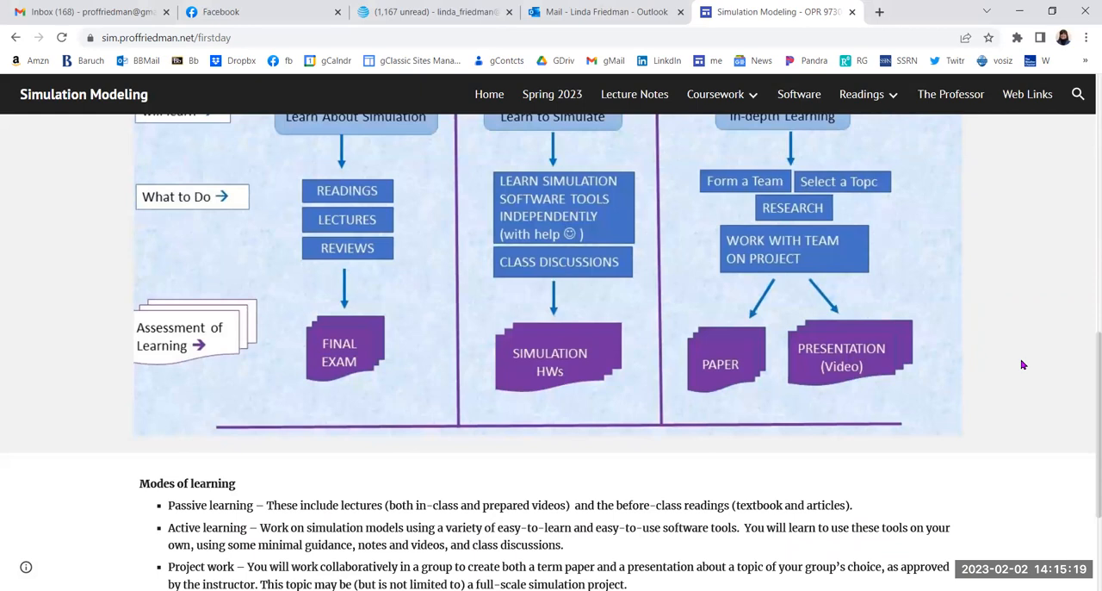
{"action": "mouse_move", "coordinate": [993, 347]}
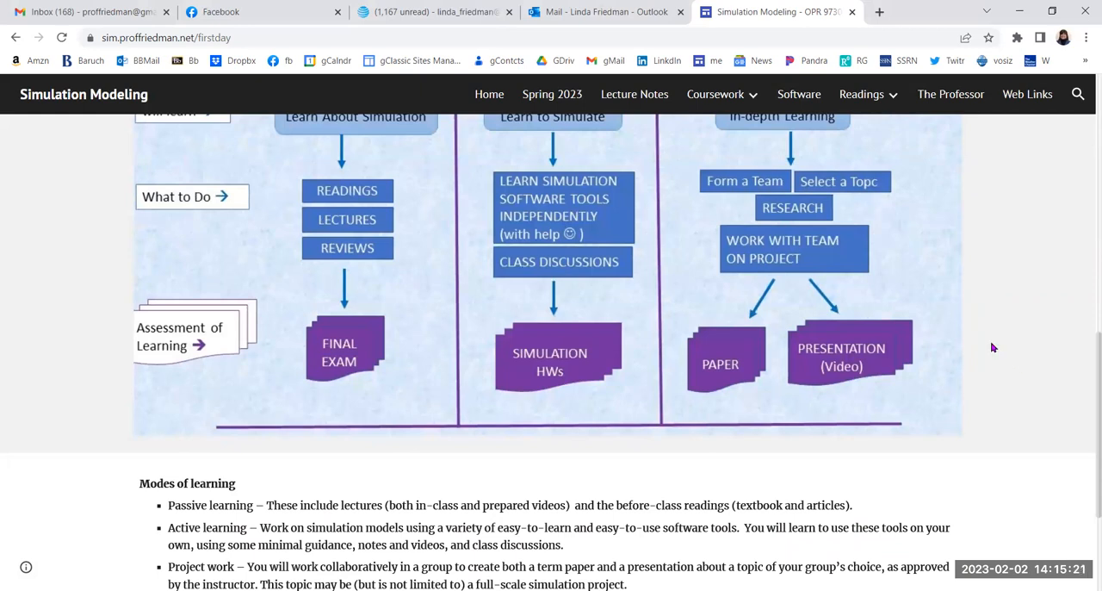
{"action": "mouse_move", "coordinate": [1011, 316]}
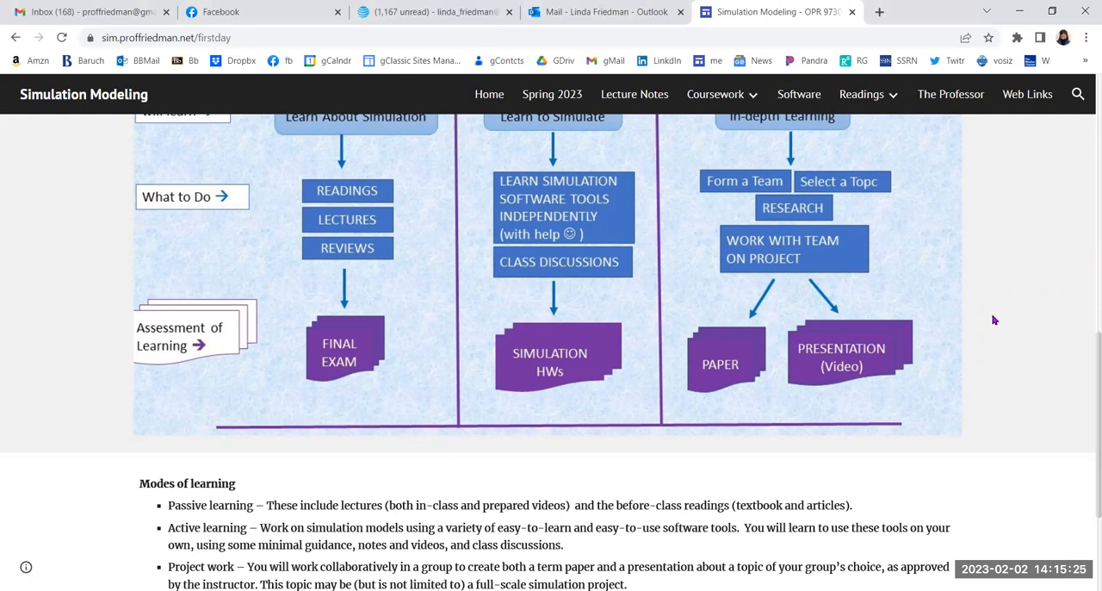
{"action": "scroll", "scroll_direction": "down", "scroll_amount": 3}
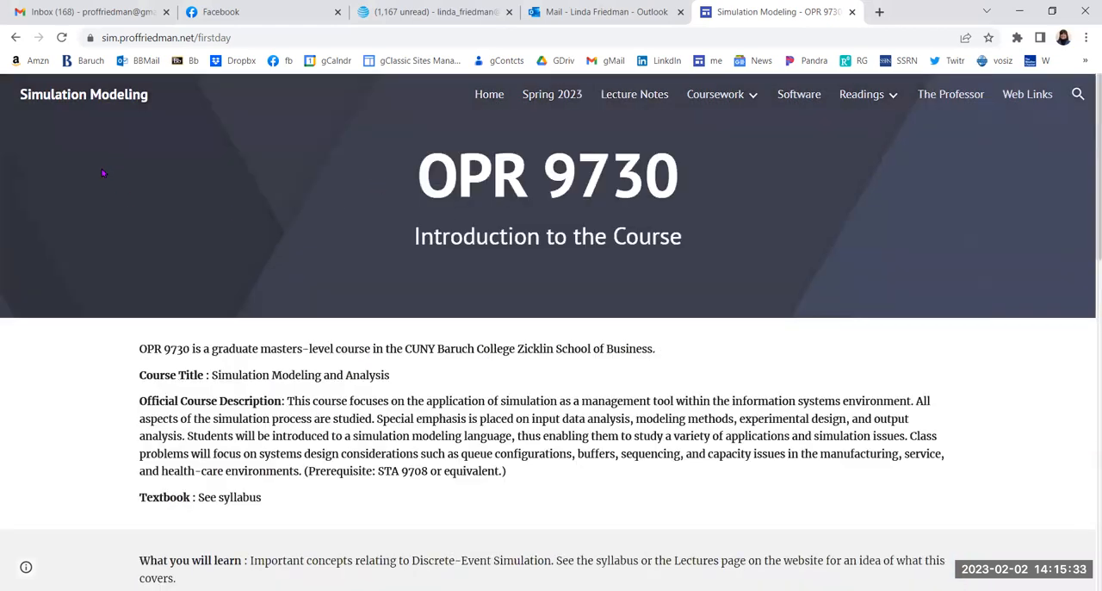
{"action": "mouse_move", "coordinate": [858, 205]}
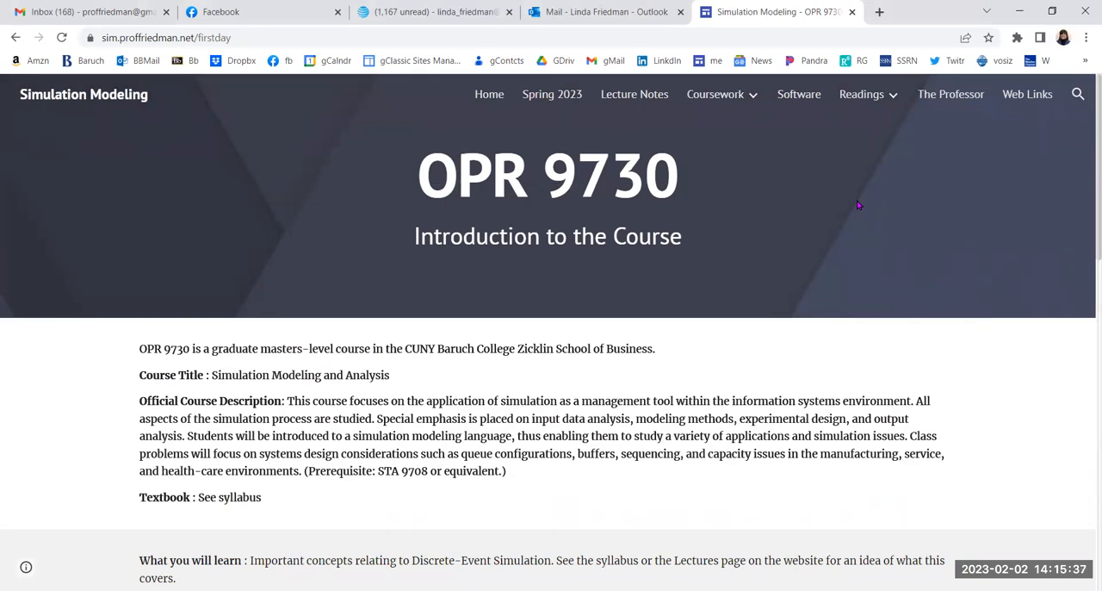
{"action": "mouse_move", "coordinate": [676, 126]}
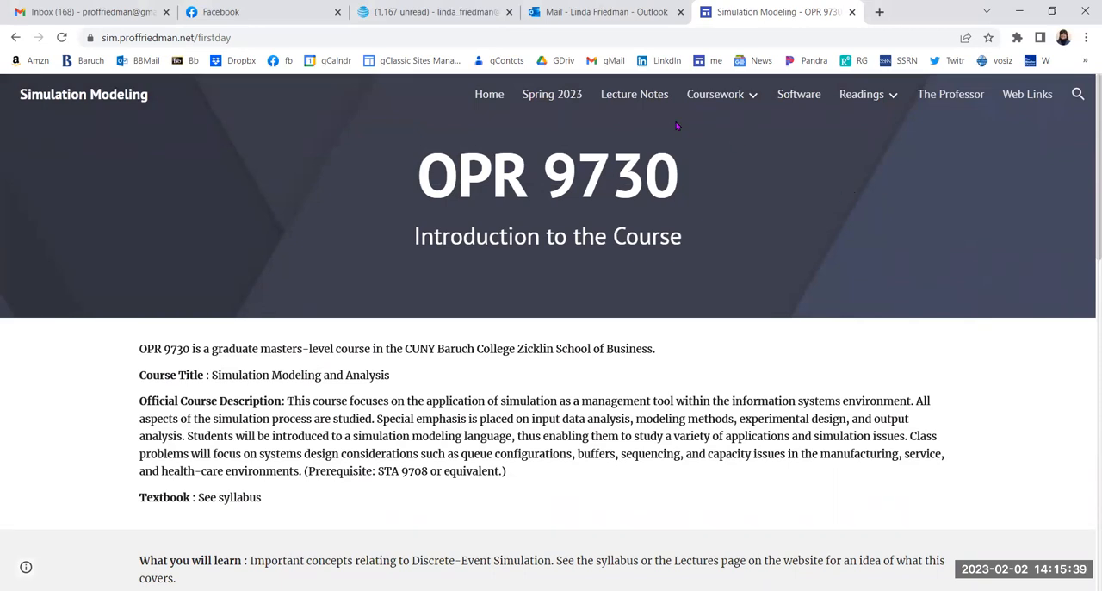
{"action": "mouse_move", "coordinate": [635, 94]}
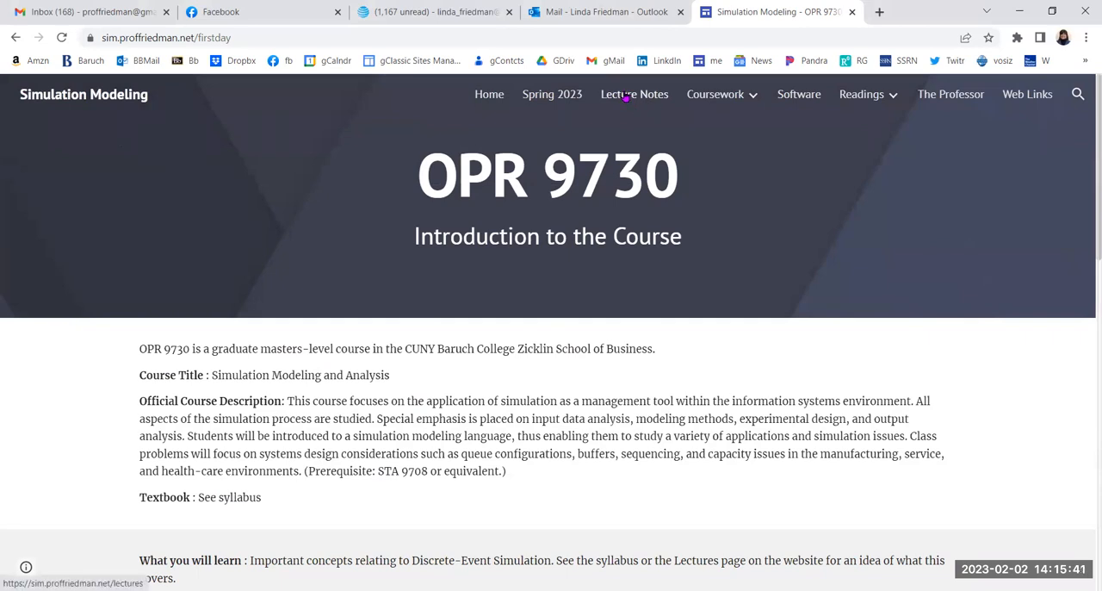
- Open the Lecture Notes page and scroll through the topics with their notes, slides, PDF and video links
{"action": "left_click", "coordinate": [634, 94]}
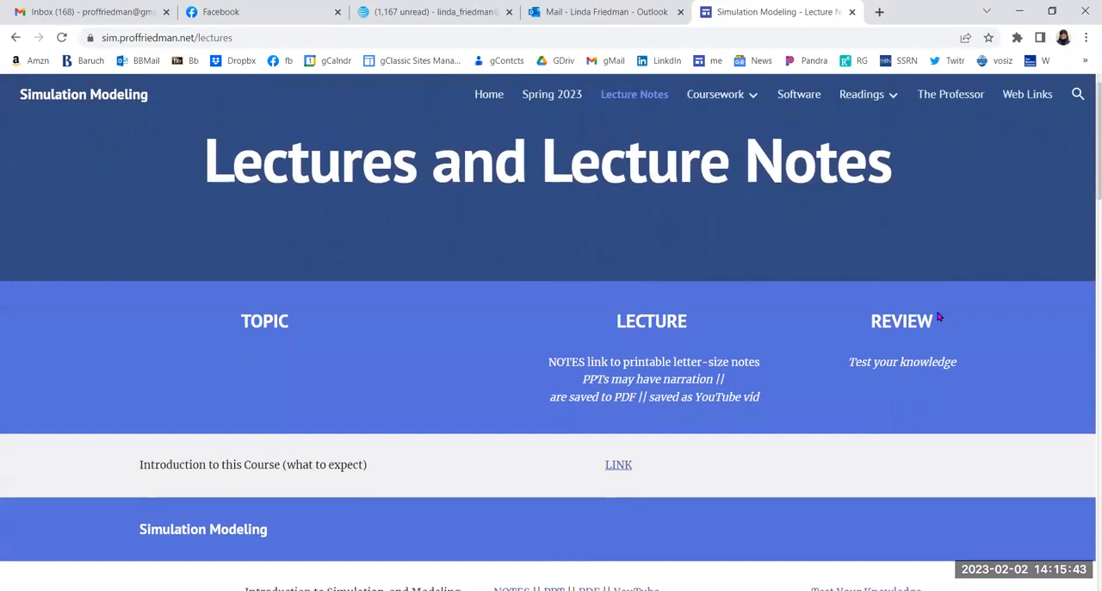
{"action": "scroll", "scroll_direction": "down", "scroll_amount": 3}
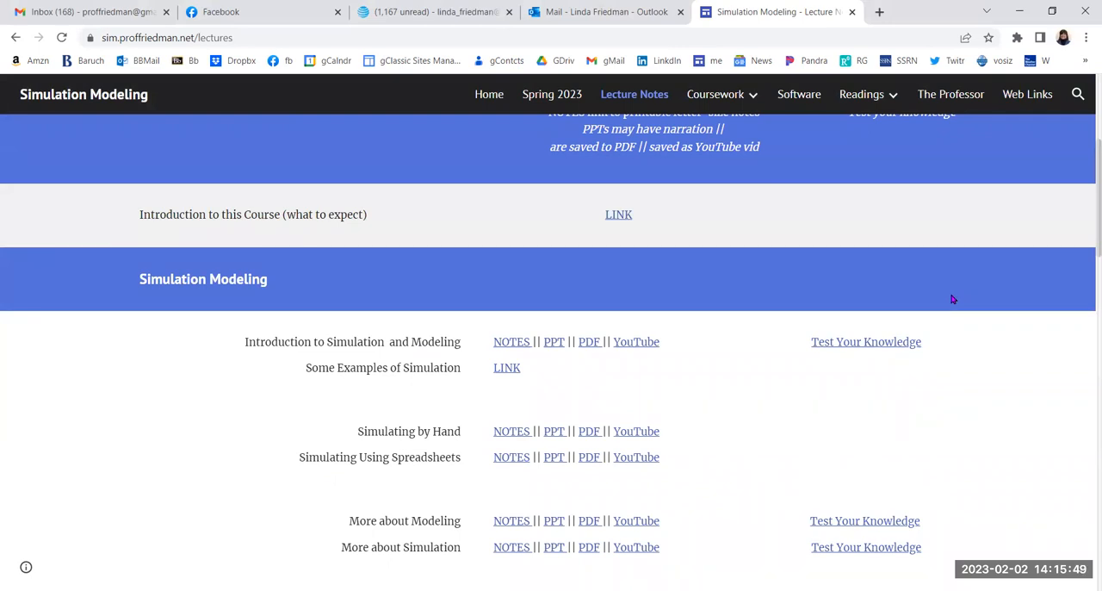
{"action": "mouse_move", "coordinate": [951, 272]}
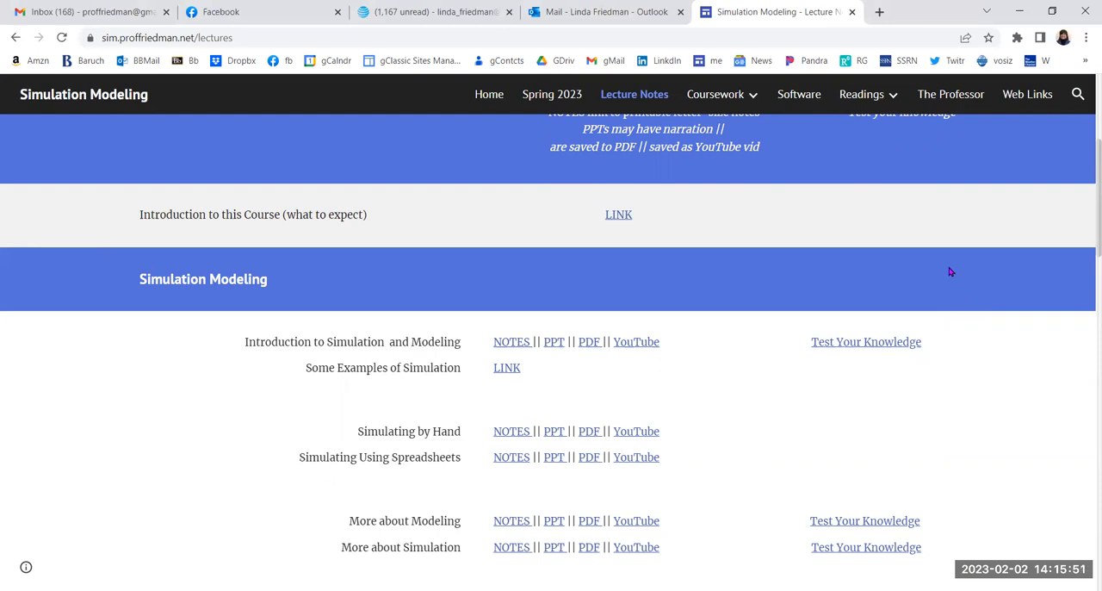
{"action": "mouse_move", "coordinate": [1030, 347]}
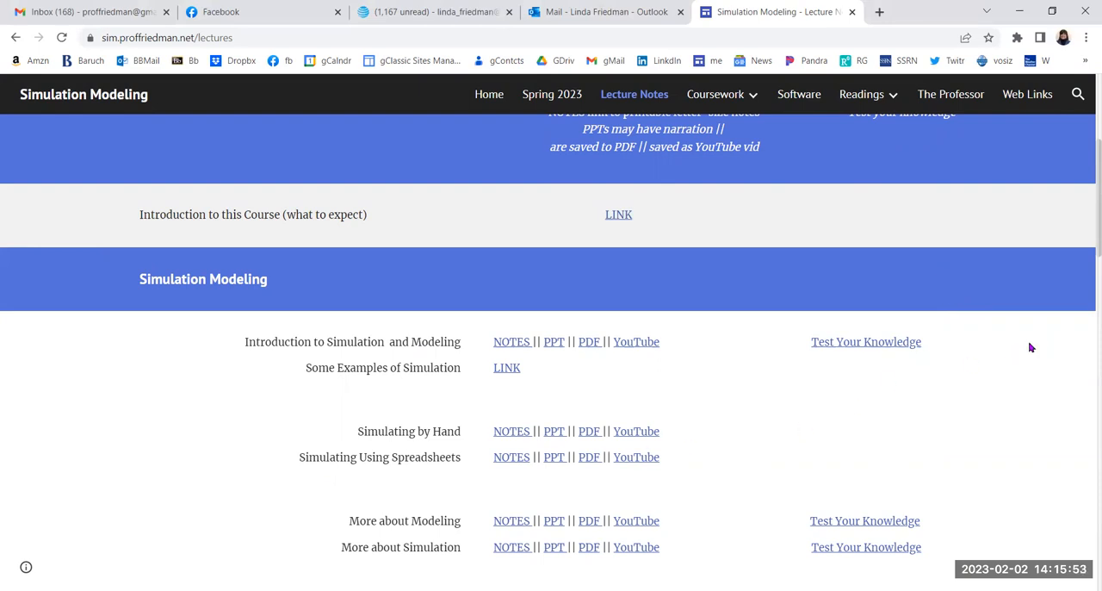
{"action": "scroll", "scroll_direction": "down", "scroll_amount": 3}
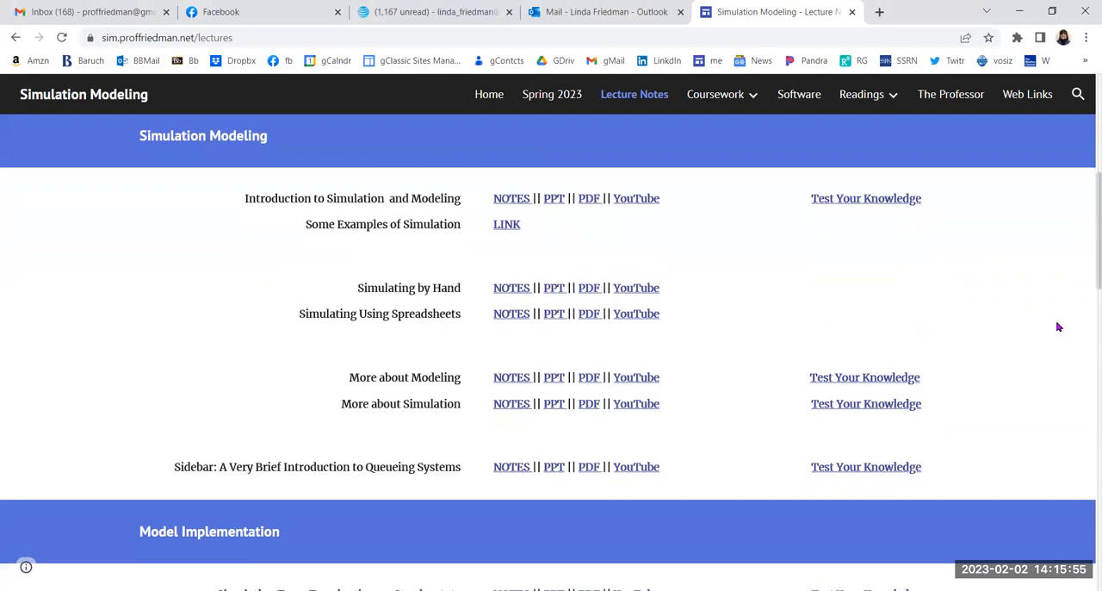
{"action": "mouse_move", "coordinate": [302, 143]}
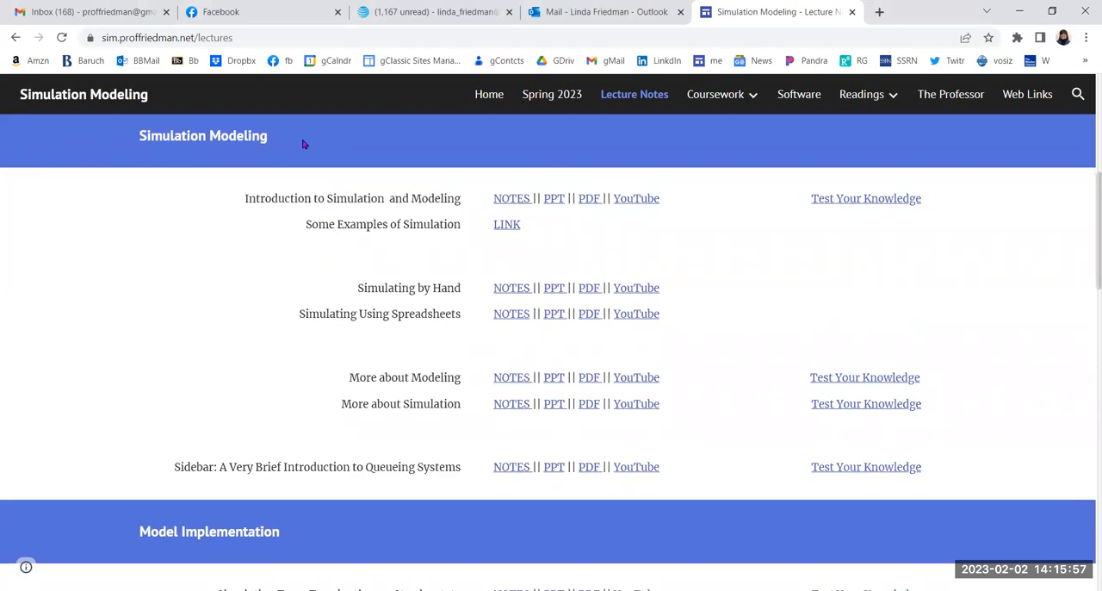
{"action": "mouse_move", "coordinate": [288, 147]}
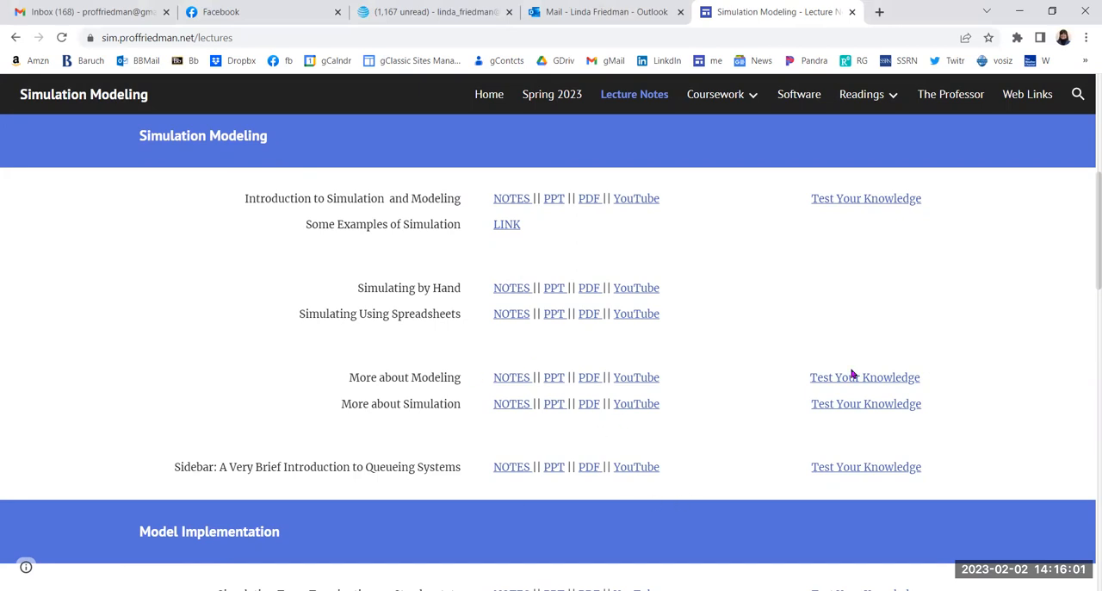
{"action": "scroll", "scroll_direction": "down", "scroll_amount": 3}
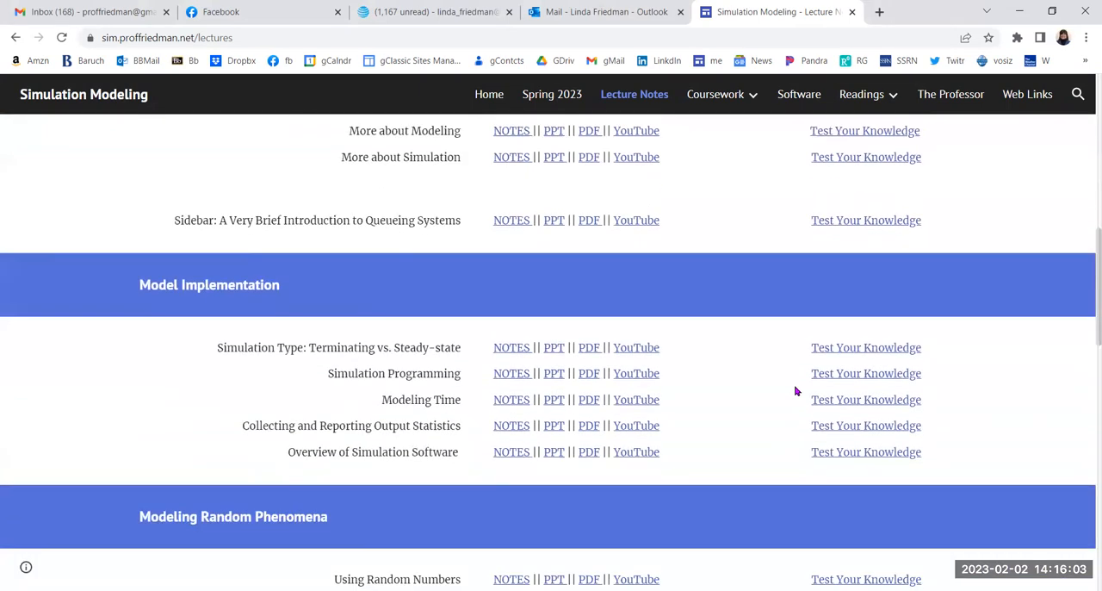
{"action": "scroll", "scroll_direction": "down", "scroll_amount": 3}
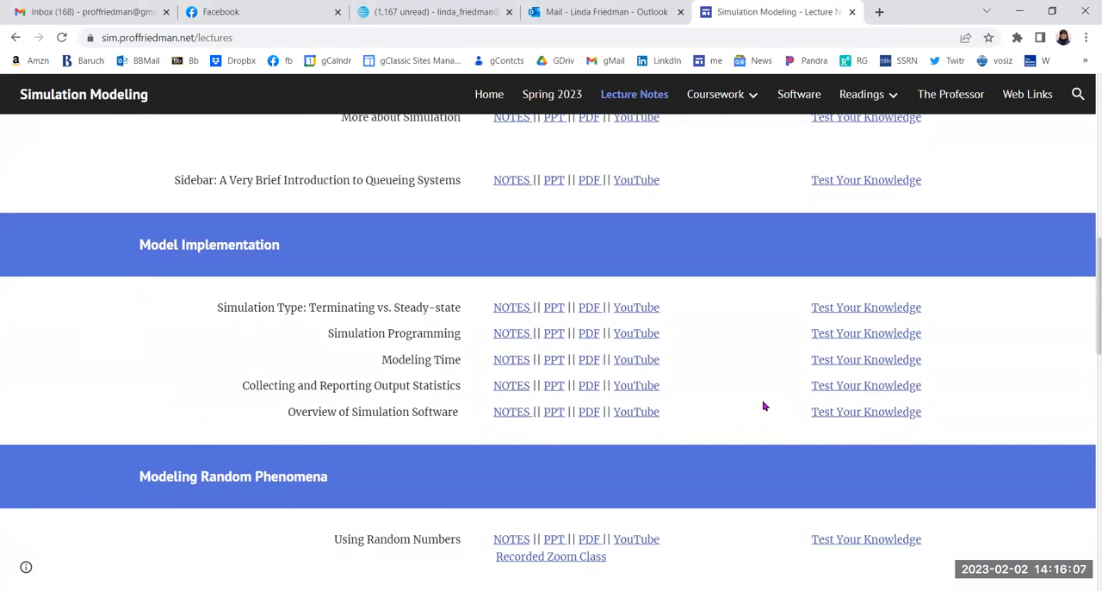
{"action": "mouse_move", "coordinate": [748, 404]}
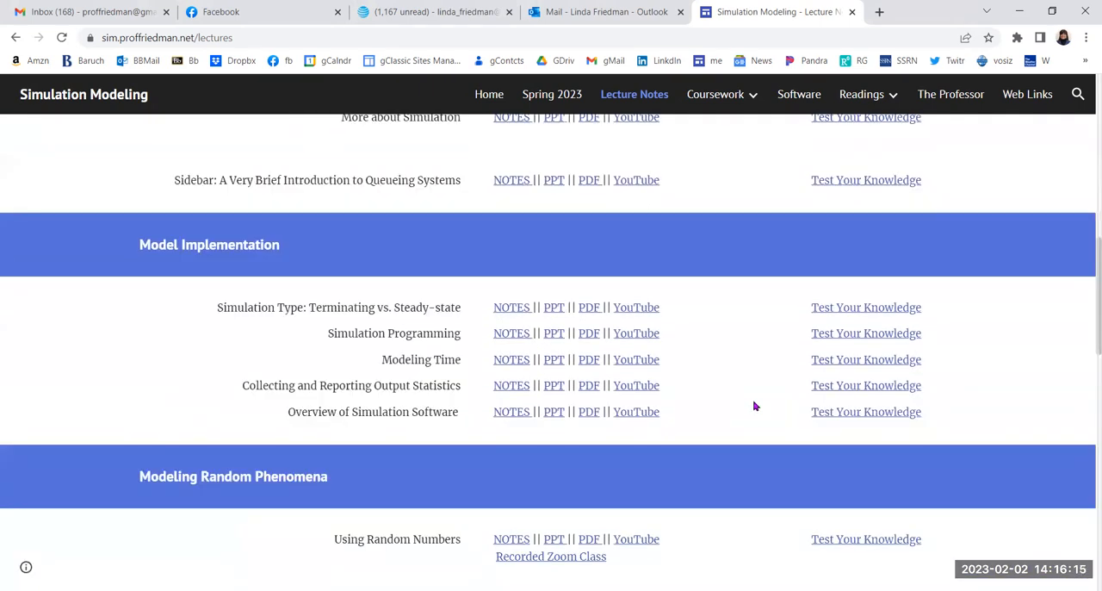
{"action": "scroll", "scroll_direction": "down", "scroll_amount": 3}
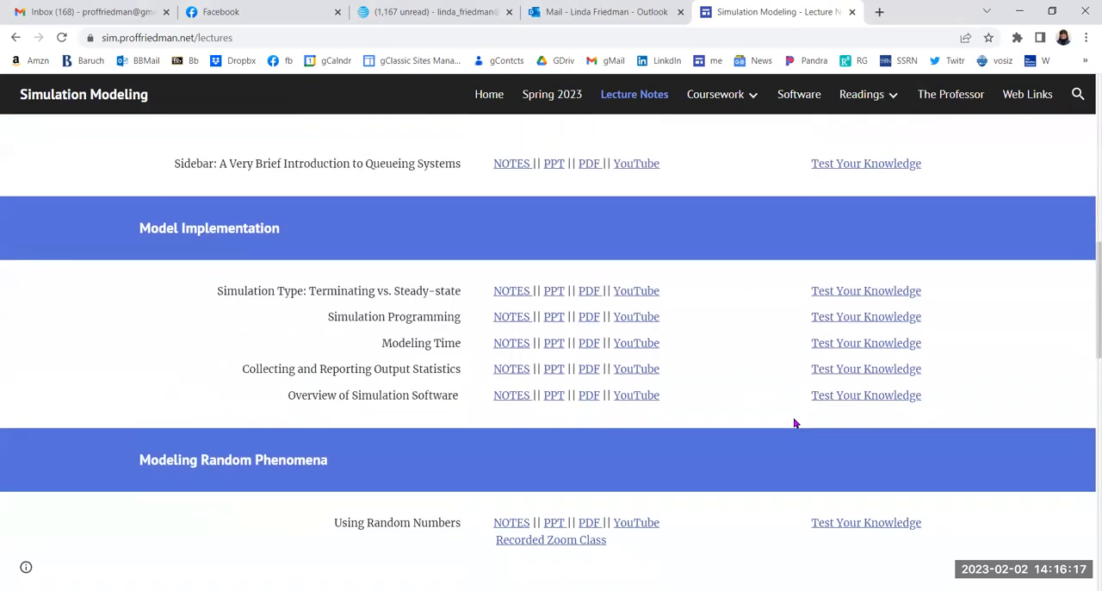
{"action": "scroll", "scroll_direction": "down", "scroll_amount": 3}
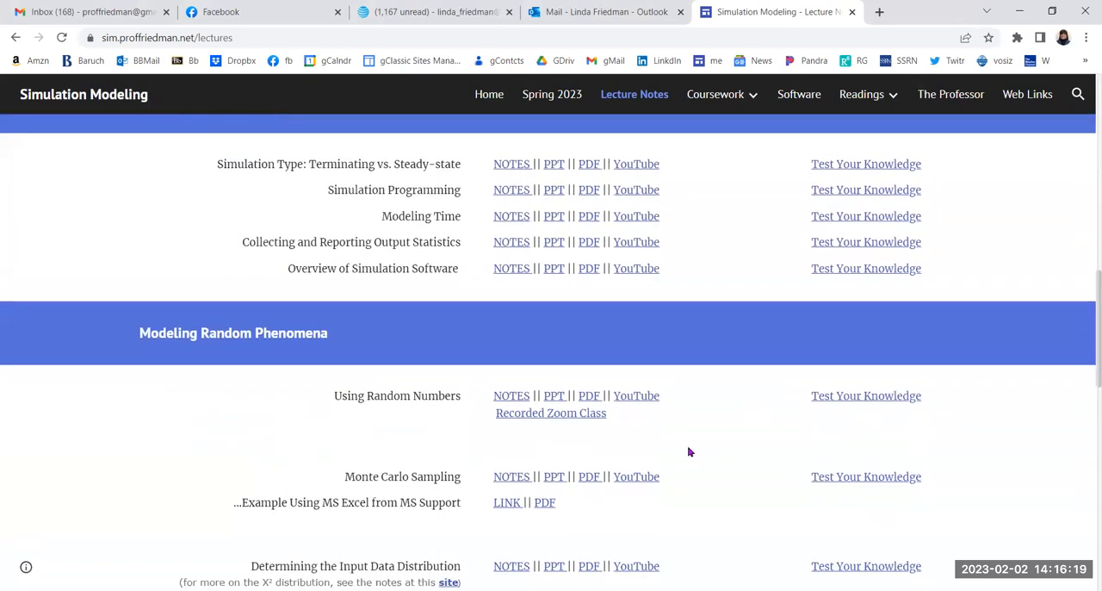
{"action": "scroll", "scroll_direction": "down", "scroll_amount": 3}
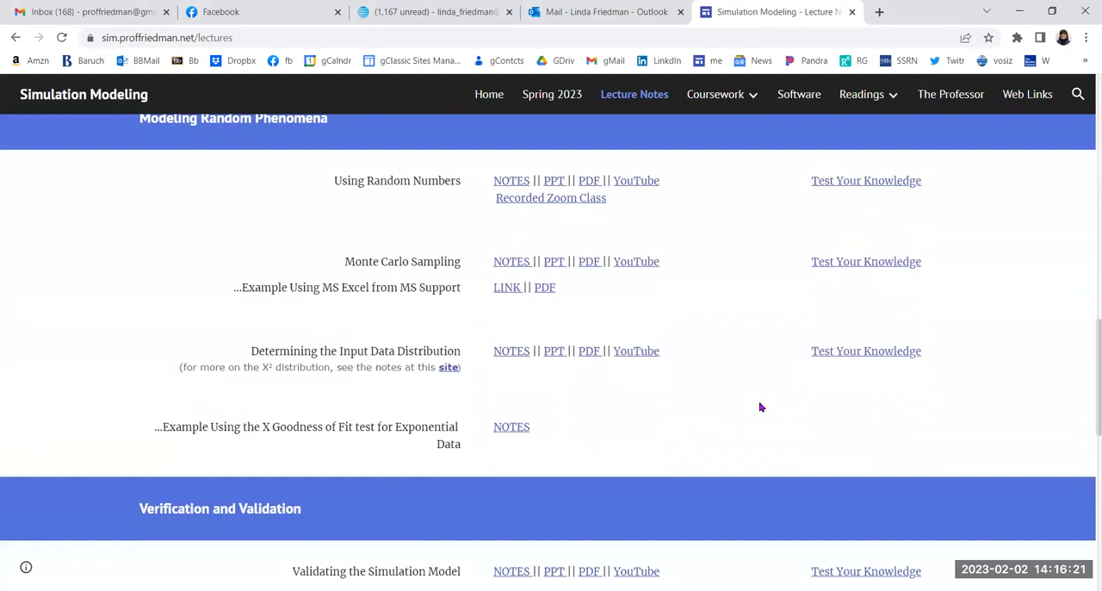
{"action": "mouse_move", "coordinate": [831, 404]}
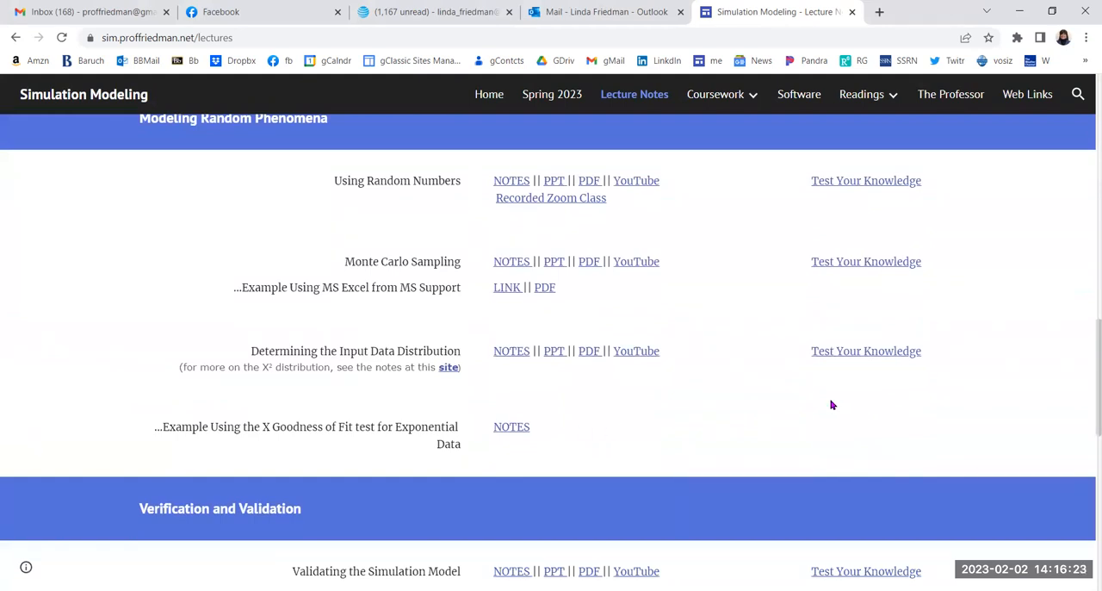
{"action": "mouse_move", "coordinate": [792, 415]}
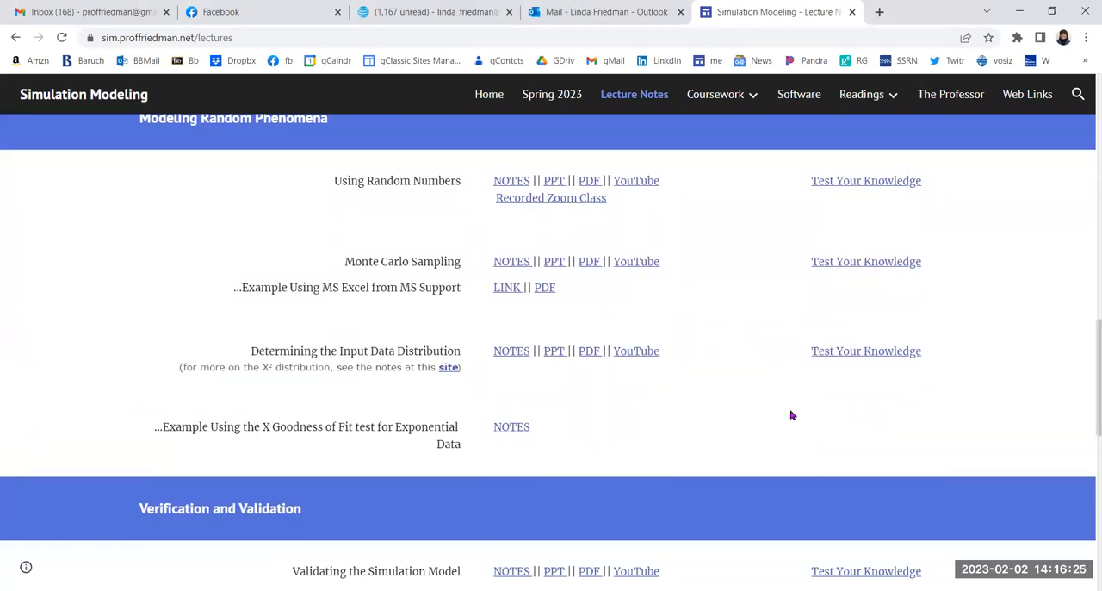
{"action": "mouse_move", "coordinate": [756, 417]}
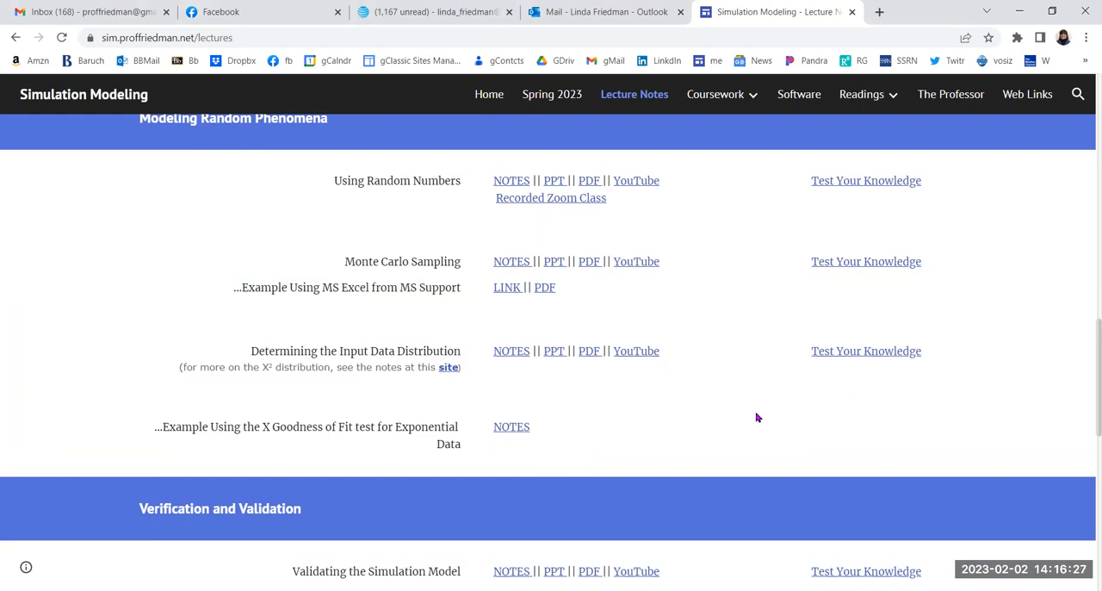
{"action": "mouse_move", "coordinate": [770, 428]}
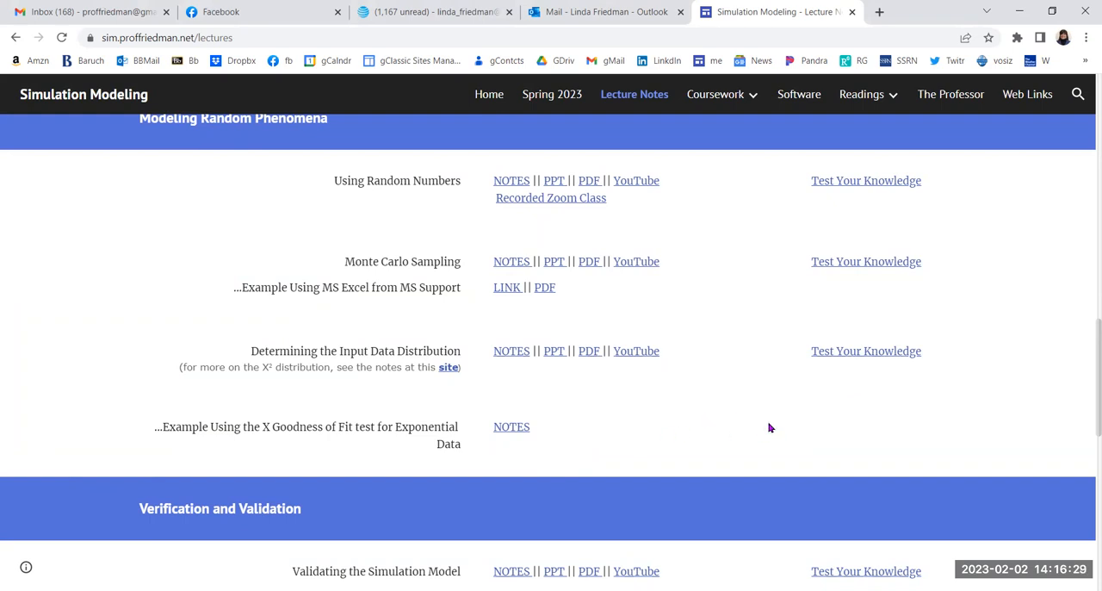
{"action": "mouse_move", "coordinate": [727, 402]}
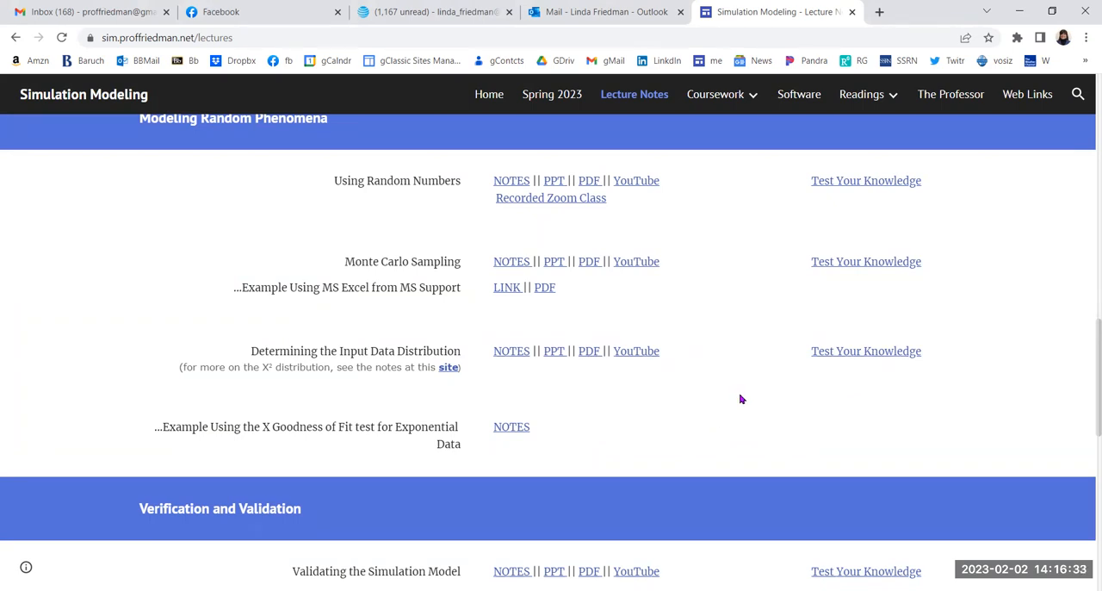
{"action": "scroll", "scroll_direction": "down", "scroll_amount": 3}
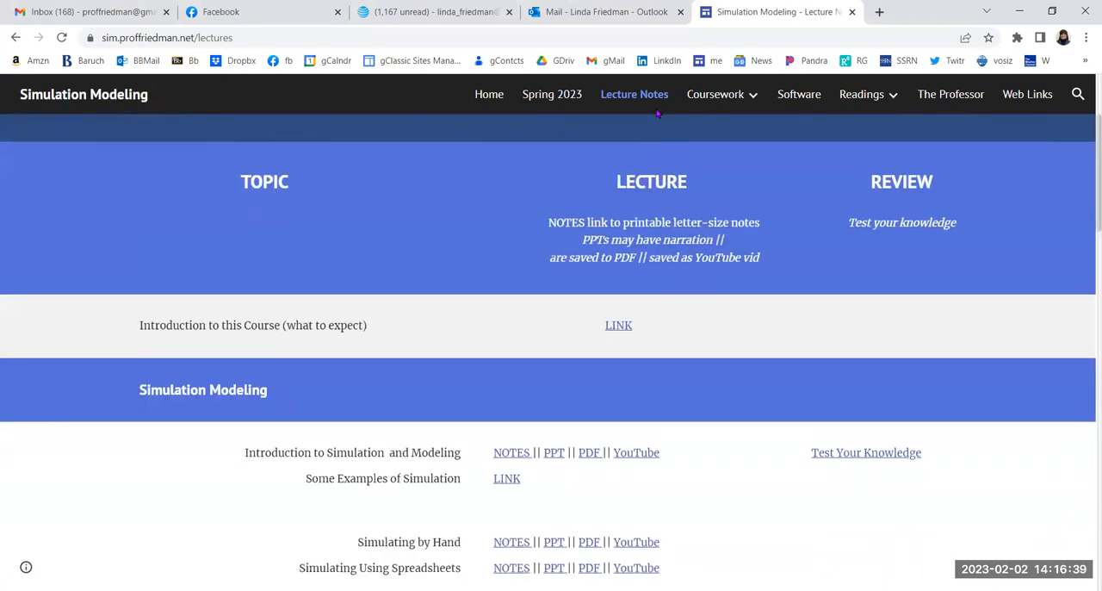
- Reveal the Coursework menu listing Simulation HWs, Term Project and Final Exam
{"action": "left_click", "coordinate": [715, 94]}
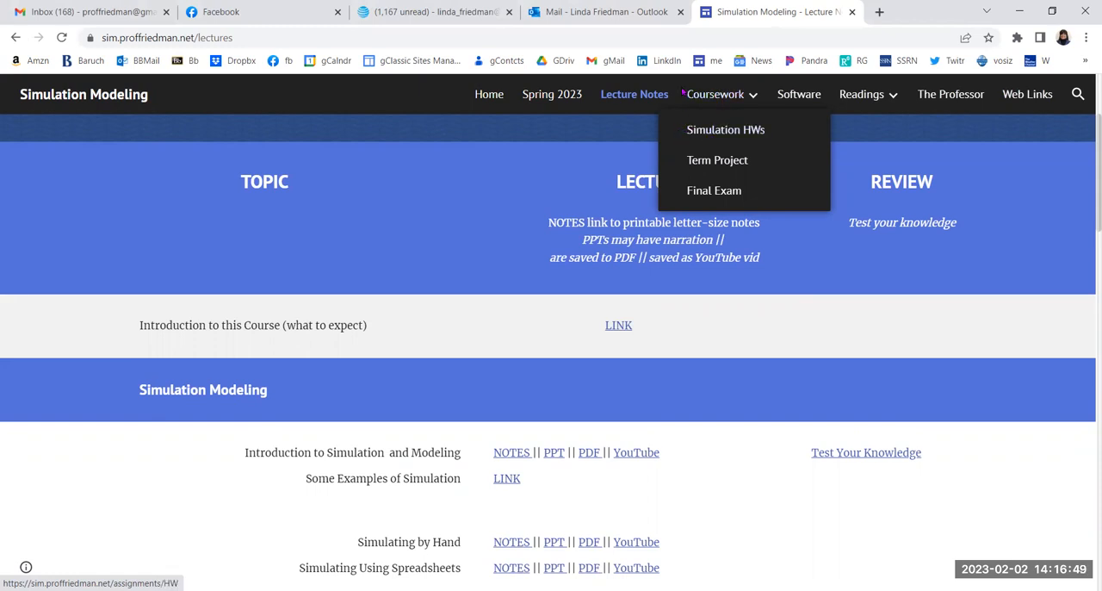
- Open the Simulation HWs page and review the Checkout Stand, SimpleQ, Vaccine Distribution and Multi-teller Bank assignments
{"action": "left_click", "coordinate": [725, 130]}
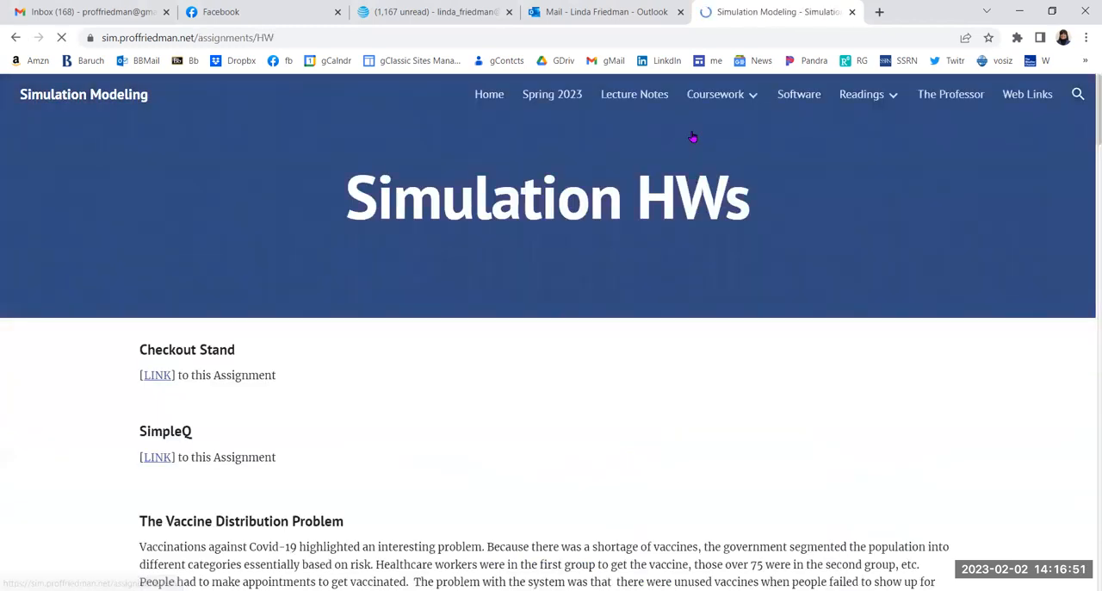
{"action": "scroll", "scroll_direction": "down", "scroll_amount": 3}
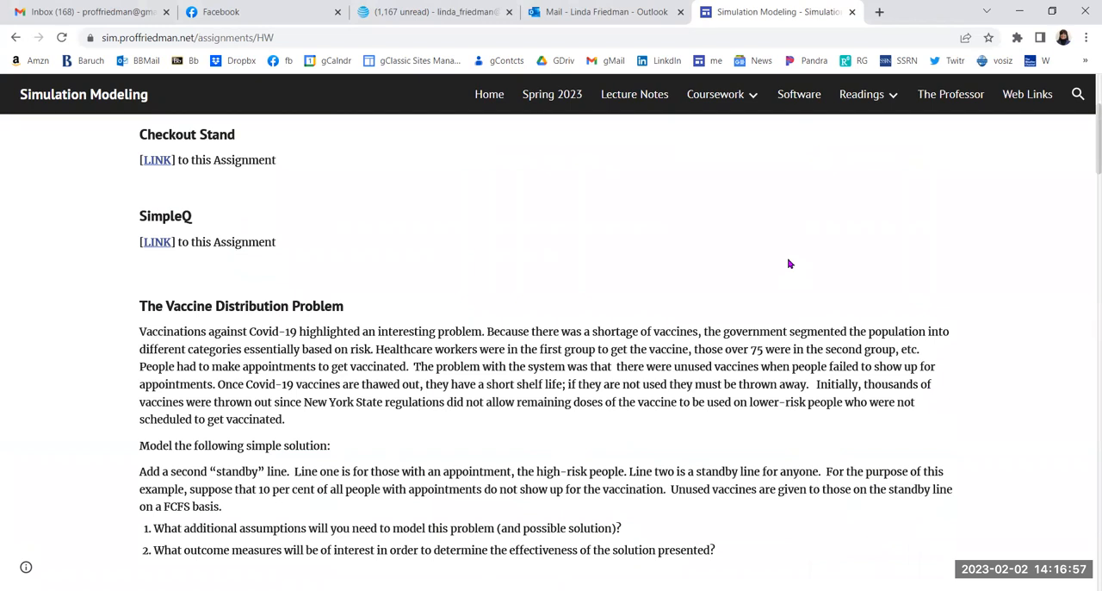
{"action": "mouse_move", "coordinate": [658, 265]}
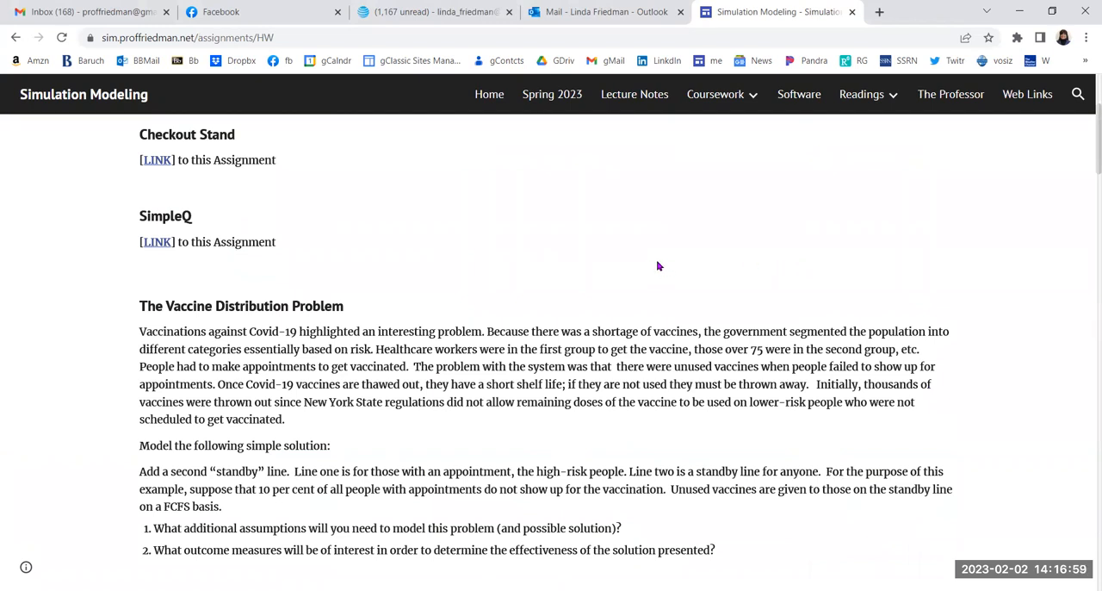
{"action": "scroll", "scroll_direction": "down", "scroll_amount": 3}
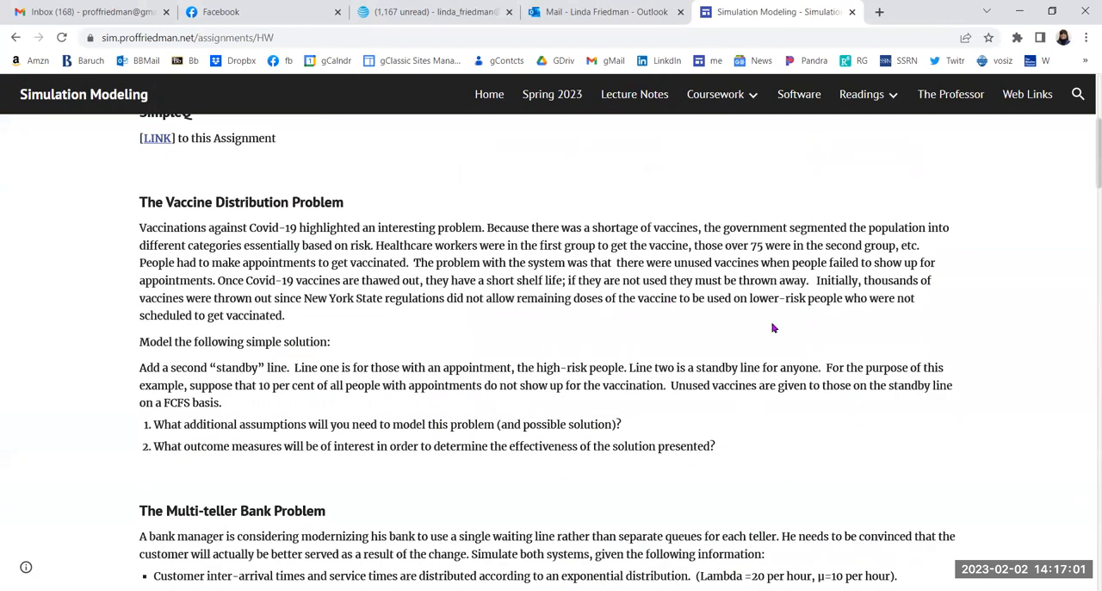
{"action": "scroll", "scroll_direction": "down", "scroll_amount": 3}
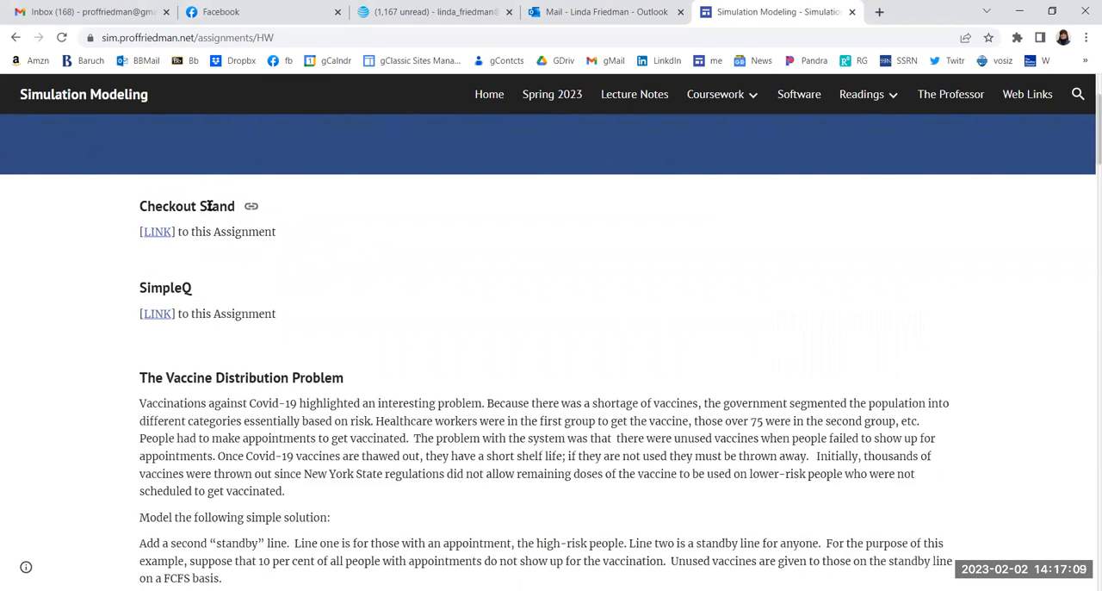
{"action": "mouse_move", "coordinate": [289, 260]}
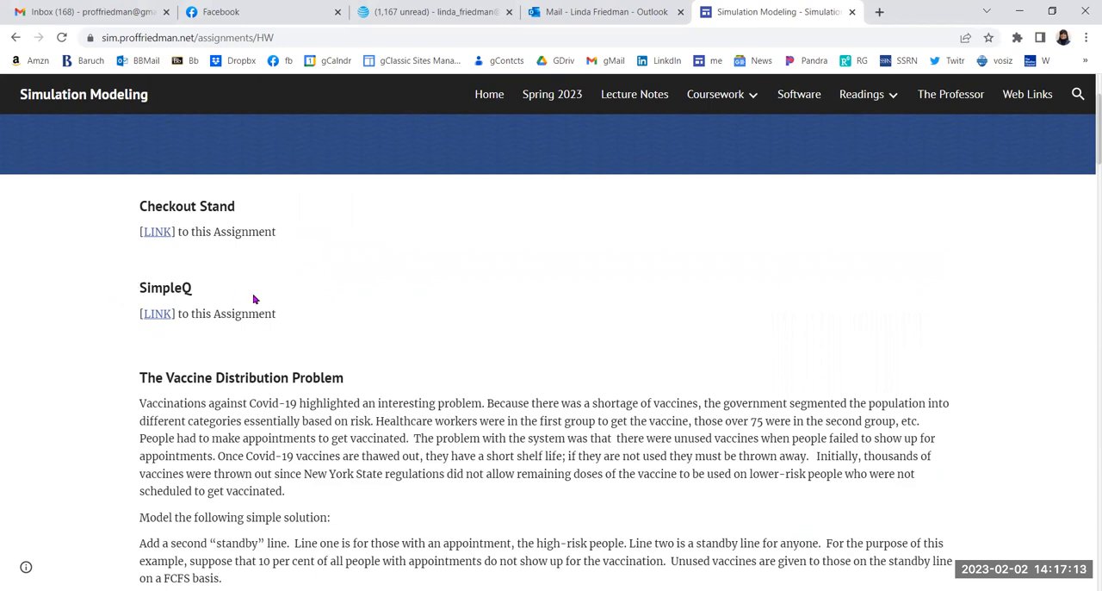
{"action": "mouse_move", "coordinate": [290, 322]}
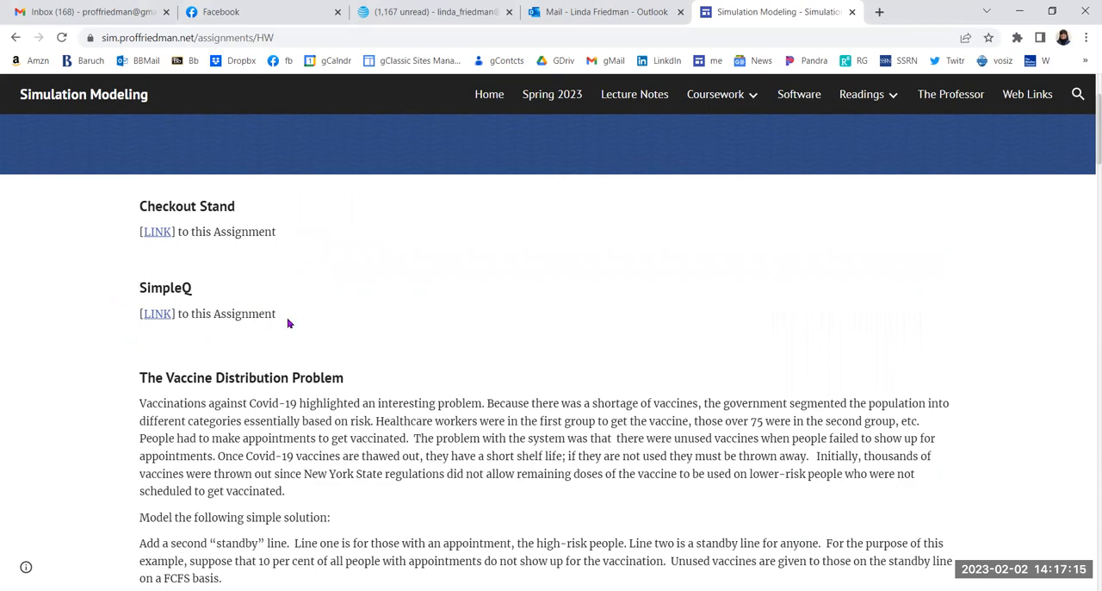
{"action": "mouse_move", "coordinate": [800, 297]}
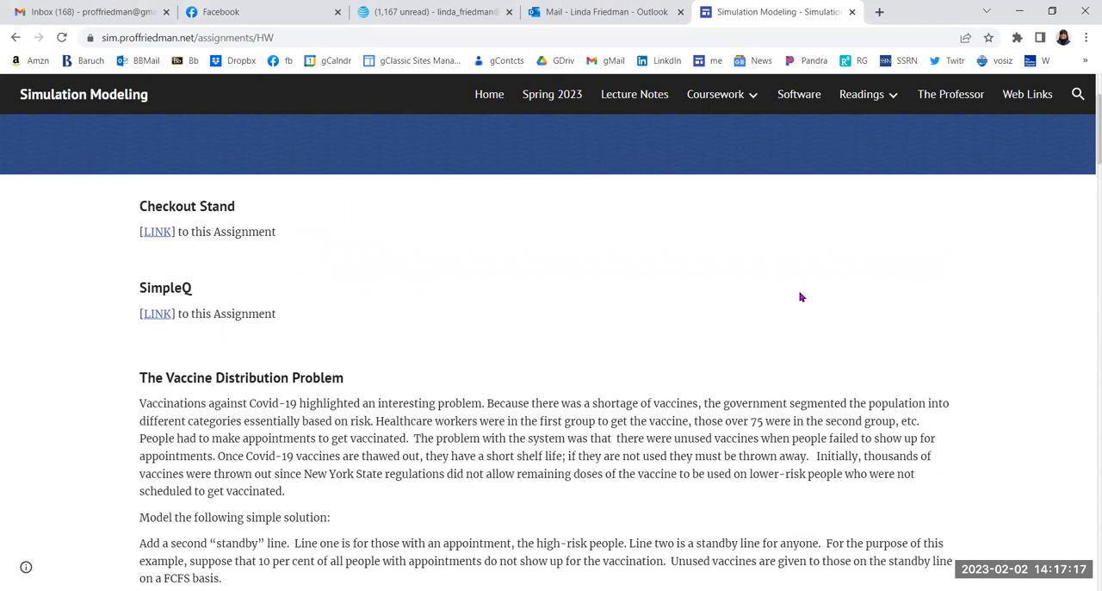
{"action": "scroll", "scroll_direction": "down", "scroll_amount": 3}
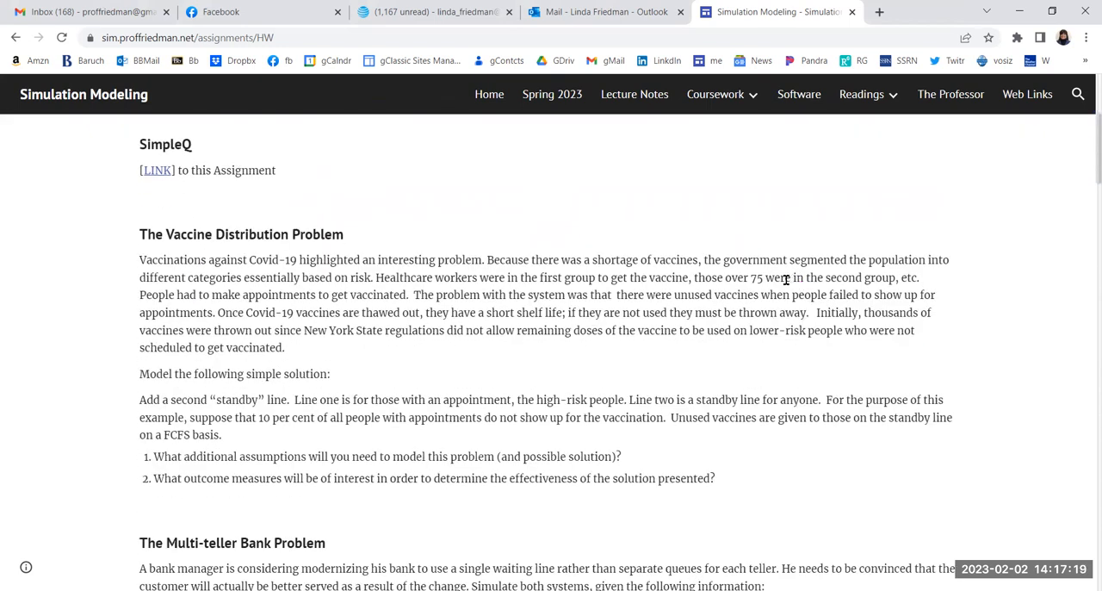
{"action": "scroll", "scroll_direction": "down", "scroll_amount": 3}
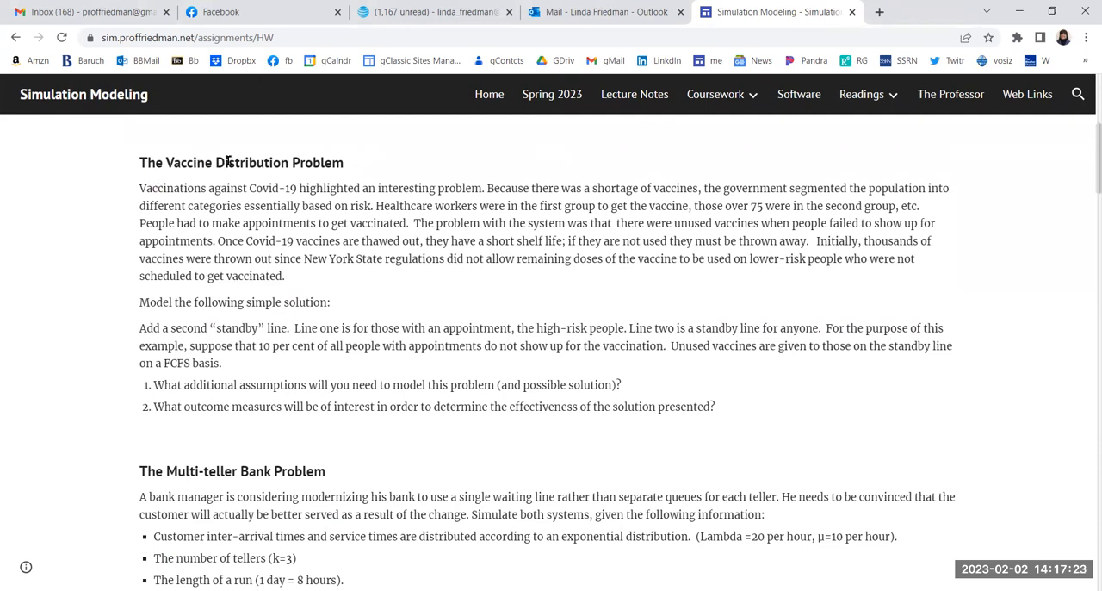
{"action": "mouse_move", "coordinate": [260, 169]}
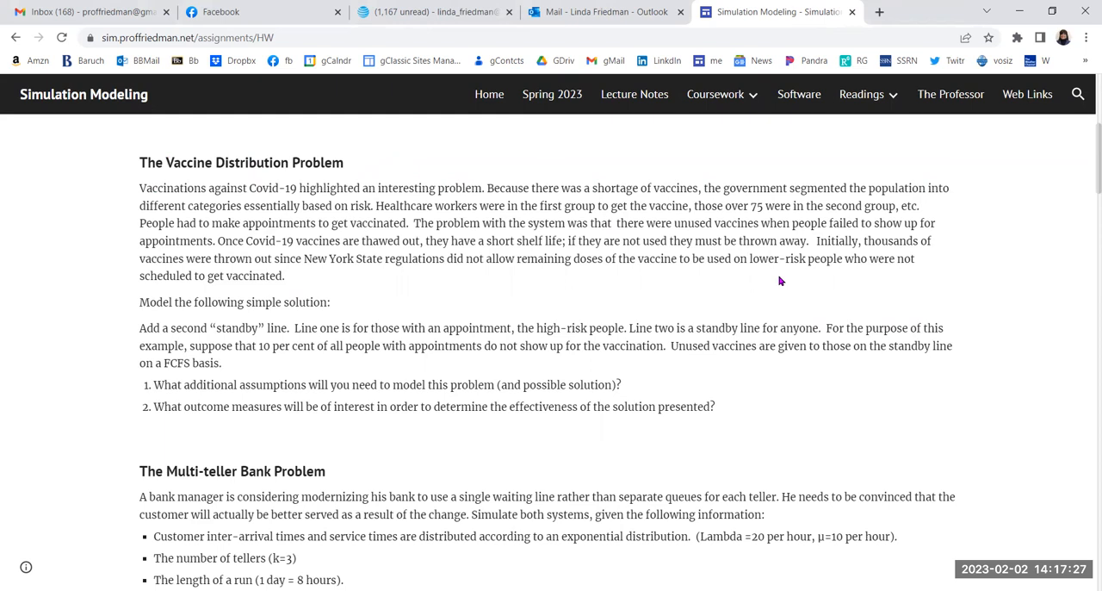
{"action": "mouse_move", "coordinate": [753, 290]}
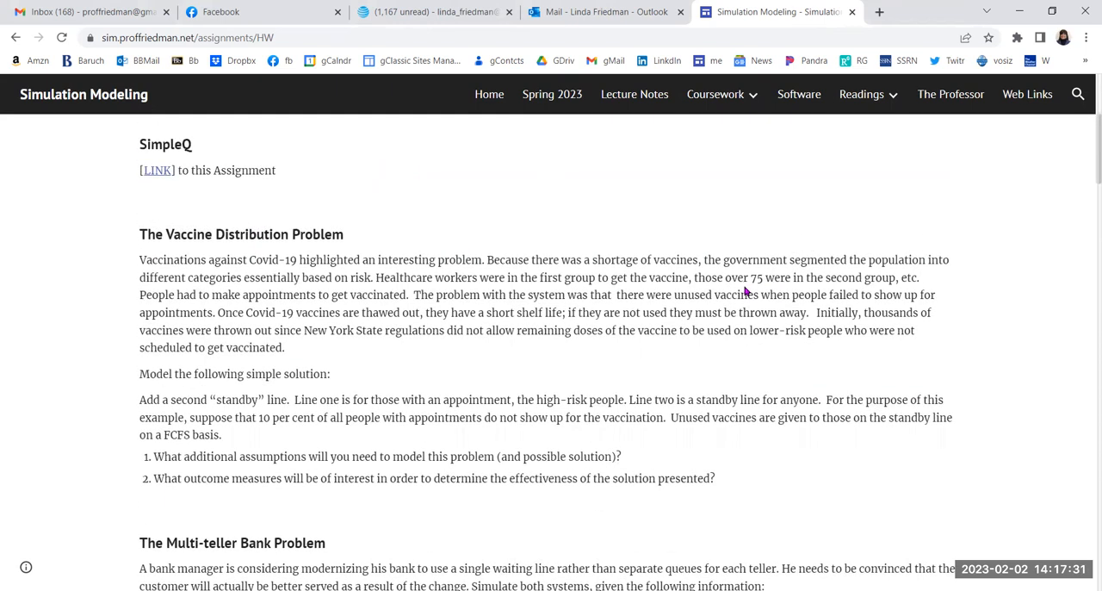
{"action": "scroll", "scroll_direction": "up", "scroll_amount": 3}
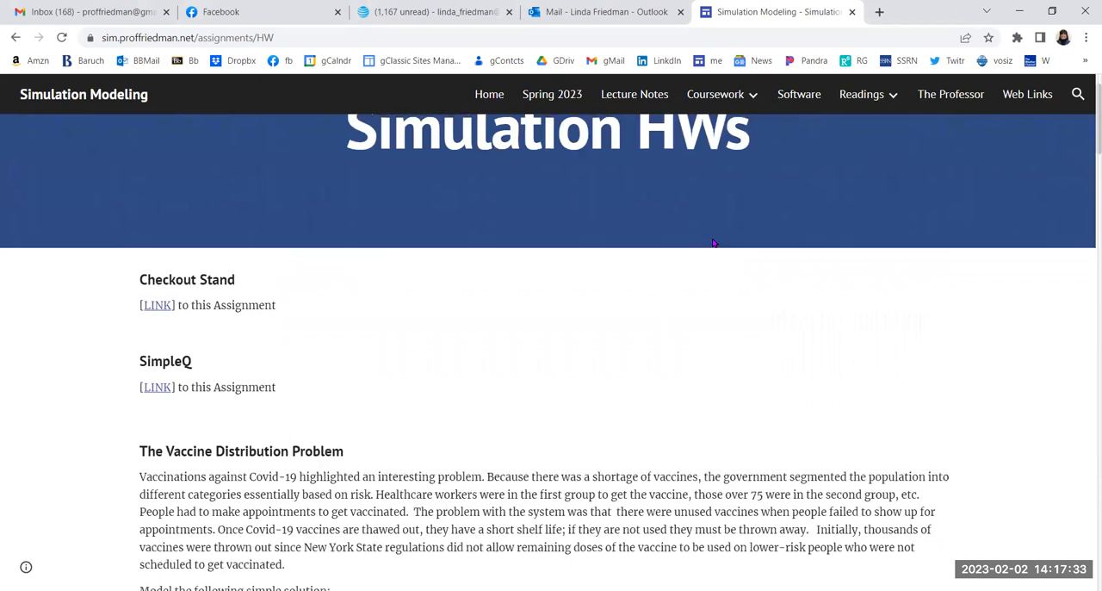
- Open the Term Project page from Coursework and scroll to its TEAMS and TOPIC sections
{"action": "left_click", "coordinate": [716, 94]}
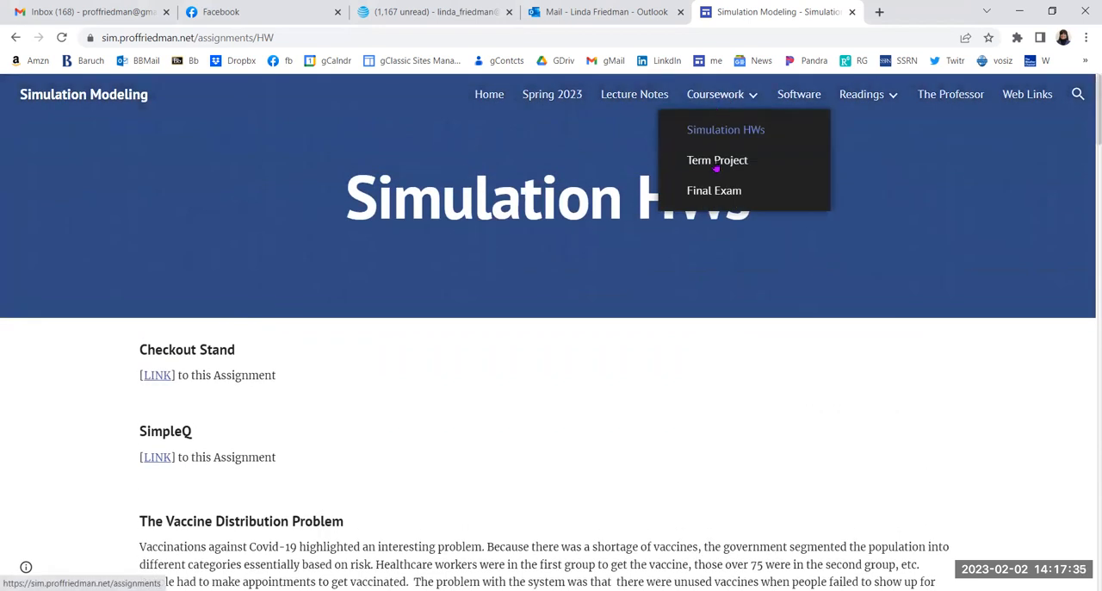
{"action": "left_click", "coordinate": [717, 159]}
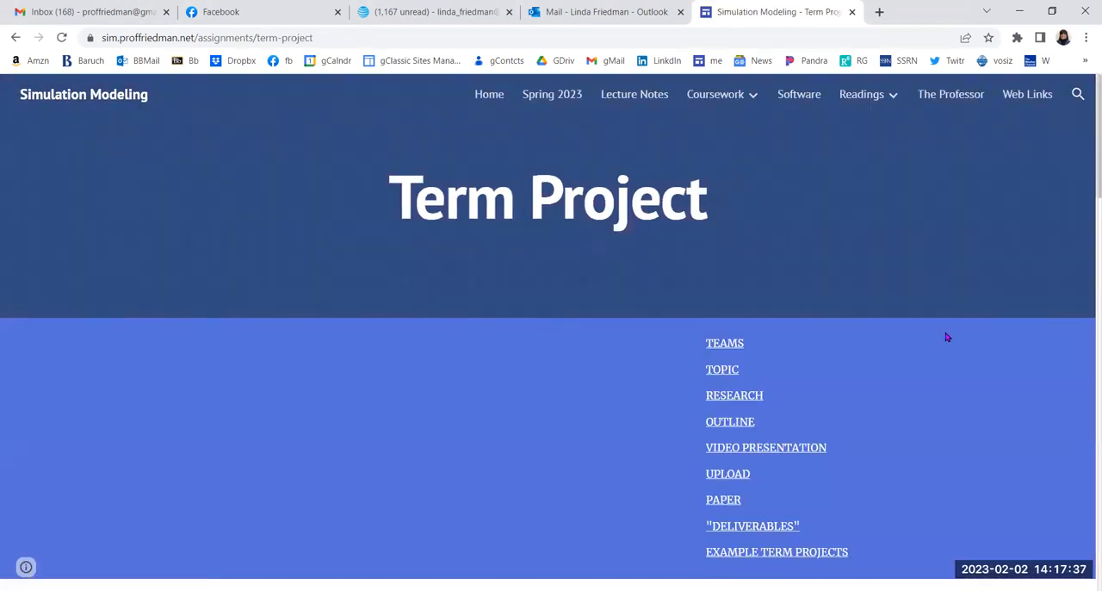
{"action": "scroll", "scroll_direction": "down", "scroll_amount": 3}
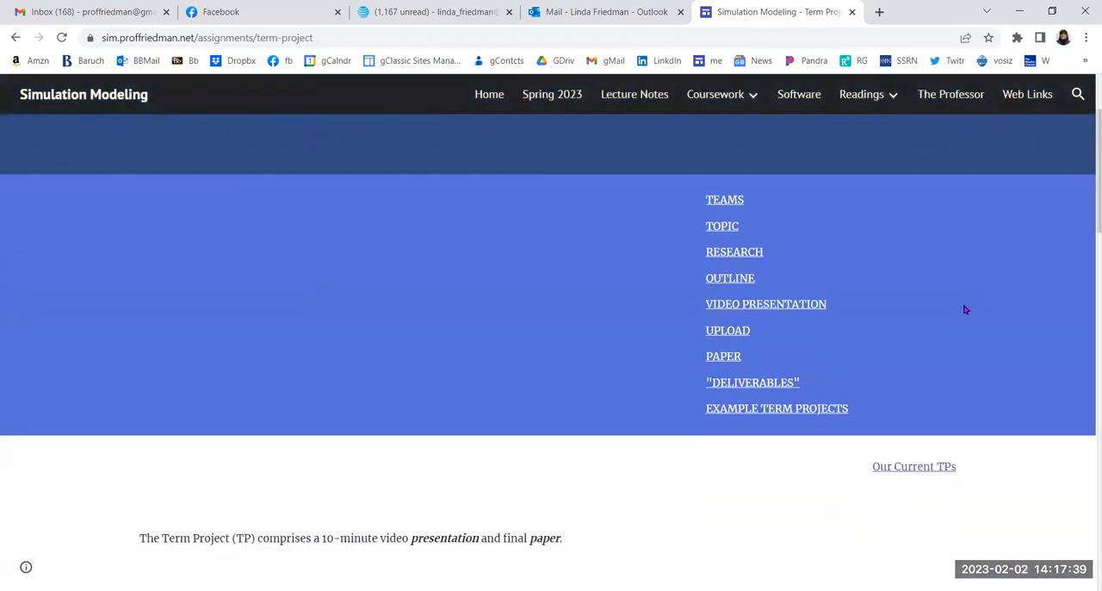
{"action": "scroll", "scroll_direction": "down", "scroll_amount": 3}
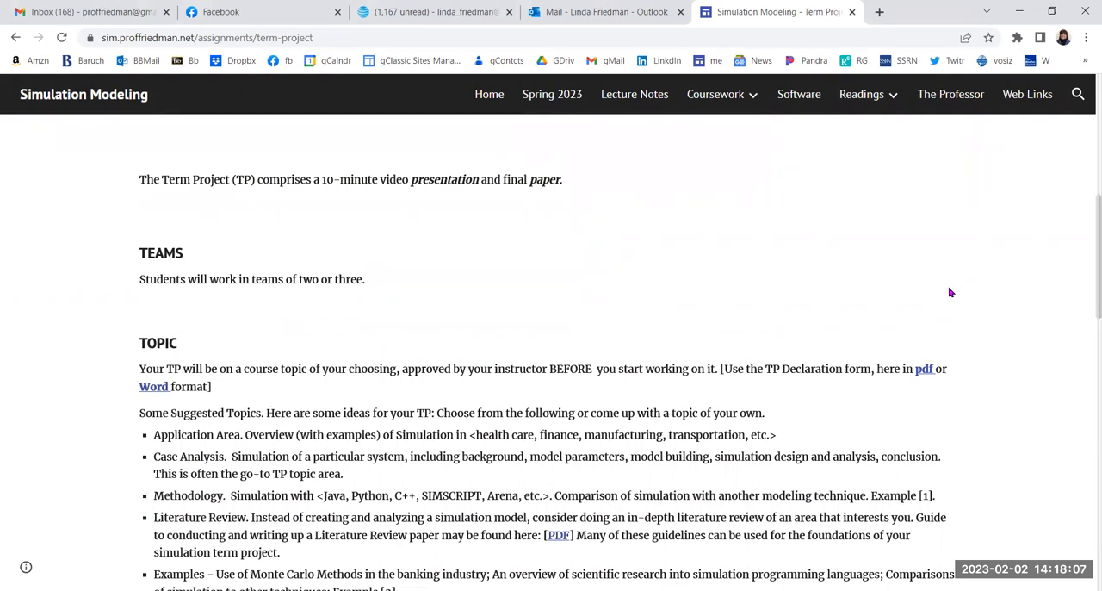
{"action": "mouse_move", "coordinate": [800, 340]}
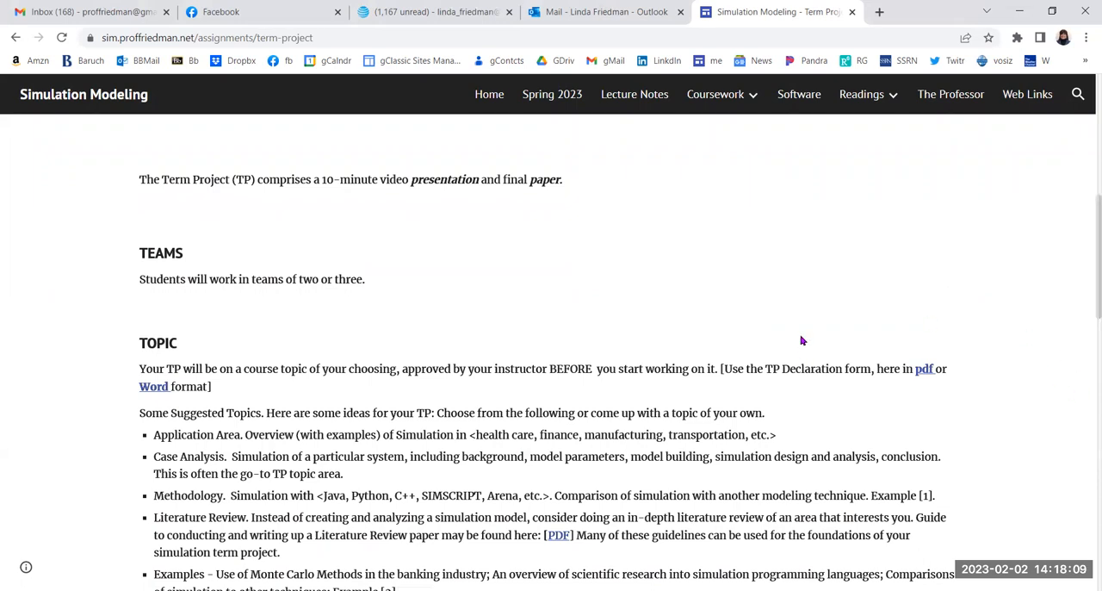
{"action": "mouse_move", "coordinate": [567, 276]}
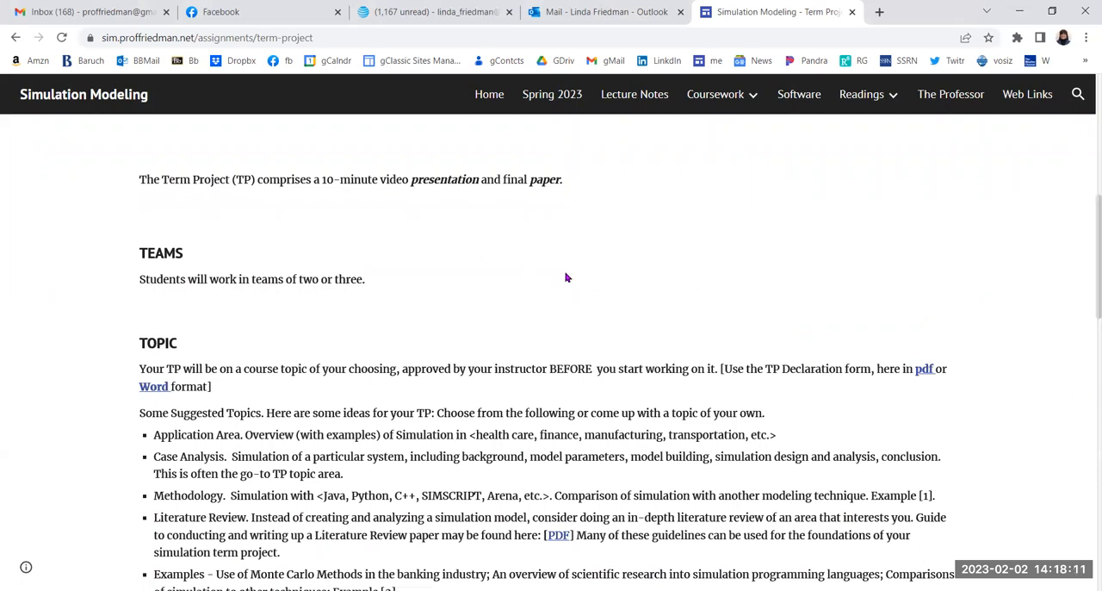
{"action": "mouse_move", "coordinate": [657, 277]}
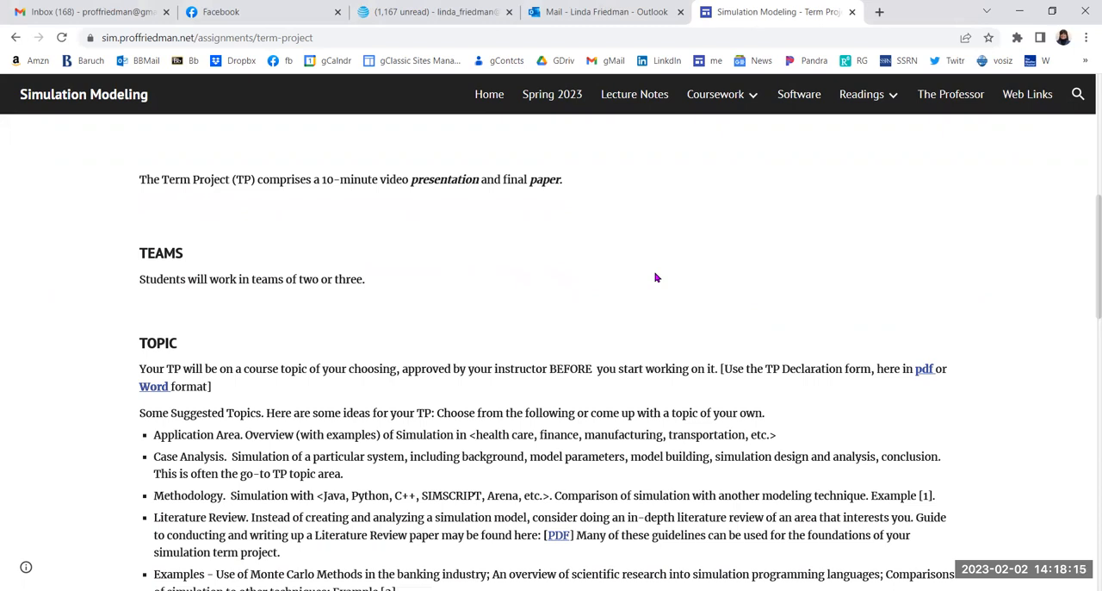
{"action": "mouse_move", "coordinate": [562, 237]}
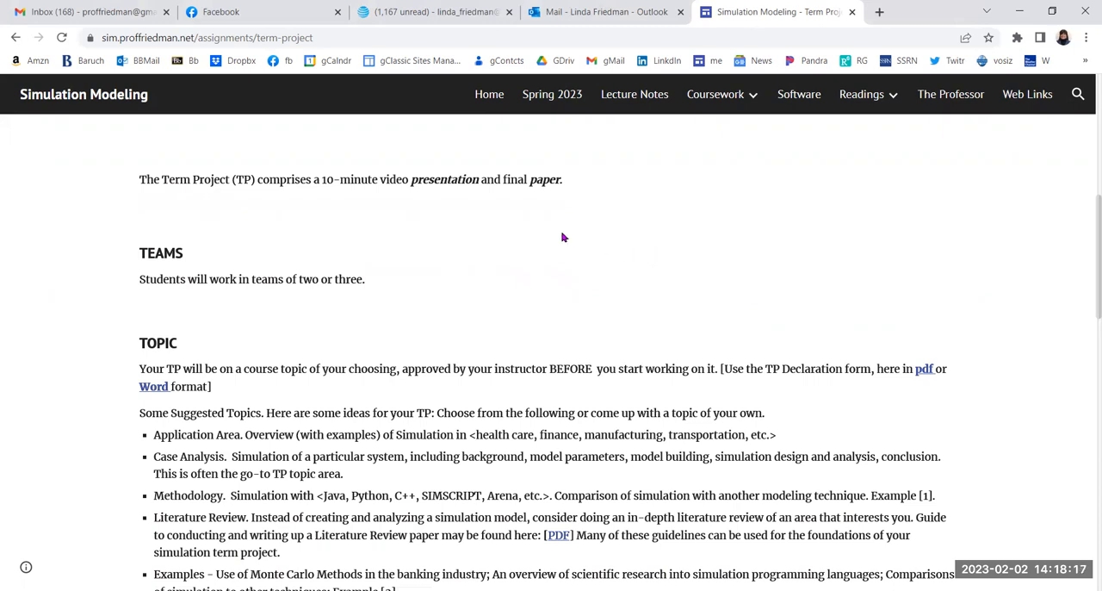
{"action": "mouse_move", "coordinate": [628, 222]}
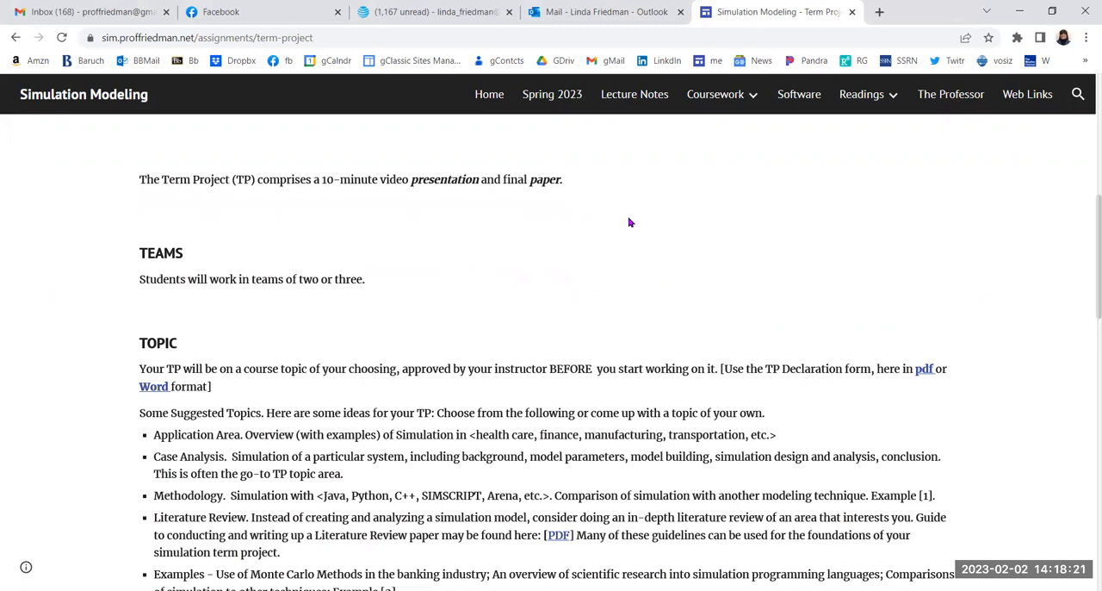
{"action": "mouse_move", "coordinate": [799, 261]}
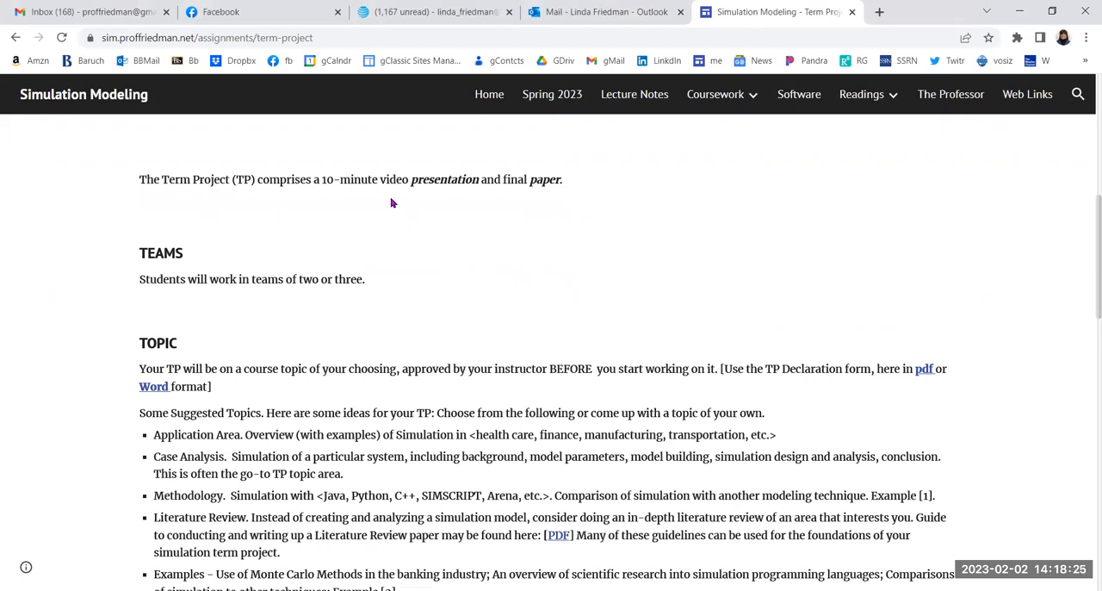
{"action": "mouse_move", "coordinate": [395, 199]}
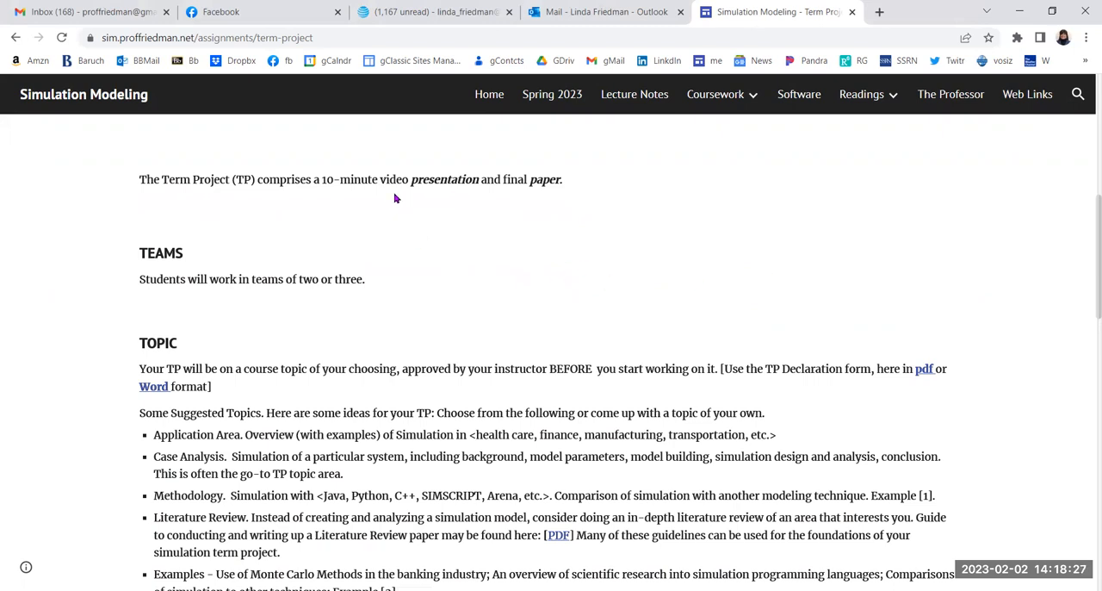
{"action": "mouse_move", "coordinate": [648, 237]}
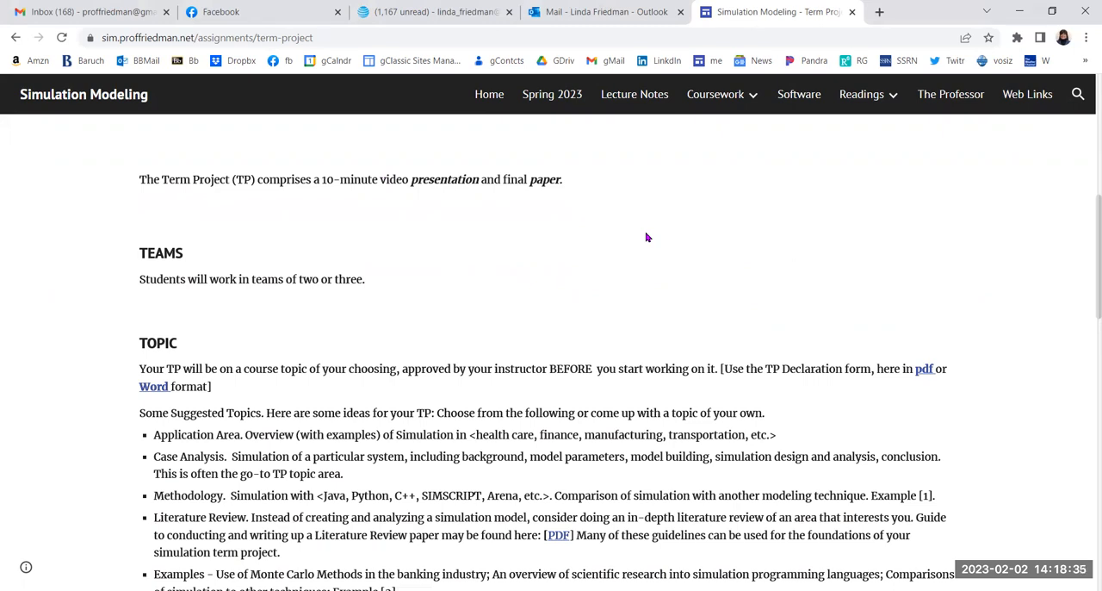
{"action": "mouse_move", "coordinate": [675, 238]}
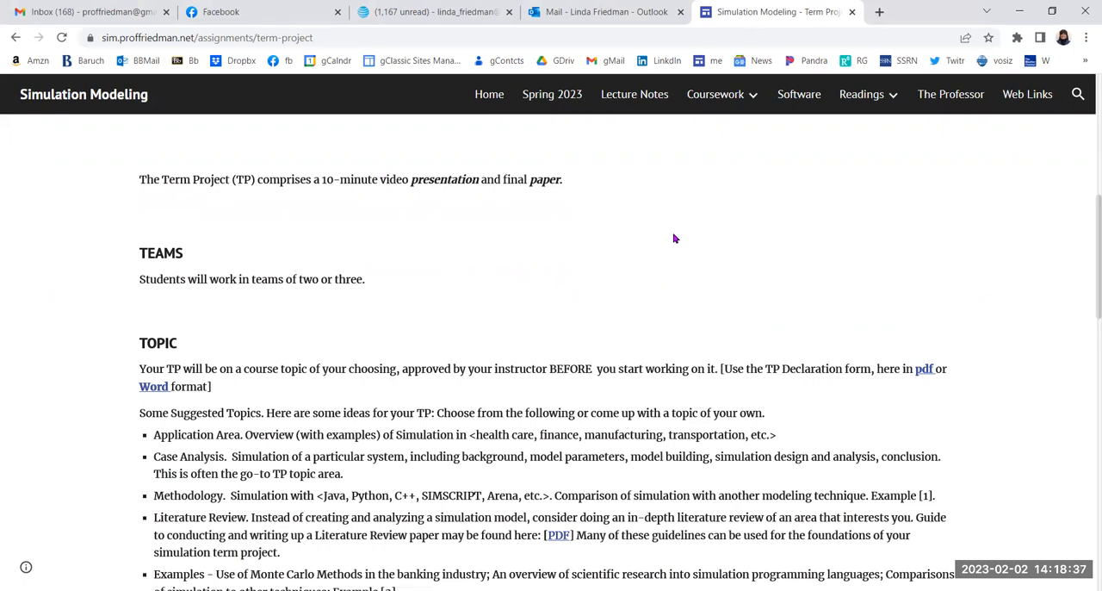
{"action": "mouse_move", "coordinate": [674, 229]}
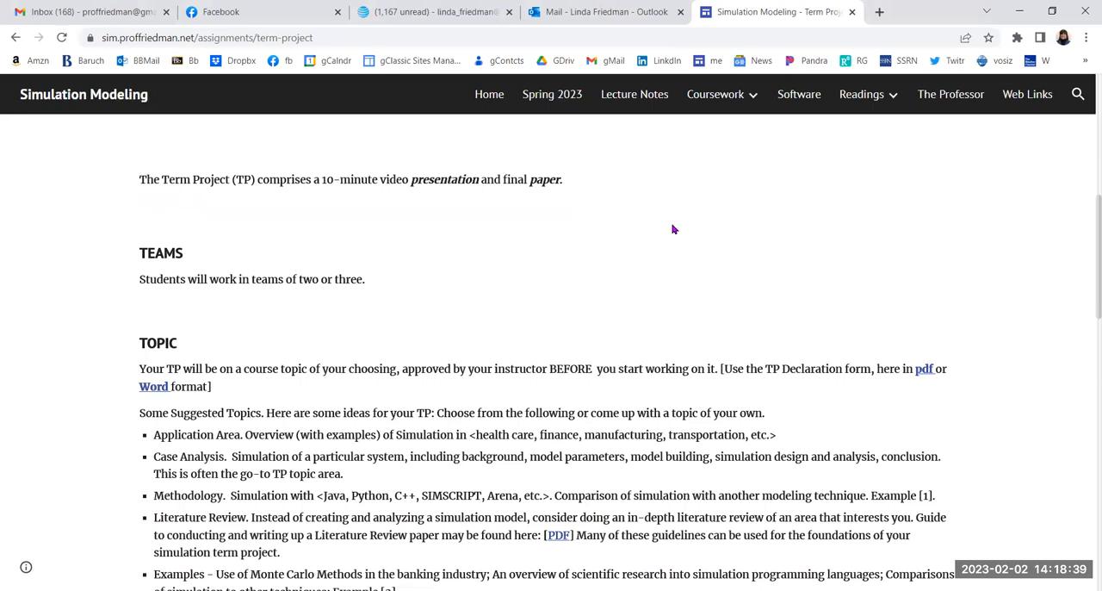
{"action": "mouse_move", "coordinate": [318, 330]}
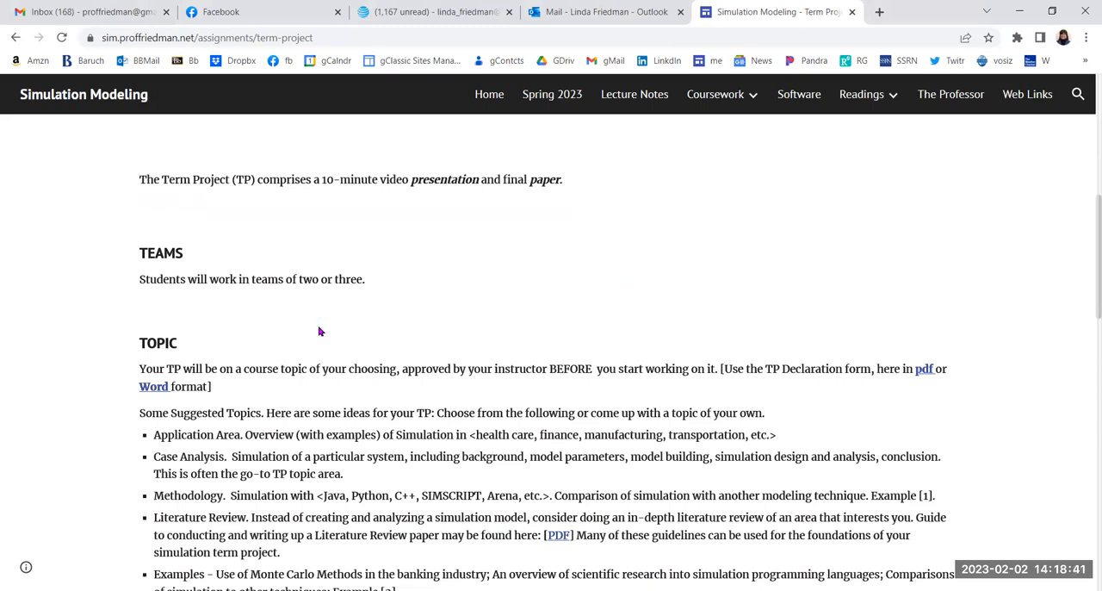
{"action": "mouse_move", "coordinate": [735, 279]}
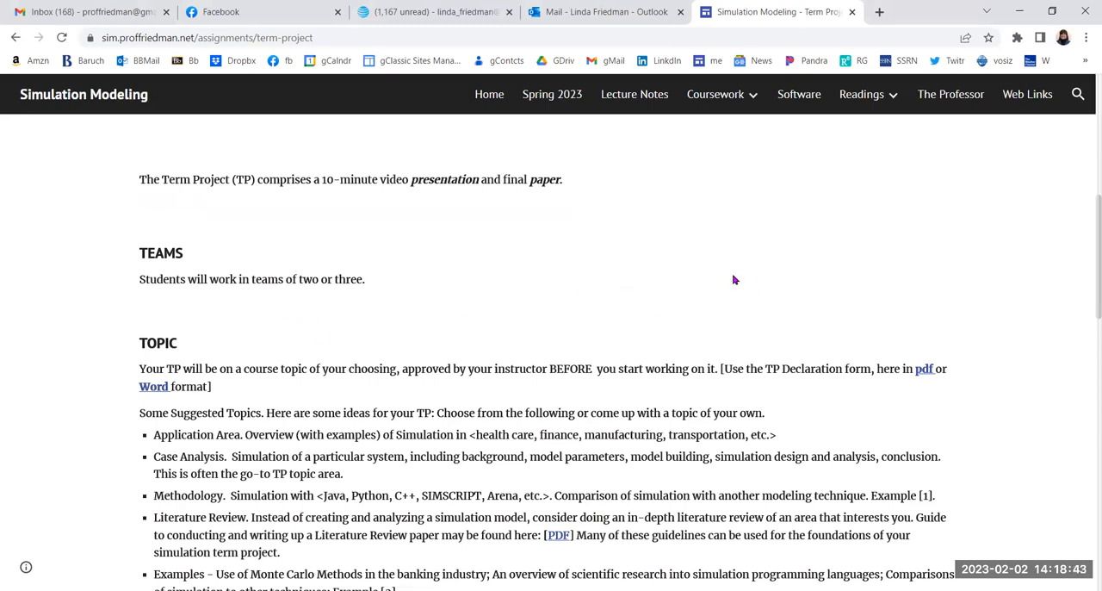
{"action": "scroll", "scroll_direction": "down", "scroll_amount": 3}
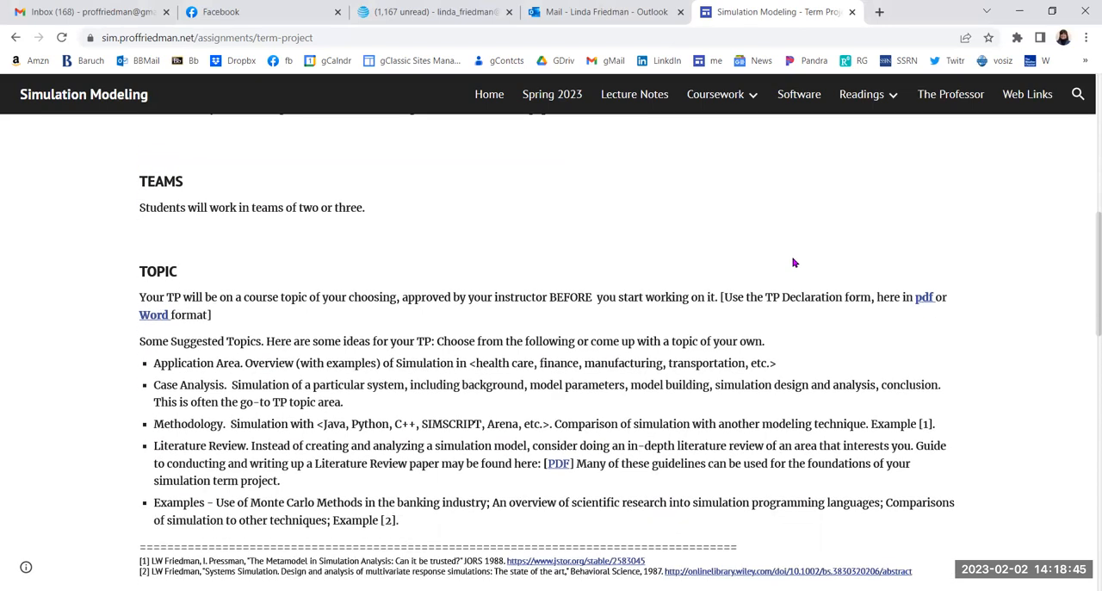
{"action": "scroll", "scroll_direction": "down", "scroll_amount": 3}
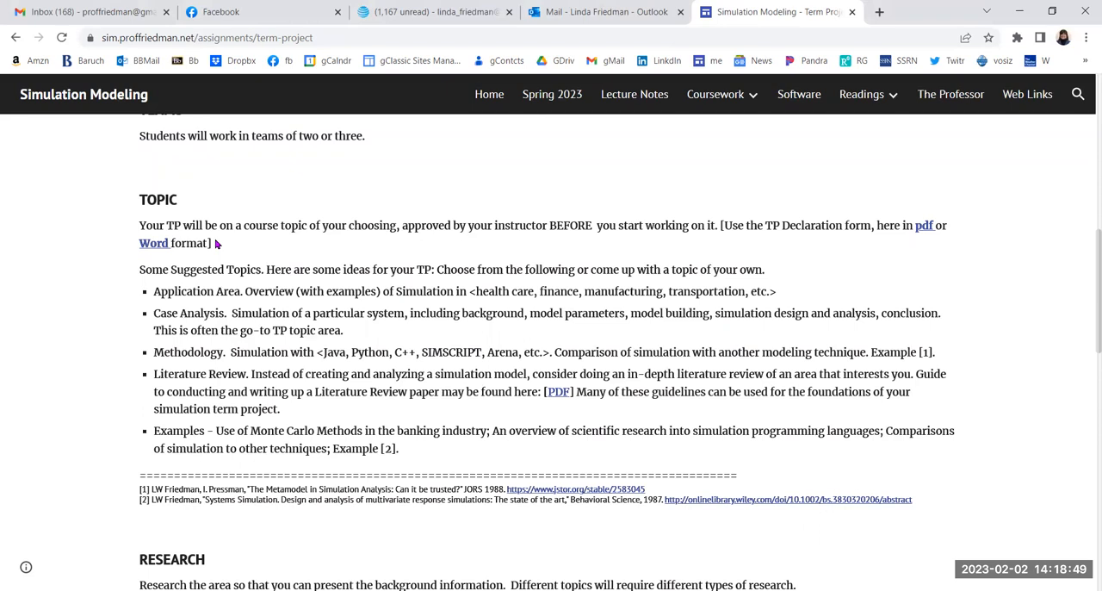
{"action": "mouse_move", "coordinate": [347, 245]}
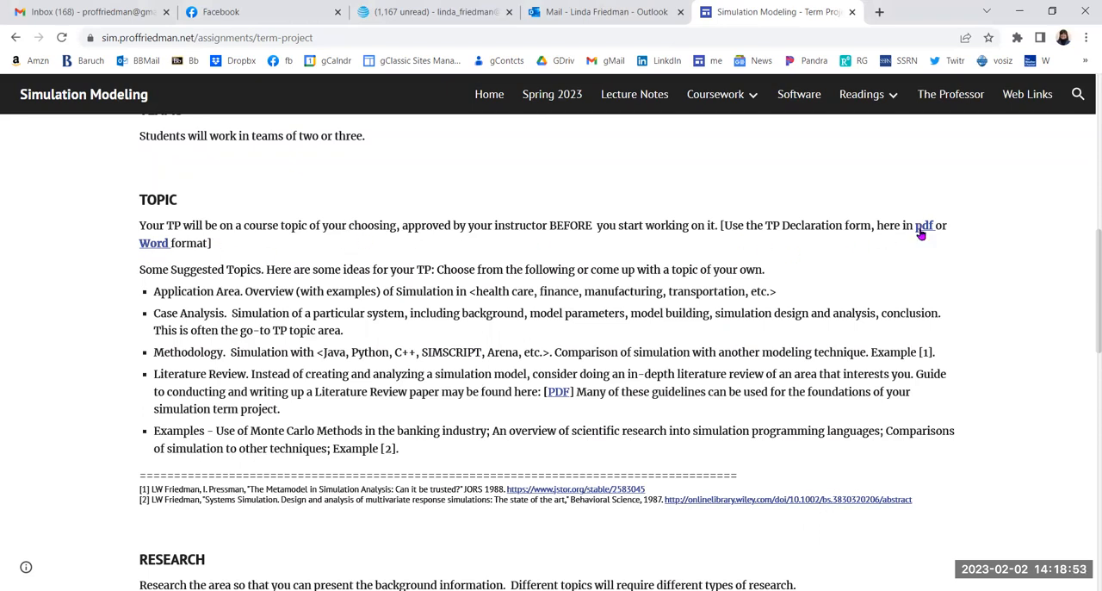
{"action": "mouse_move", "coordinate": [923, 226]}
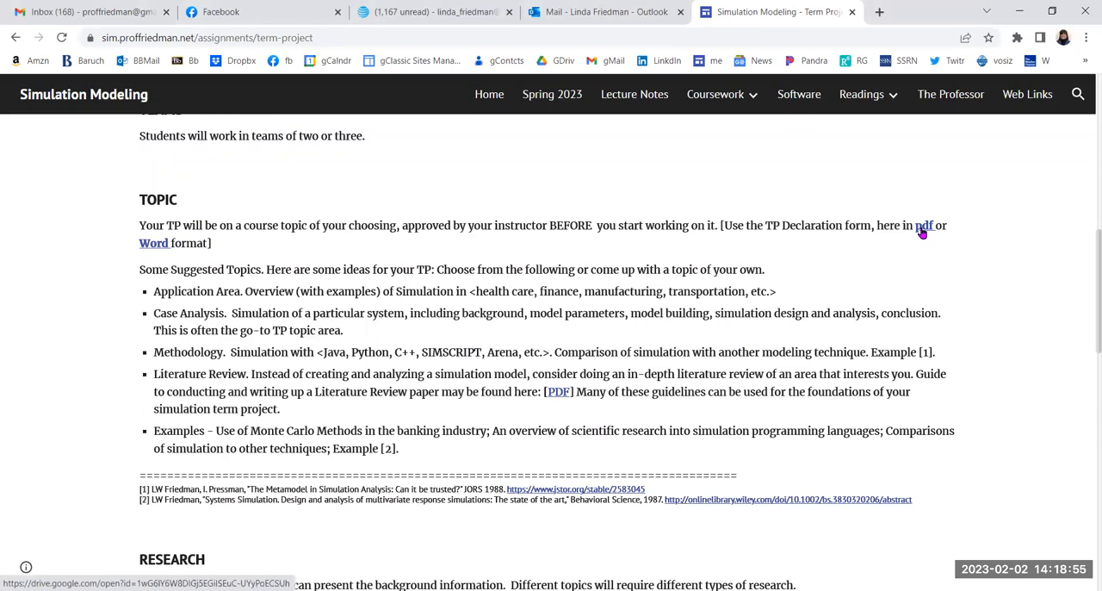
- Open TPDeclaration.pdf in the Google Drive viewer and scroll through its semester, student and title fields
{"action": "left_click", "coordinate": [923, 225]}
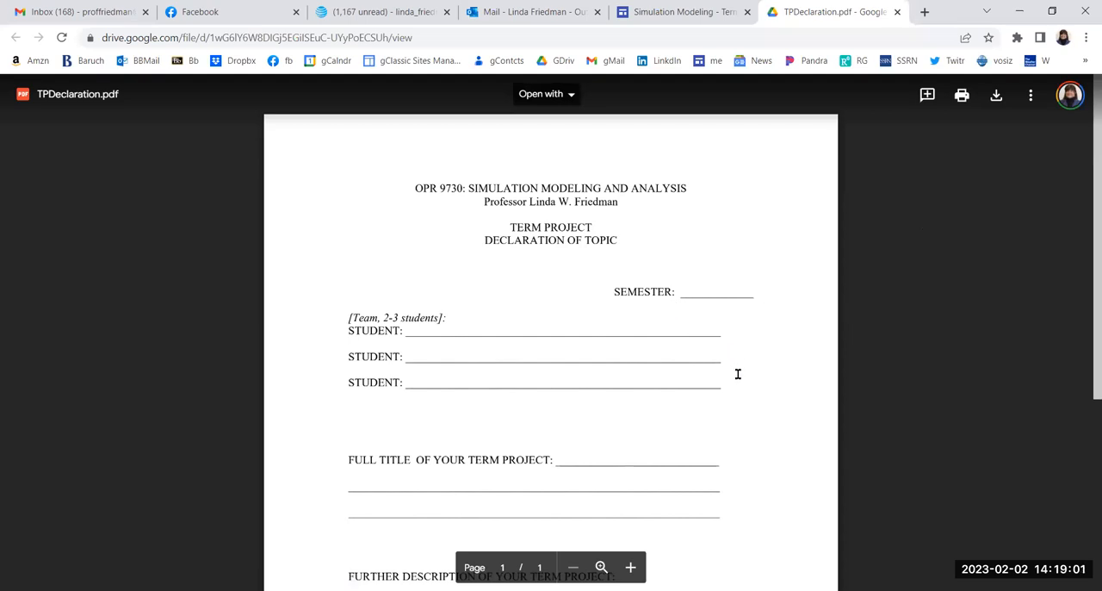
{"action": "scroll", "scroll_direction": "down", "scroll_amount": 3}
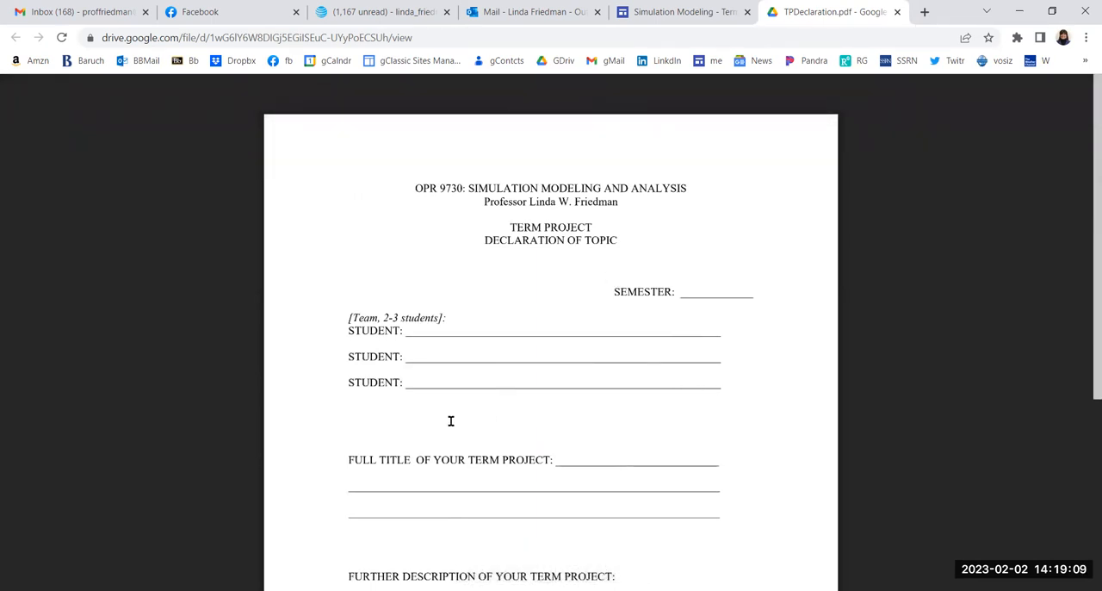
{"action": "mouse_move", "coordinate": [424, 422]}
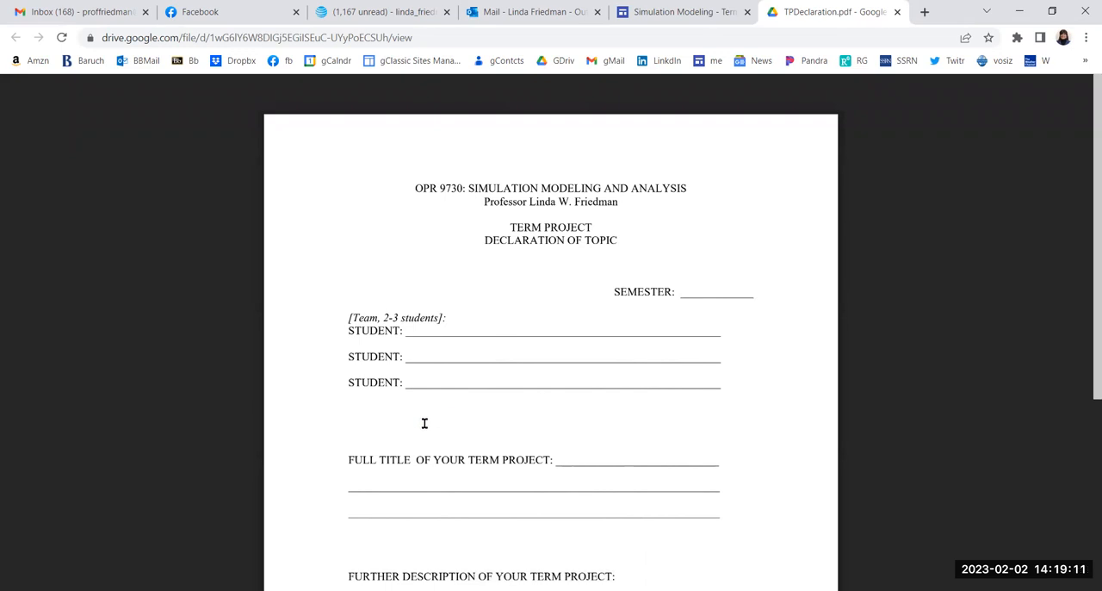
{"action": "mouse_move", "coordinate": [456, 402]}
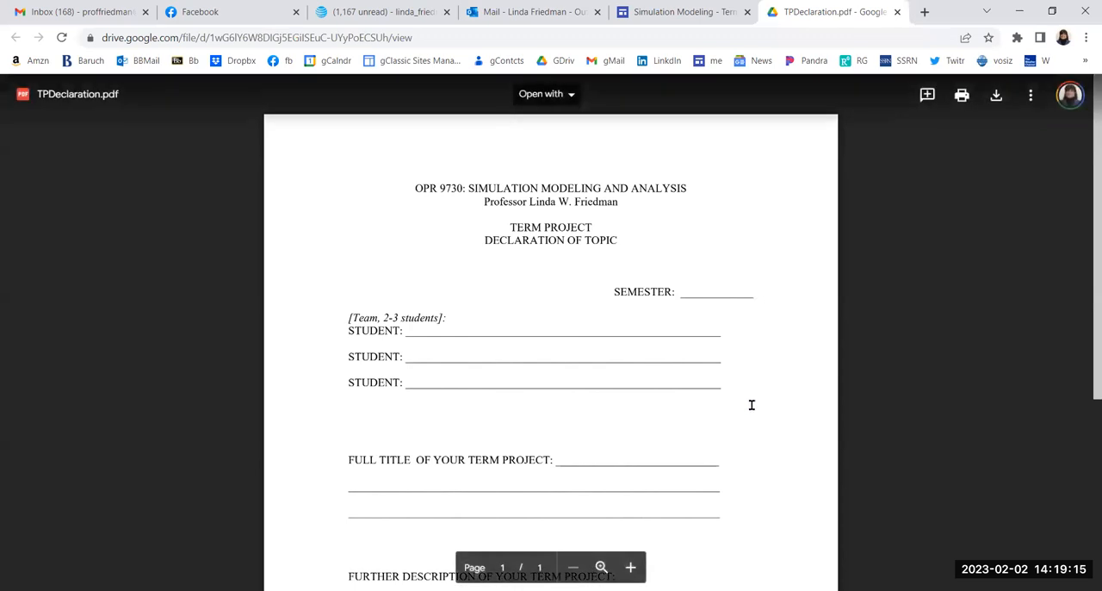
{"action": "scroll", "scroll_direction": "down", "scroll_amount": 3}
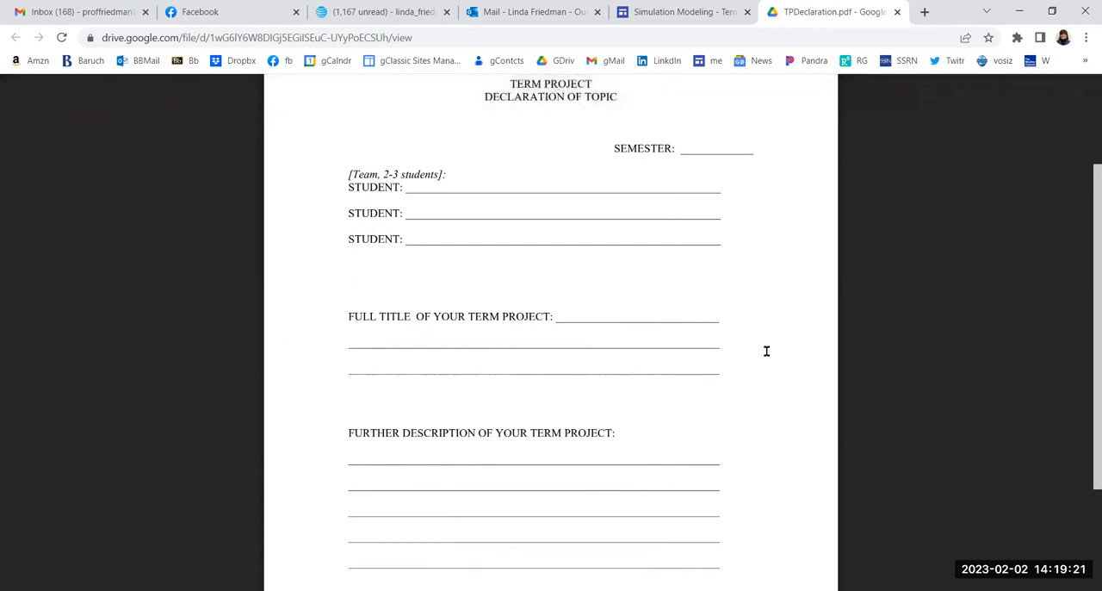
{"action": "scroll", "scroll_direction": "down", "scroll_amount": 3}
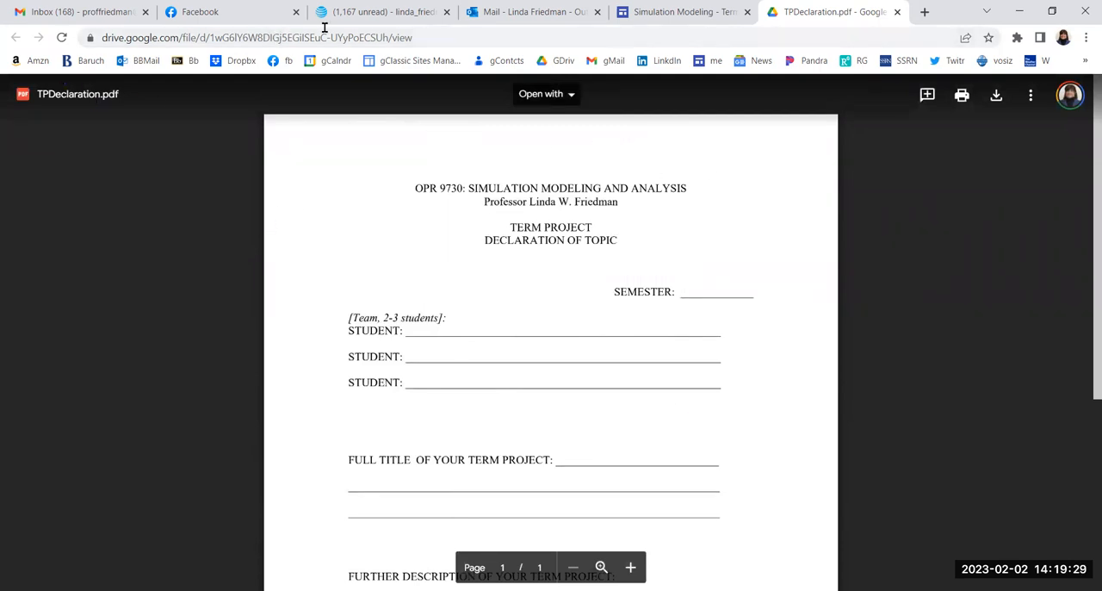
- Return to the Term Project tab and bring the TOPIC section with its suggested topics into view
{"action": "left_click", "coordinate": [680, 12]}
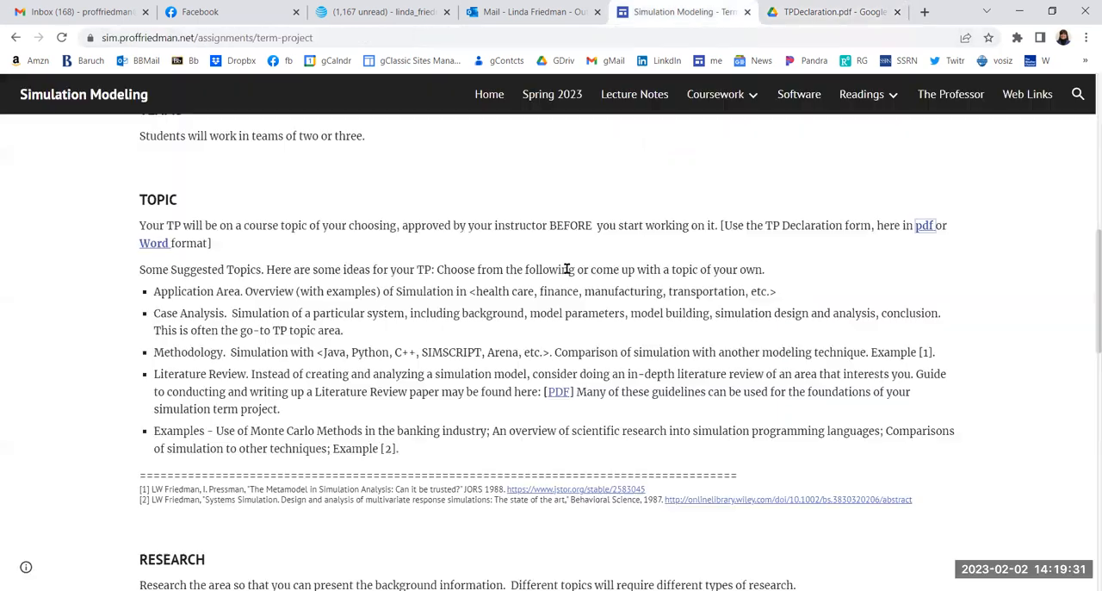
{"action": "scroll", "scroll_direction": "down", "scroll_amount": 3}
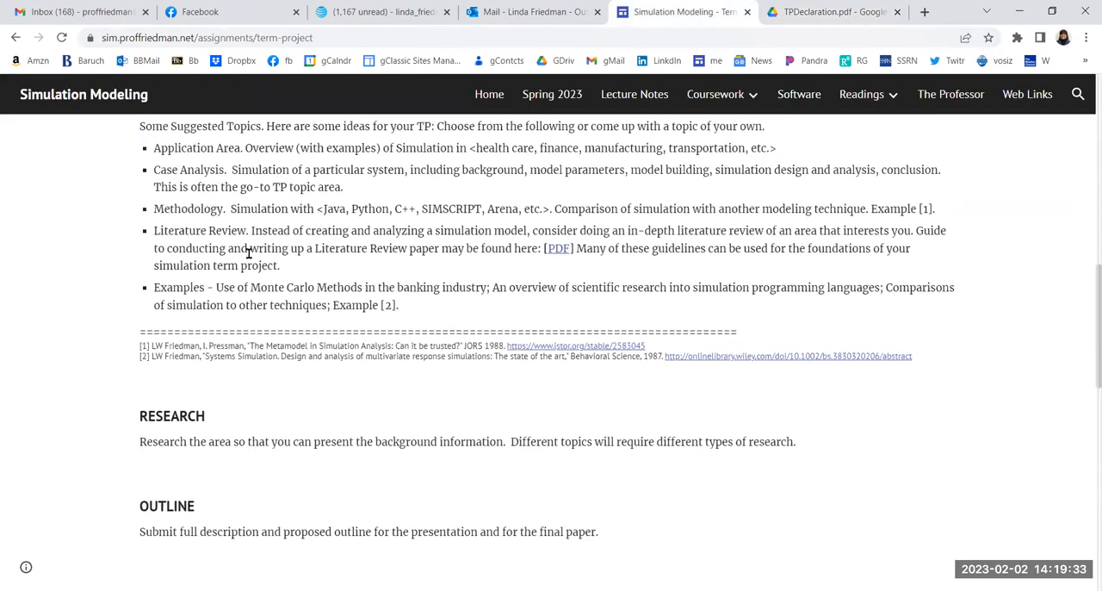
{"action": "scroll", "scroll_direction": "up", "scroll_amount": 3}
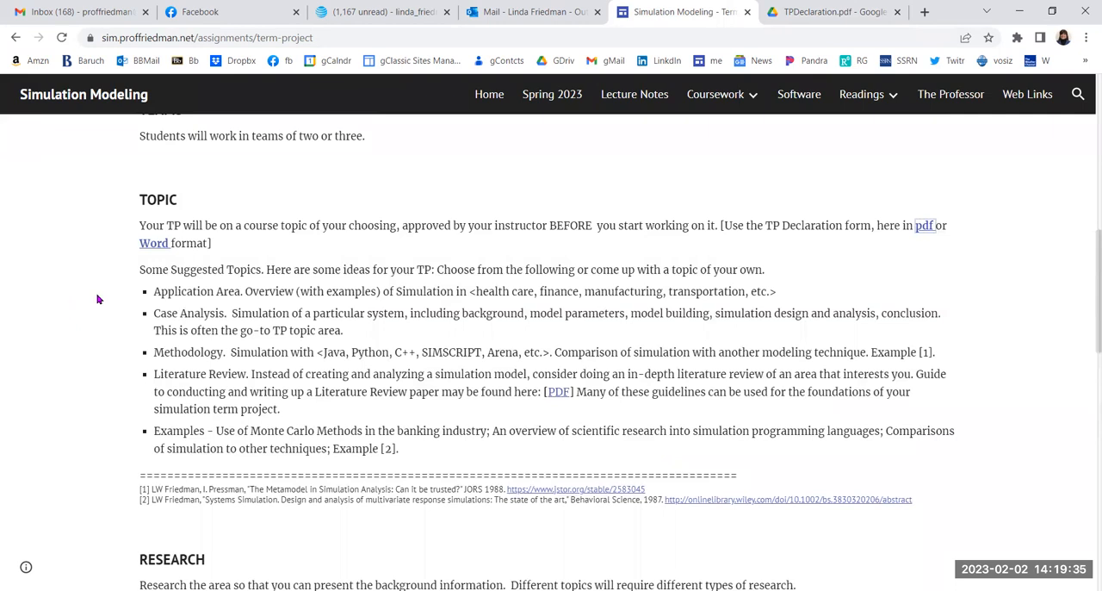
{"action": "mouse_move", "coordinate": [216, 292]}
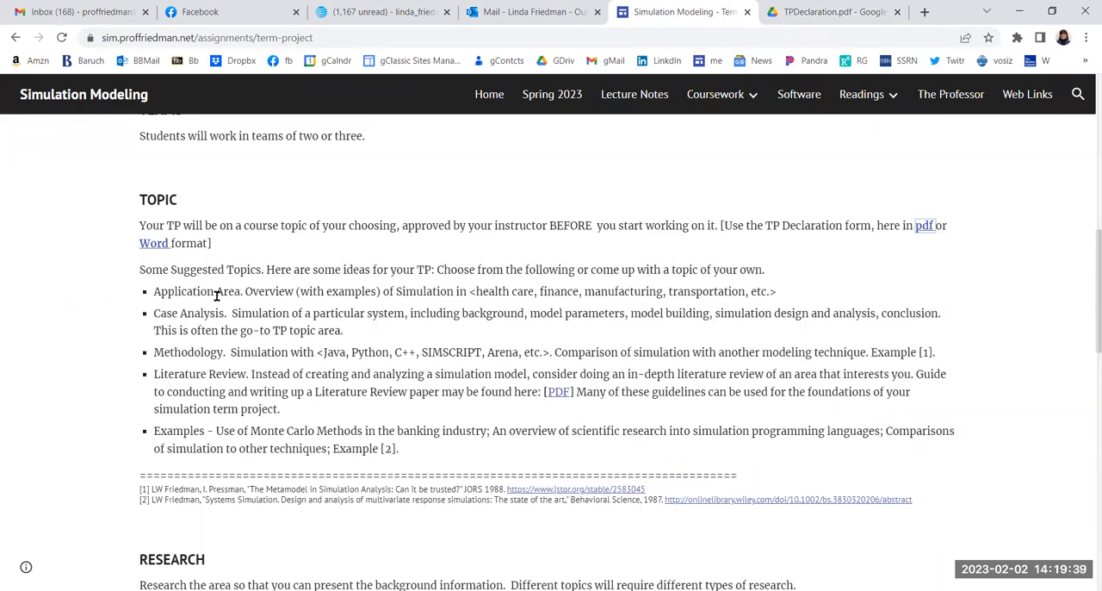
{"action": "mouse_move", "coordinate": [263, 304]}
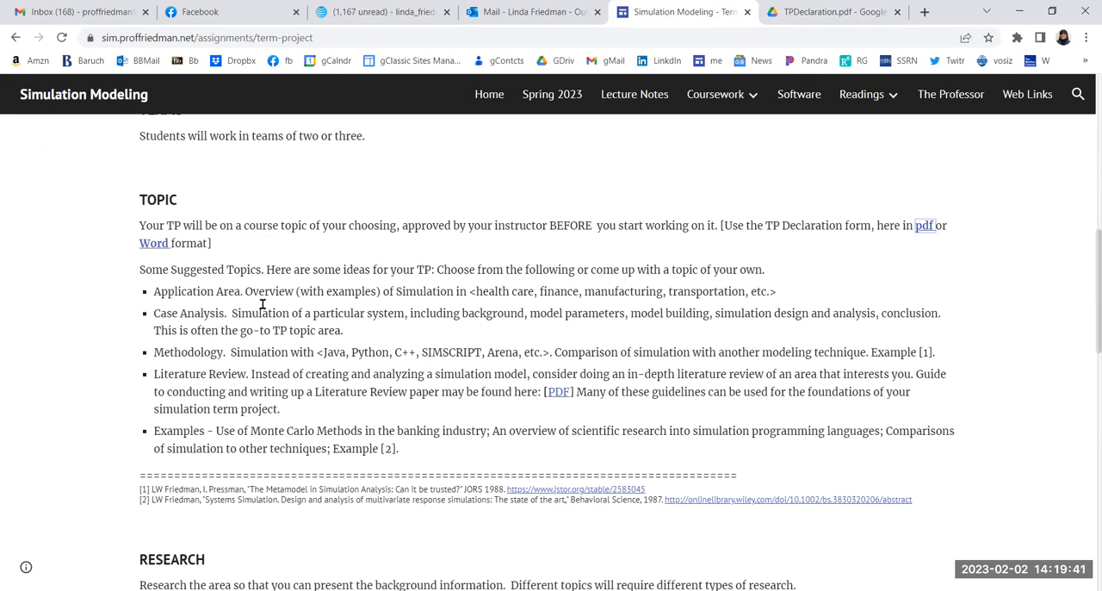
{"action": "mouse_move", "coordinate": [813, 286]}
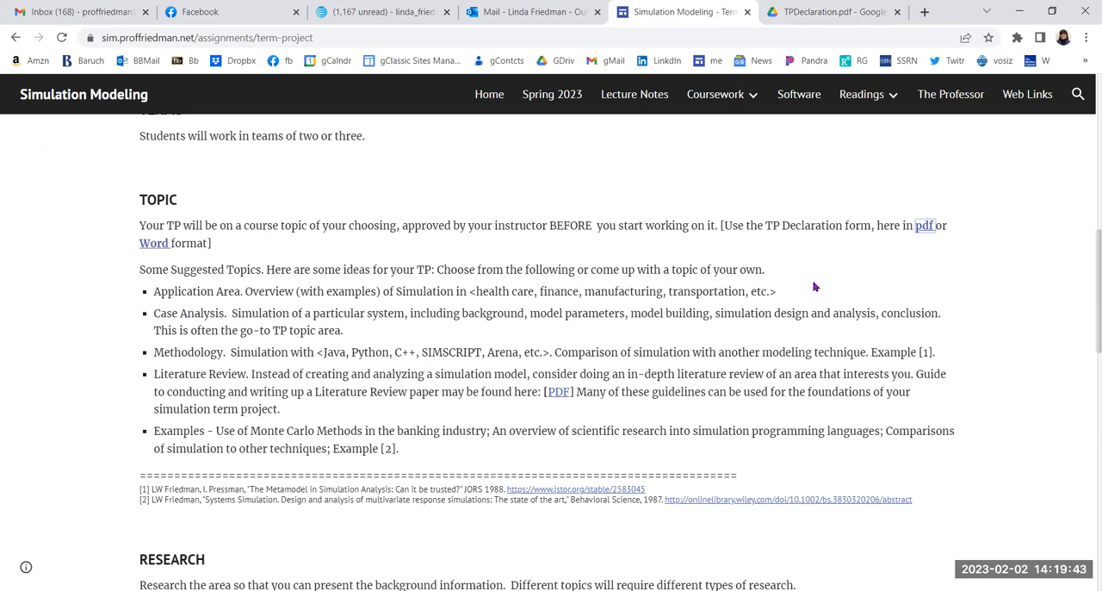
{"action": "mouse_move", "coordinate": [745, 308]}
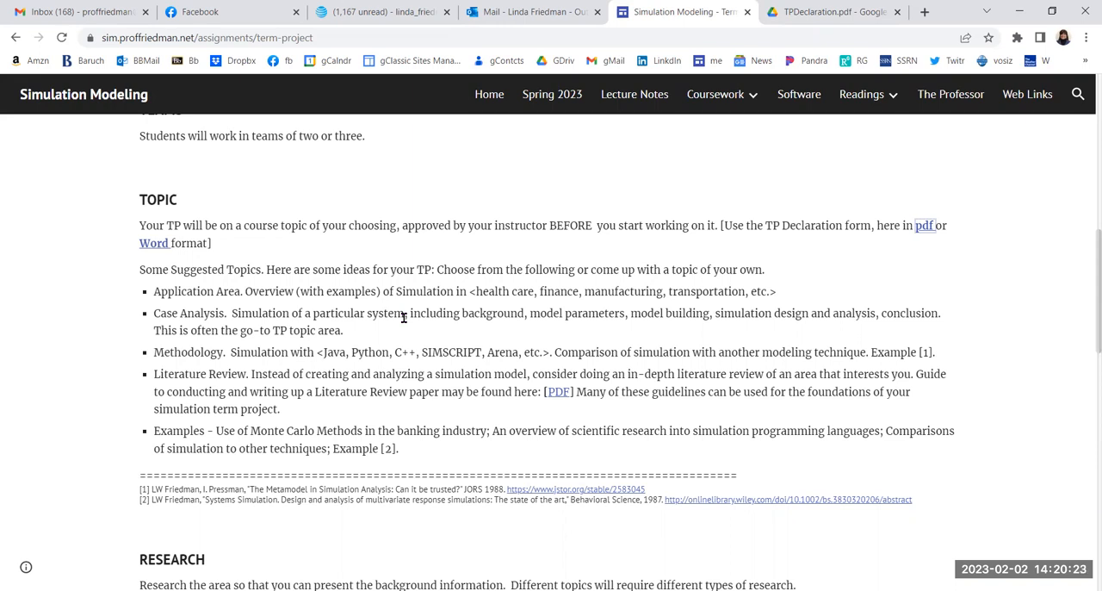
{"action": "double_click", "coordinate": [175, 374]}
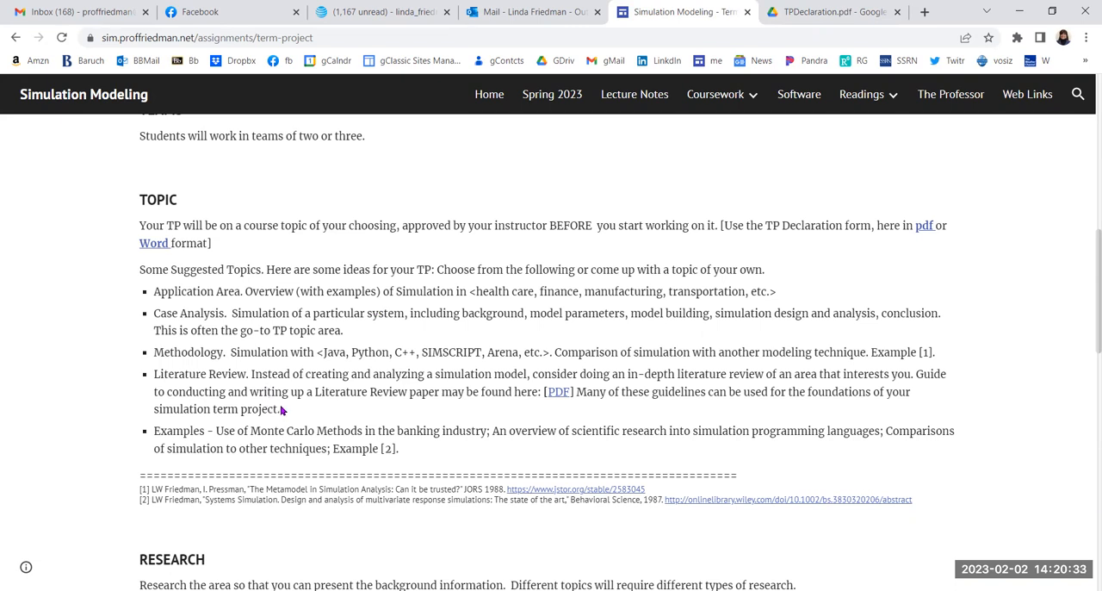
{"action": "mouse_move", "coordinate": [280, 409]}
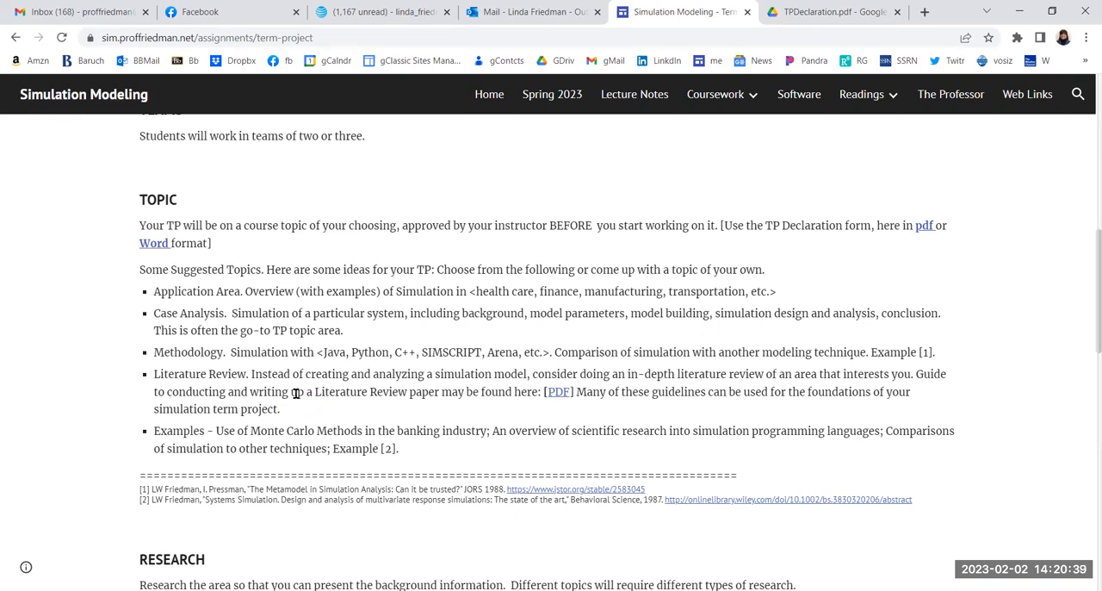
{"action": "mouse_move", "coordinate": [301, 406]}
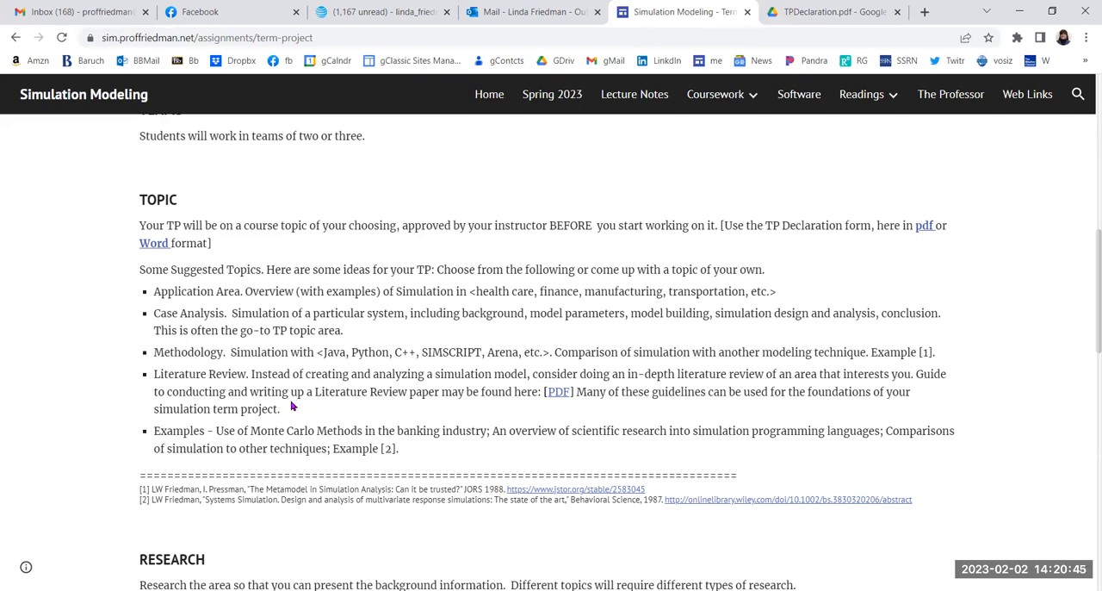
{"action": "mouse_move", "coordinate": [164, 430]}
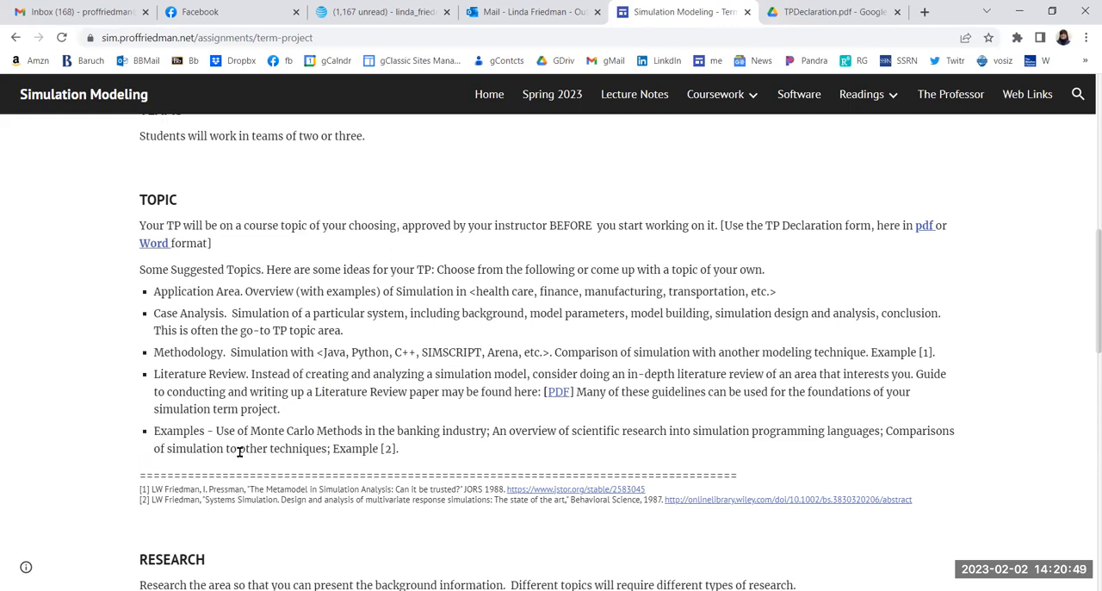
{"action": "mouse_move", "coordinate": [289, 442]}
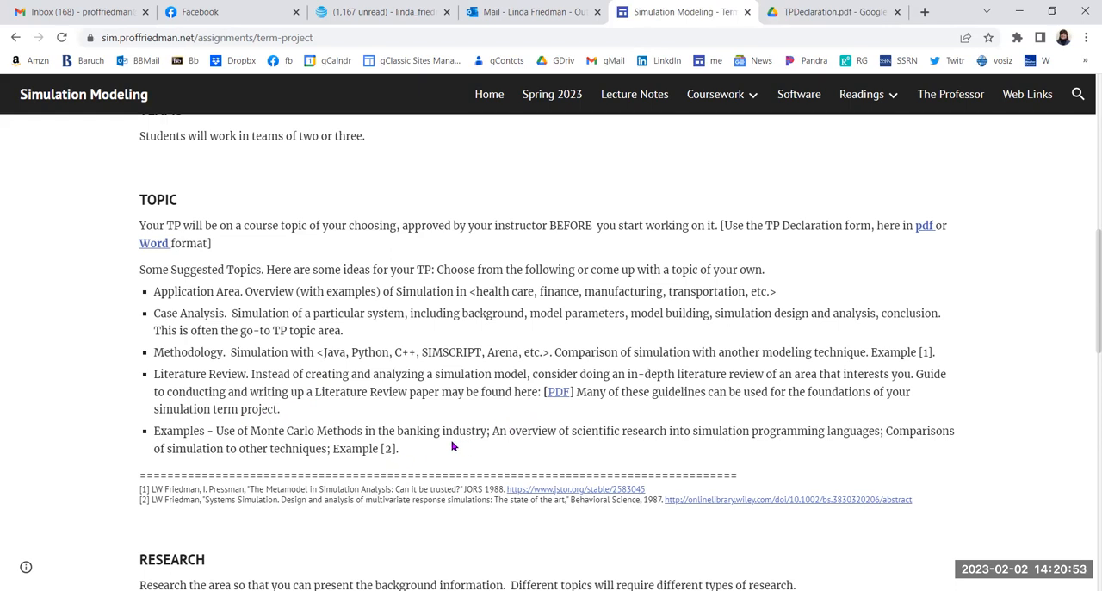
- Scroll down to the Term Project's DELIVERABLES list and Example Term Projects links
{"action": "scroll", "scroll_direction": "down", "scroll_amount": 3}
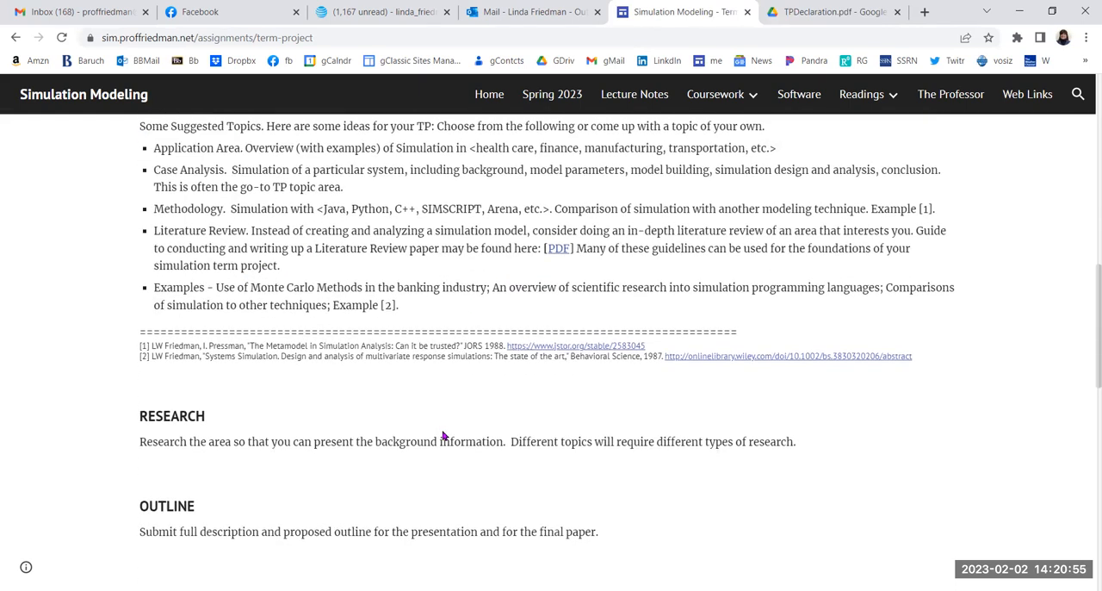
{"action": "scroll", "scroll_direction": "down", "scroll_amount": 3}
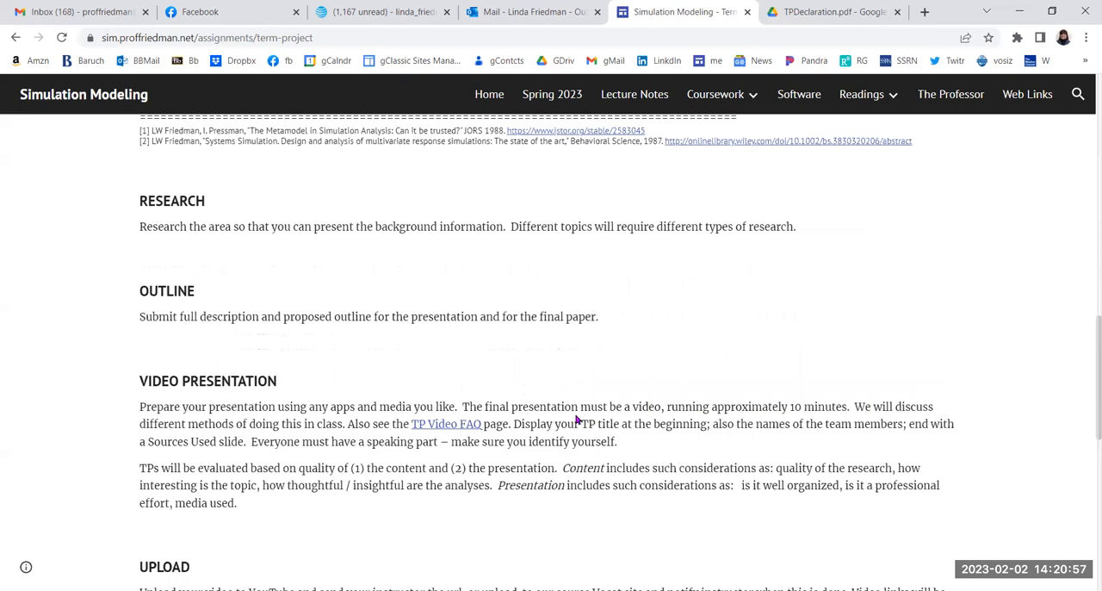
{"action": "scroll", "scroll_direction": "down", "scroll_amount": 3}
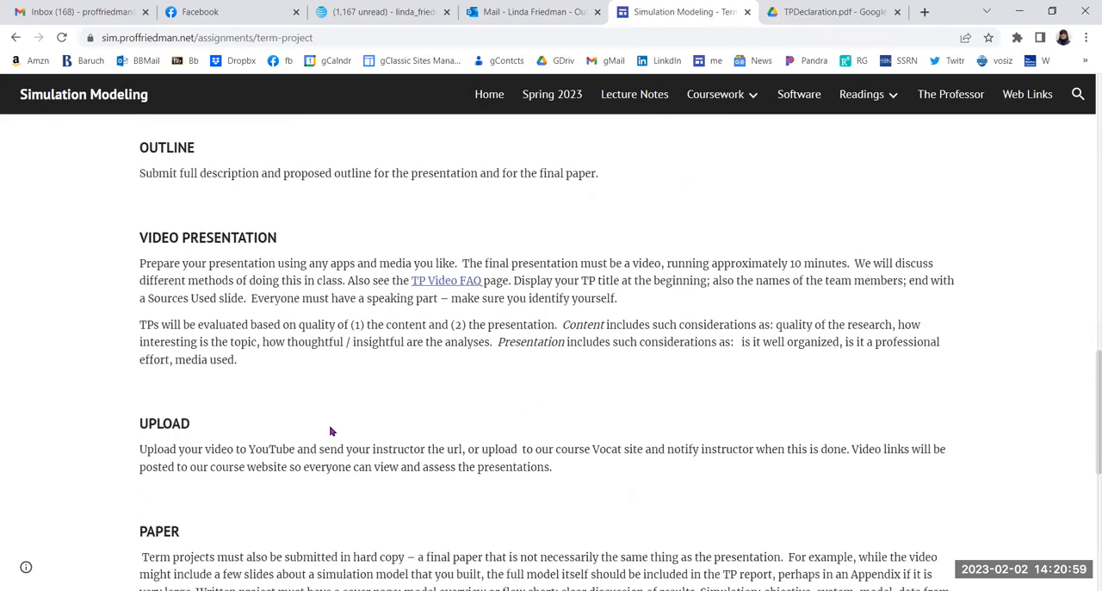
{"action": "scroll", "scroll_direction": "down", "scroll_amount": 3}
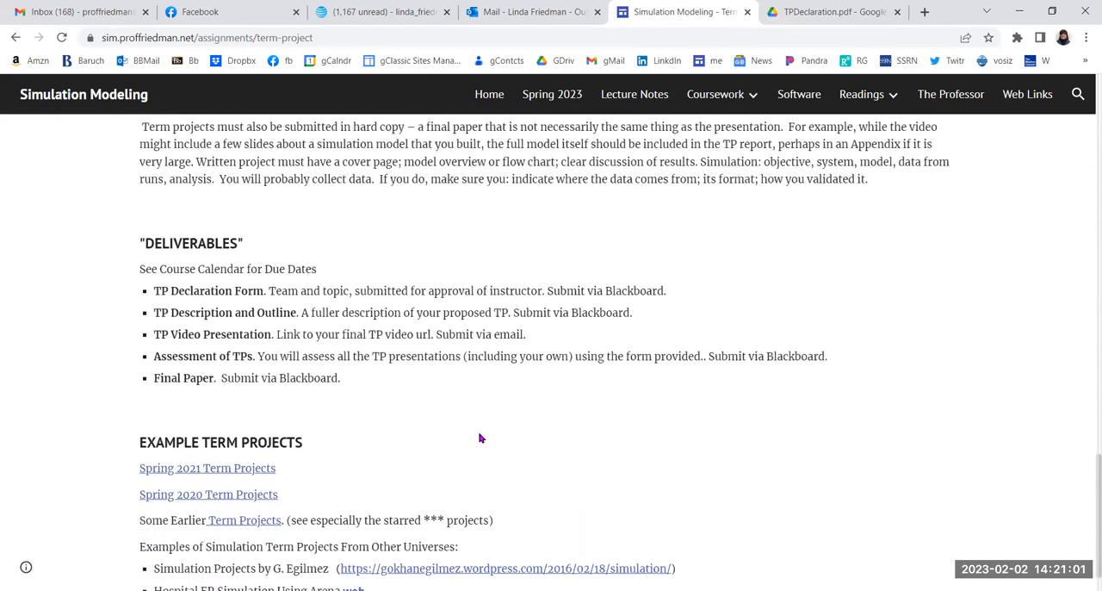
{"action": "scroll", "scroll_direction": "down", "scroll_amount": 3}
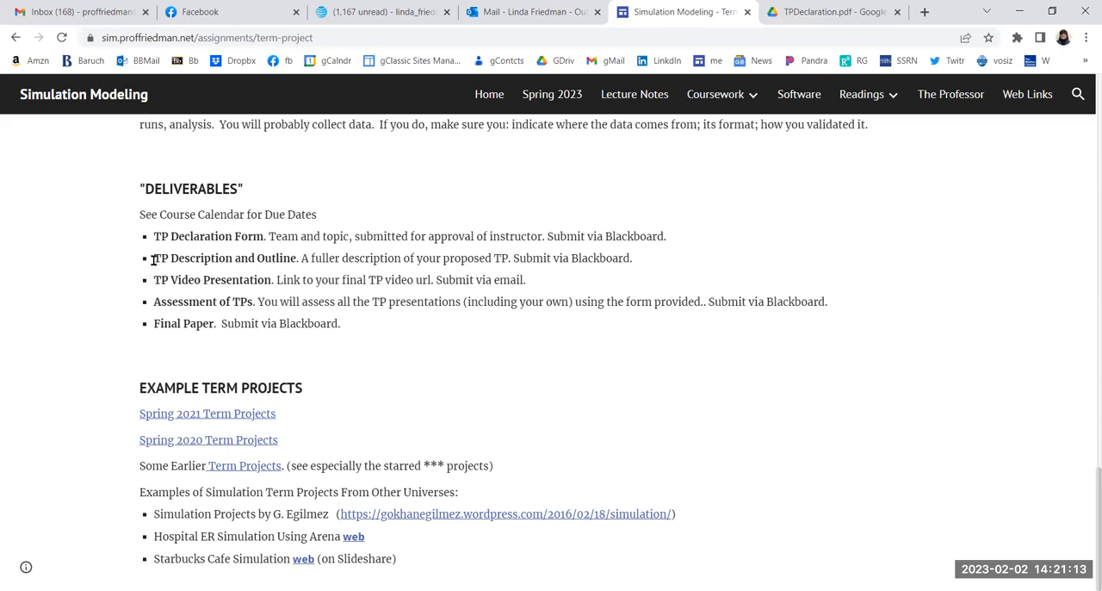
{"action": "mouse_move", "coordinate": [296, 258]}
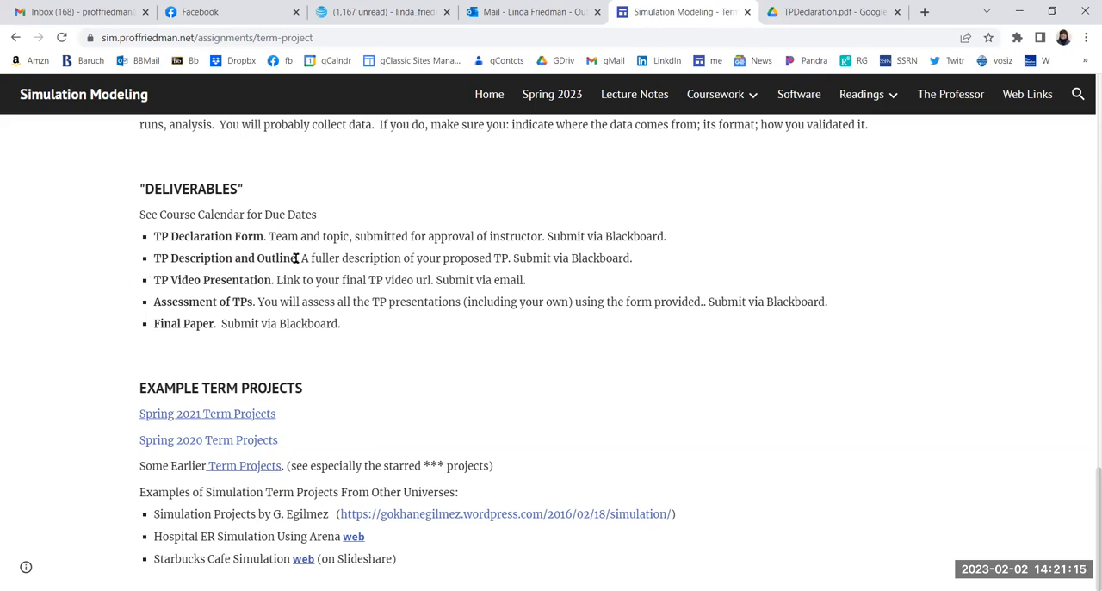
{"action": "mouse_move", "coordinate": [295, 261]}
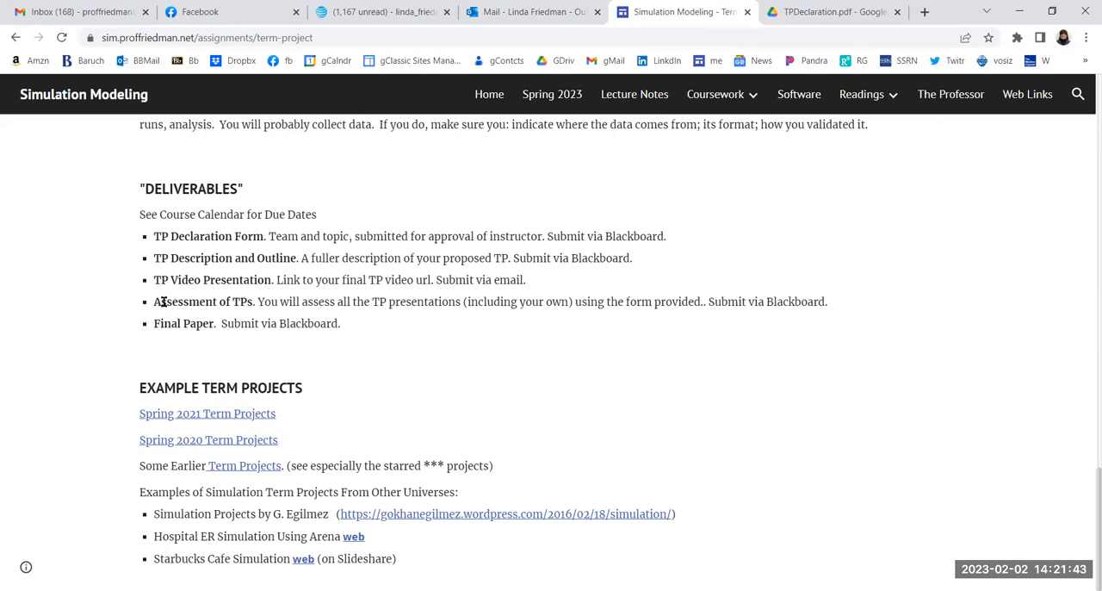
{"action": "mouse_move", "coordinate": [327, 299]}
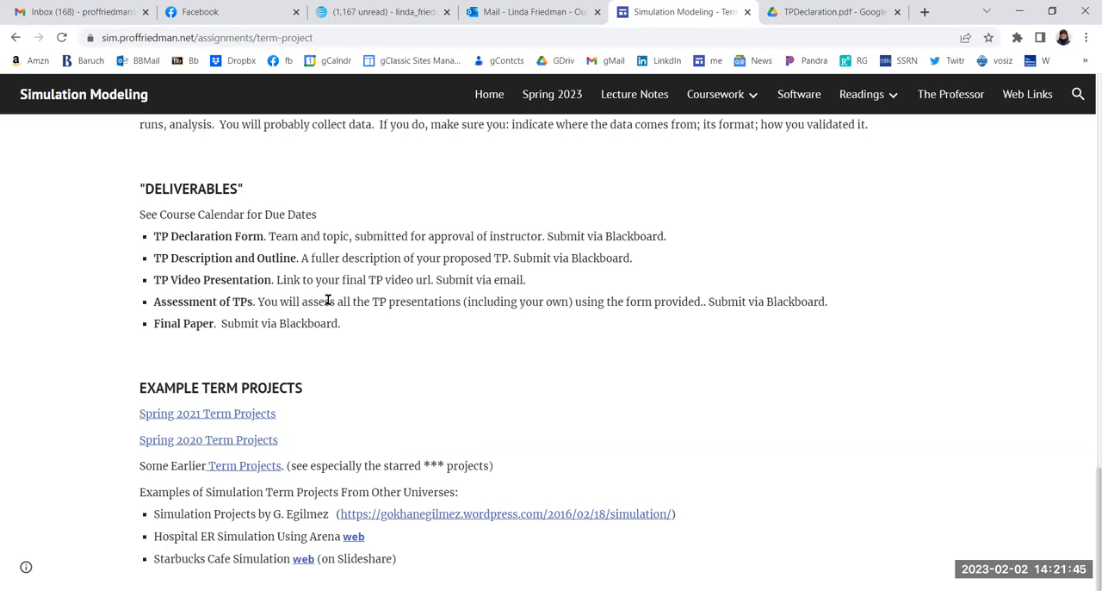
{"action": "mouse_move", "coordinate": [256, 299]}
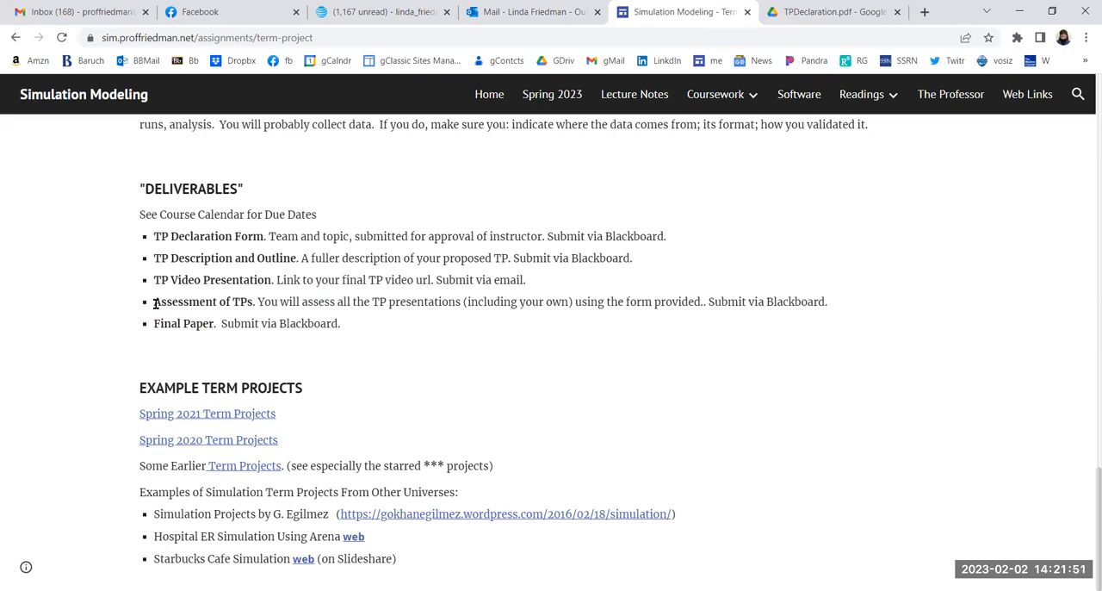
{"action": "mouse_move", "coordinate": [226, 321]}
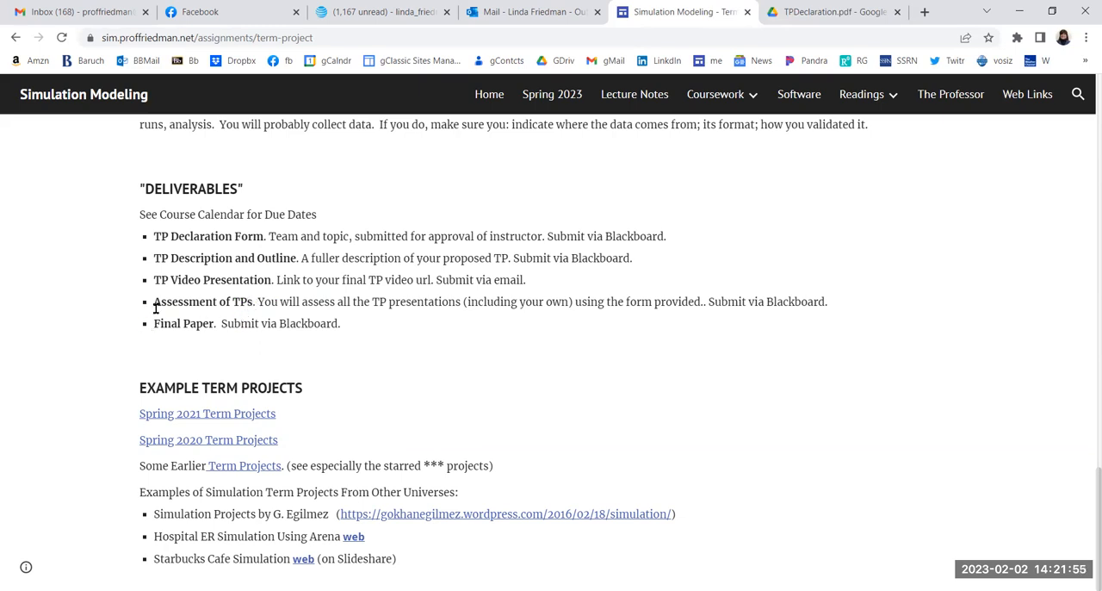
{"action": "mouse_move", "coordinate": [319, 334]}
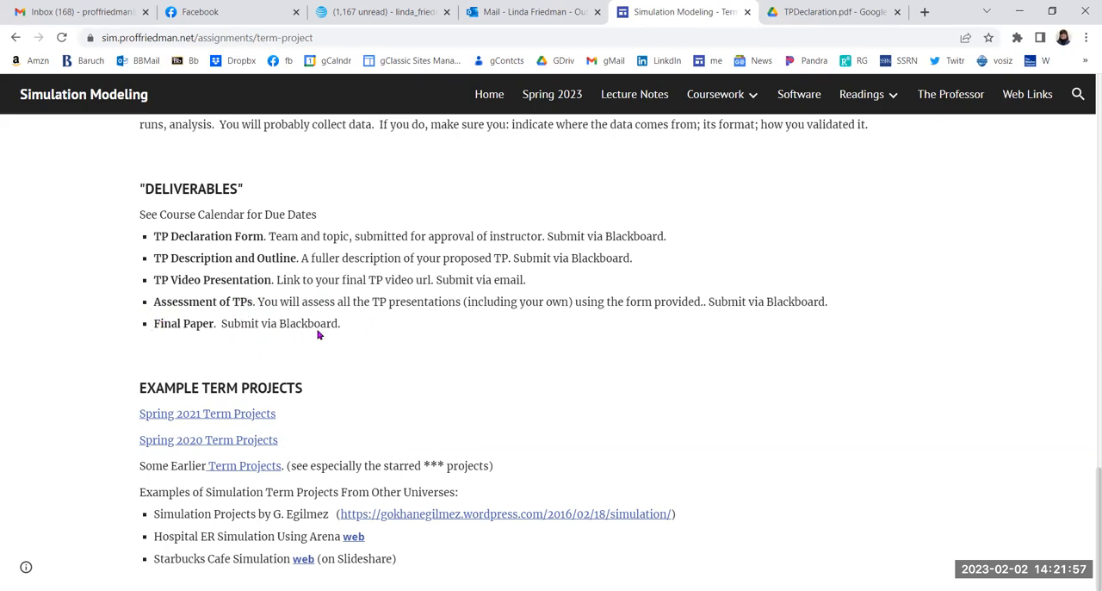
{"action": "mouse_move", "coordinate": [332, 325]}
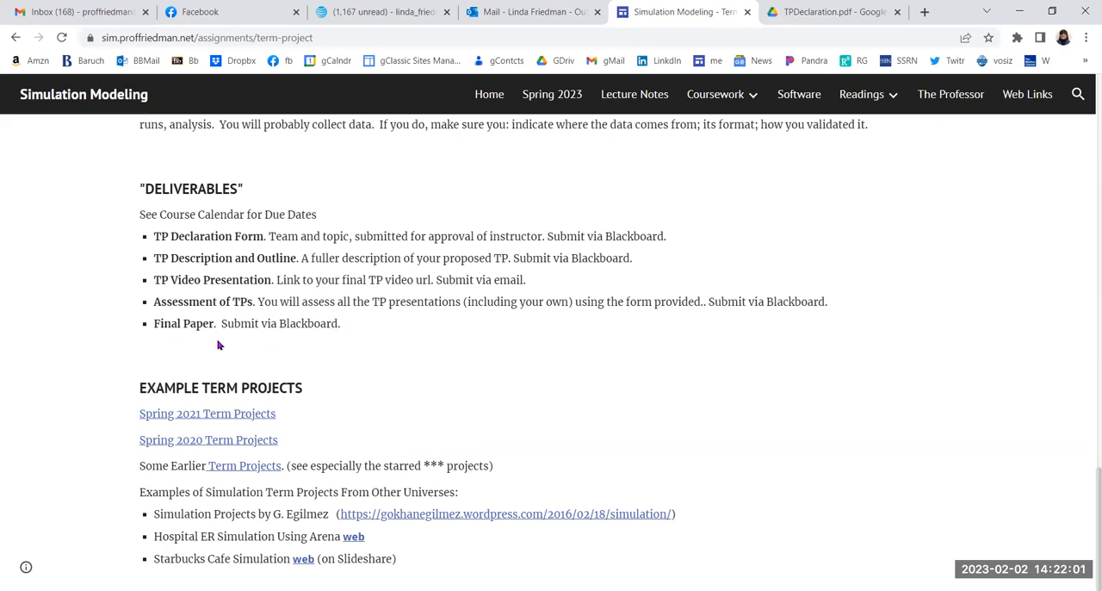
{"action": "mouse_move", "coordinate": [673, 263]}
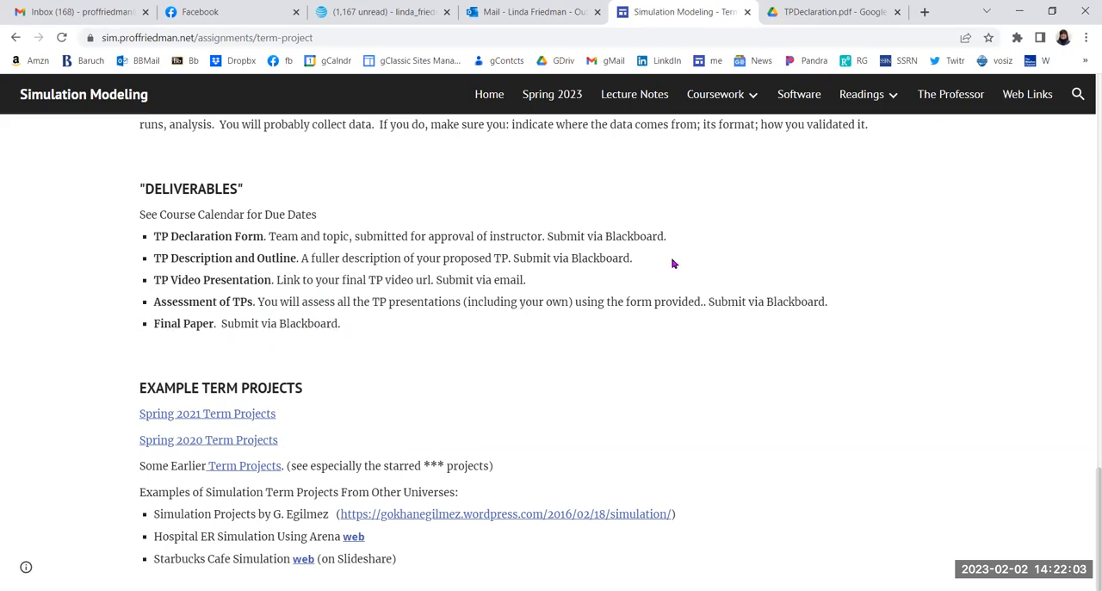
- Open the Final Exam page from the Coursework menu
{"action": "left_click", "coordinate": [715, 94]}
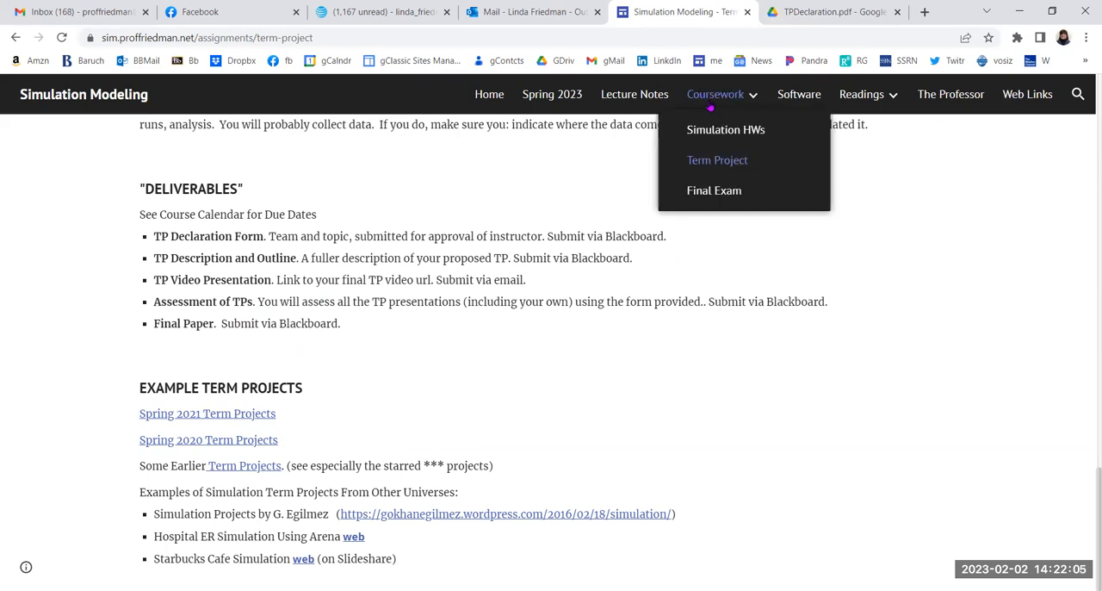
{"action": "mouse_move", "coordinate": [709, 191]}
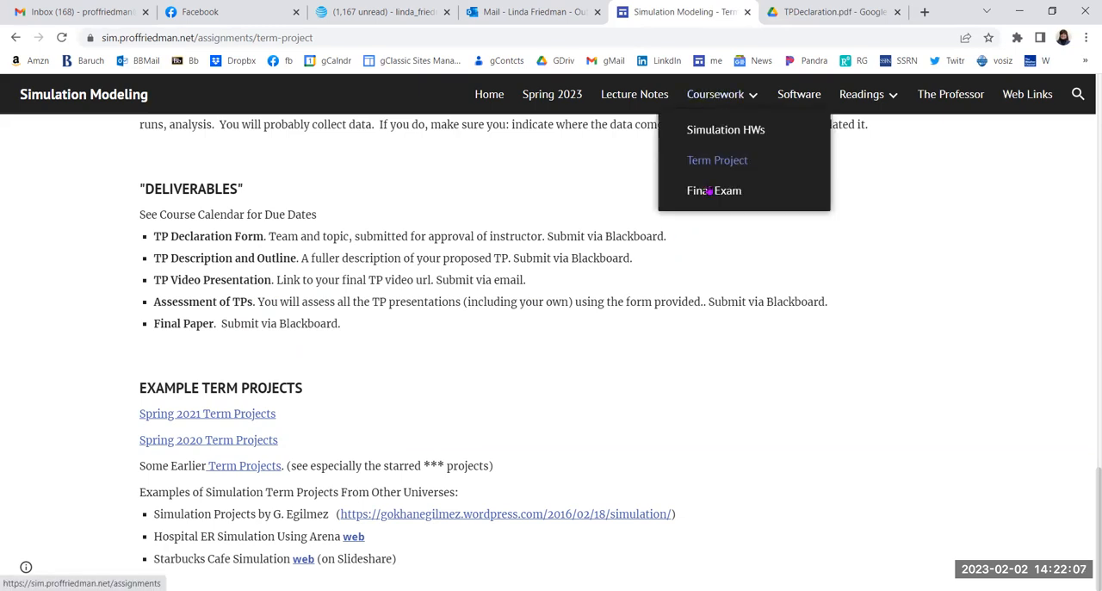
{"action": "left_click", "coordinate": [713, 191]}
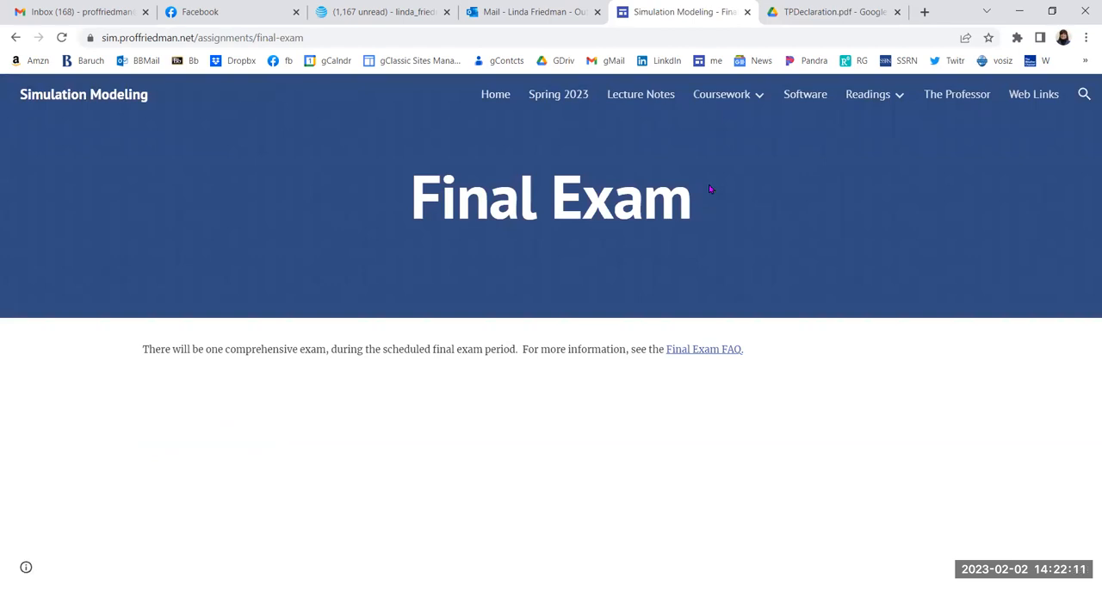
{"action": "mouse_move", "coordinate": [713, 183]}
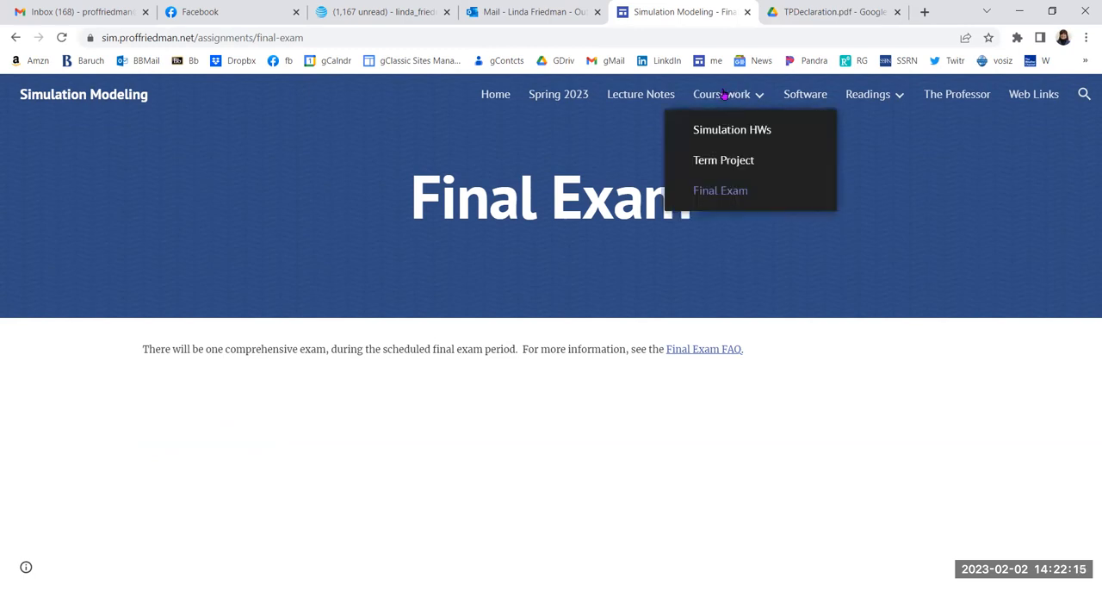
{"action": "mouse_move", "coordinate": [721, 94]}
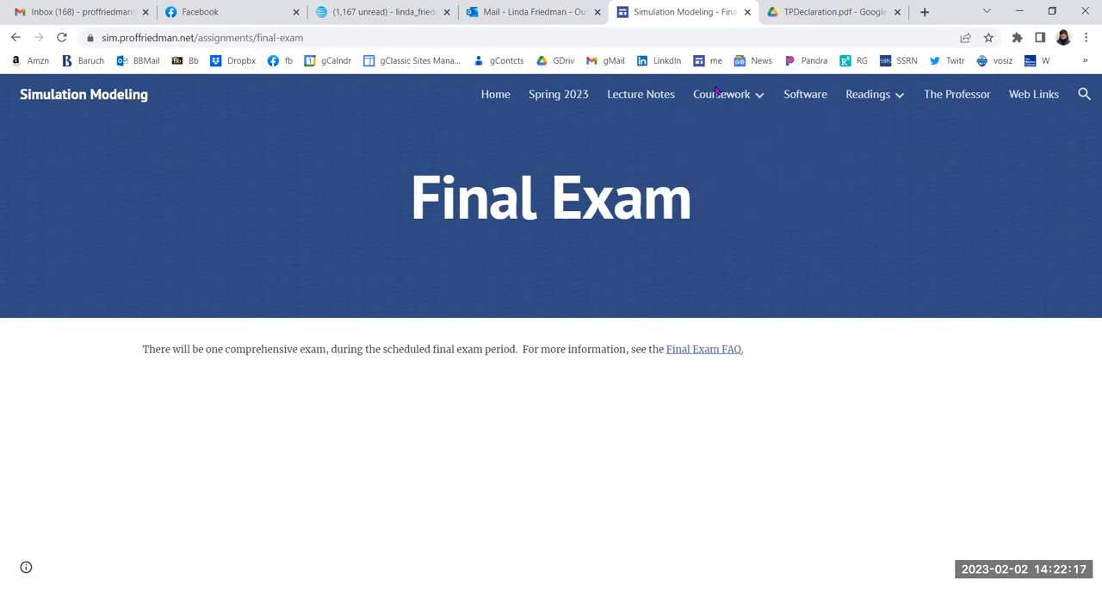
- Return to the Lecture Notes page and scroll toward the Test Your Knowledge links
{"action": "left_click", "coordinate": [641, 94]}
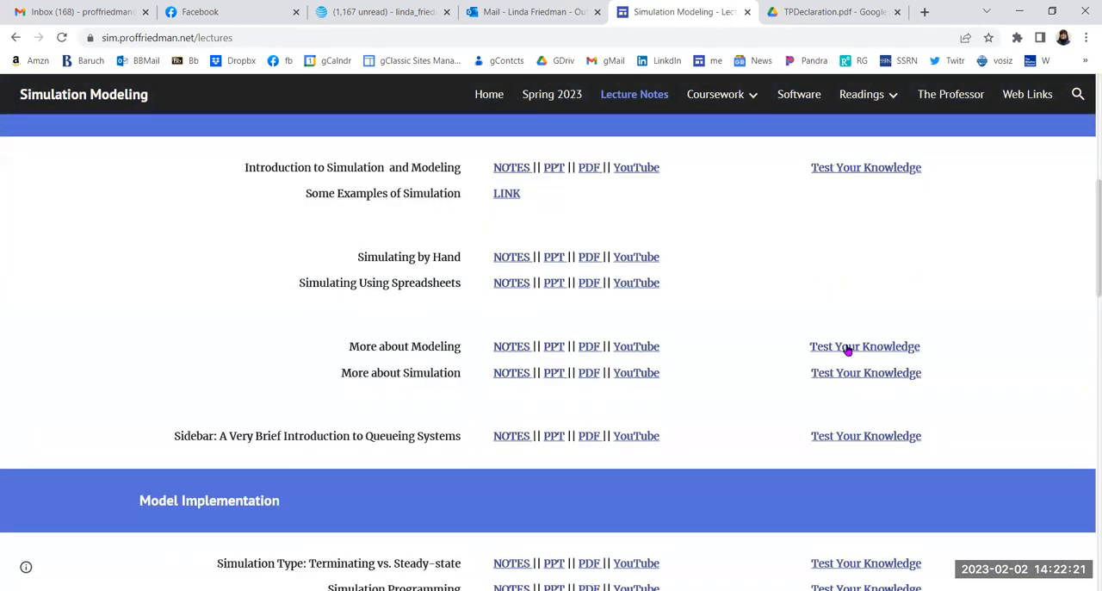
{"action": "scroll", "scroll_direction": "down", "scroll_amount": 3}
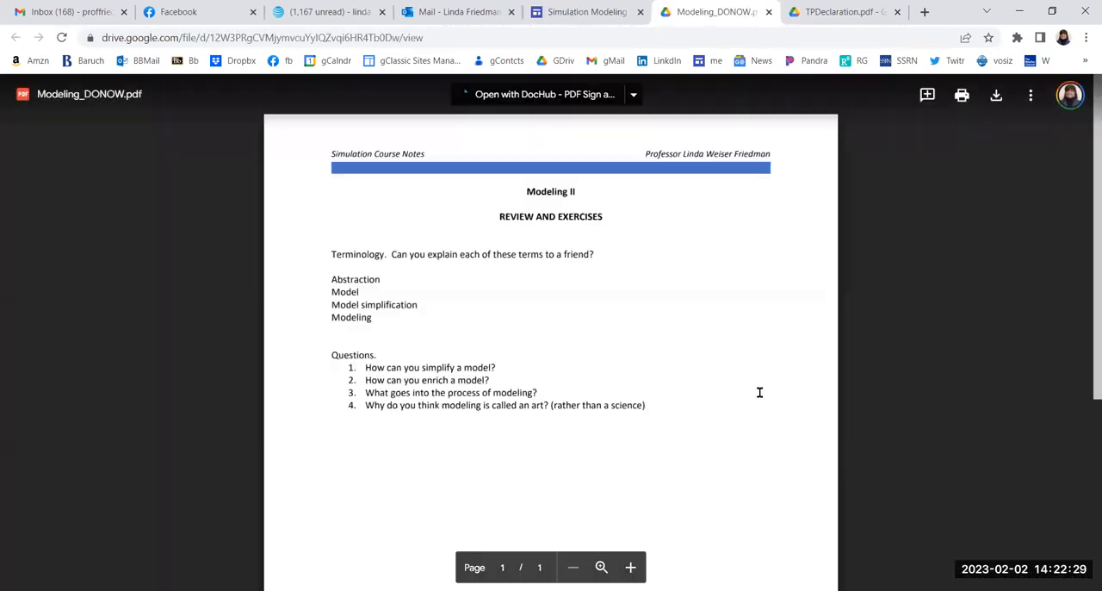
{"action": "mouse_move", "coordinate": [643, 405]}
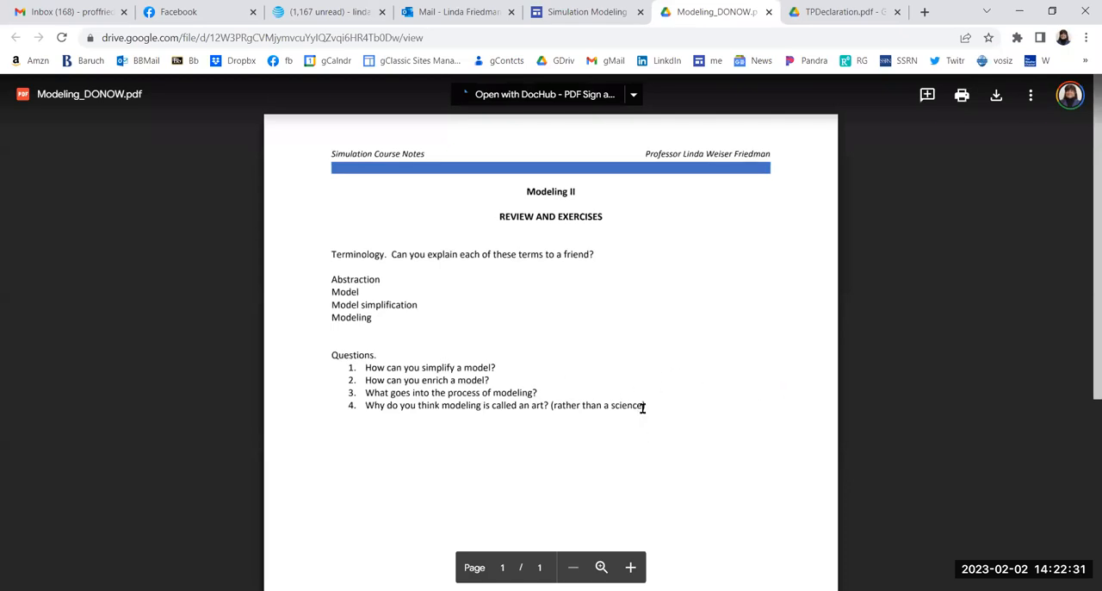
- Skim the Modeling_DONOW.pdf handout, then return to the Simulation Modeling site tab
{"action": "scroll", "scroll_direction": "down", "scroll_amount": 3}
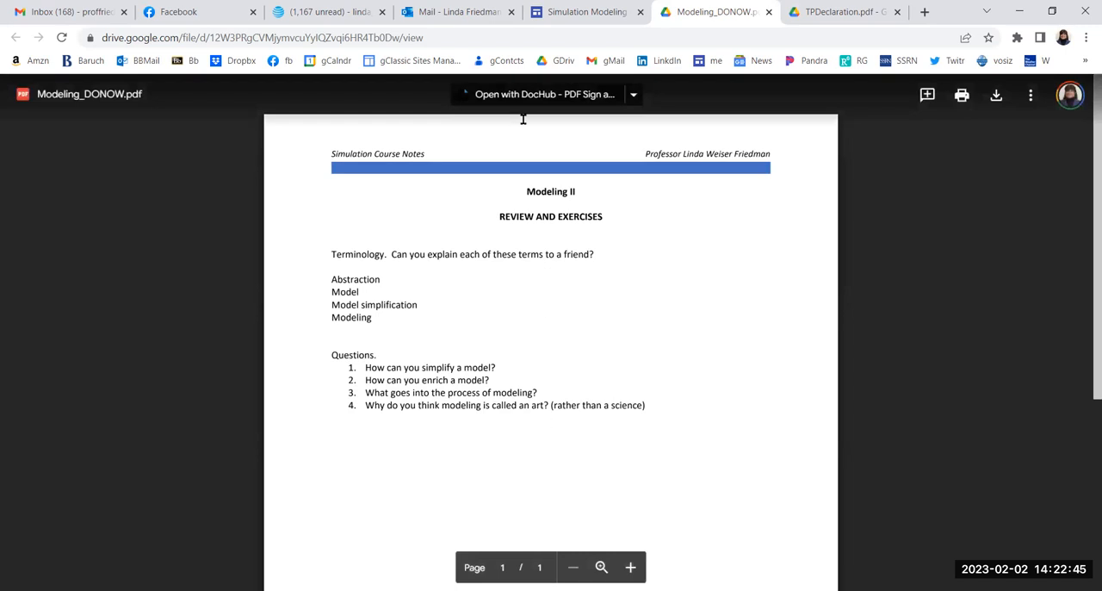
{"action": "mouse_move", "coordinate": [462, 443]}
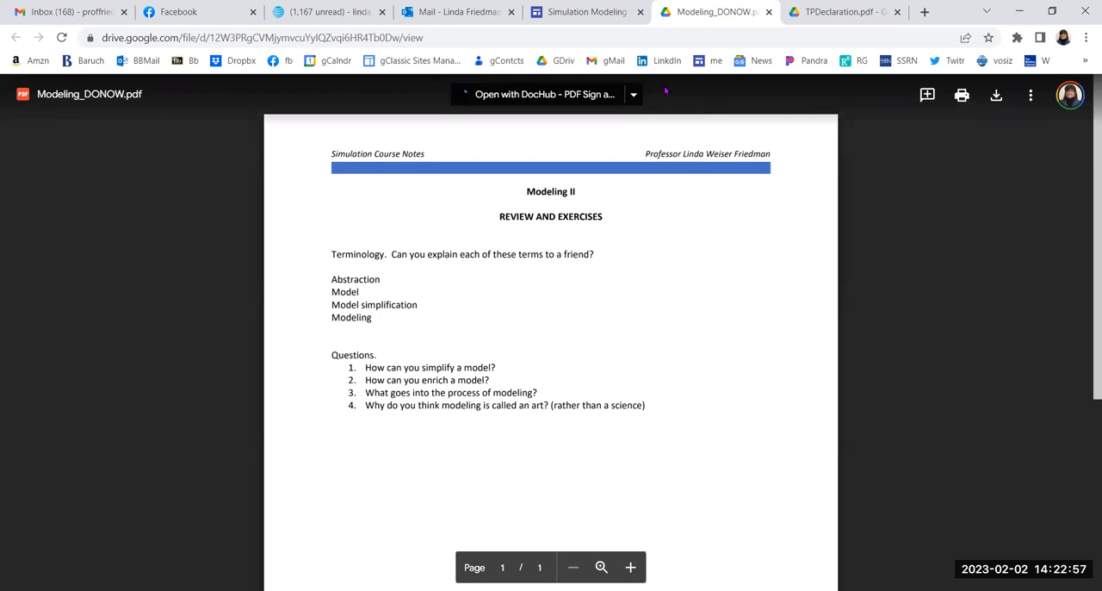
{"action": "left_click", "coordinate": [588, 11]}
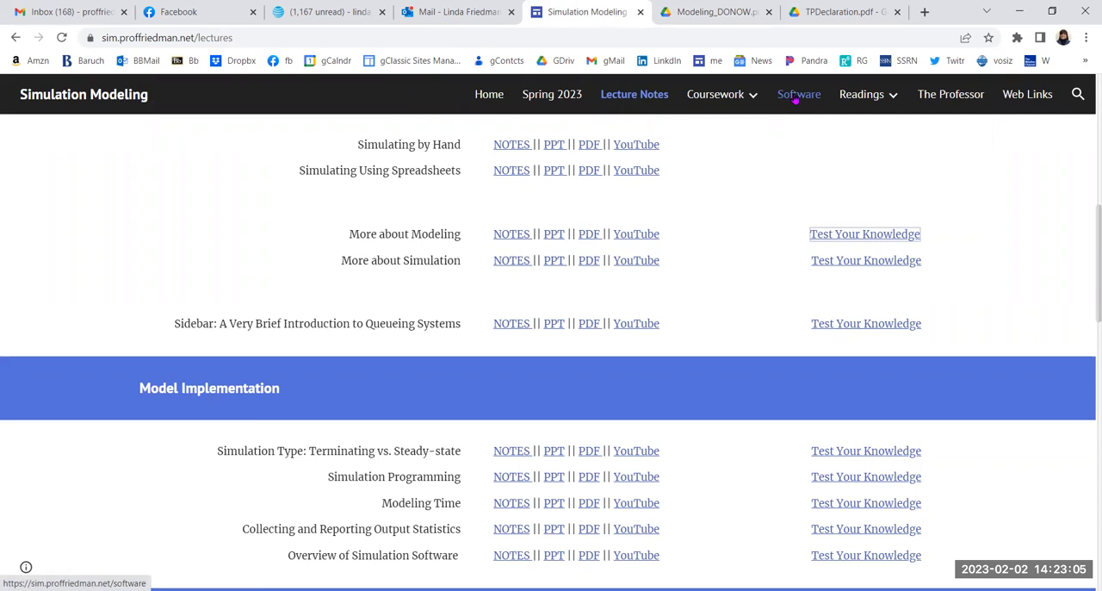
- Go to the Simulation Software page from the site's navigation bar
{"action": "left_click", "coordinate": [798, 94]}
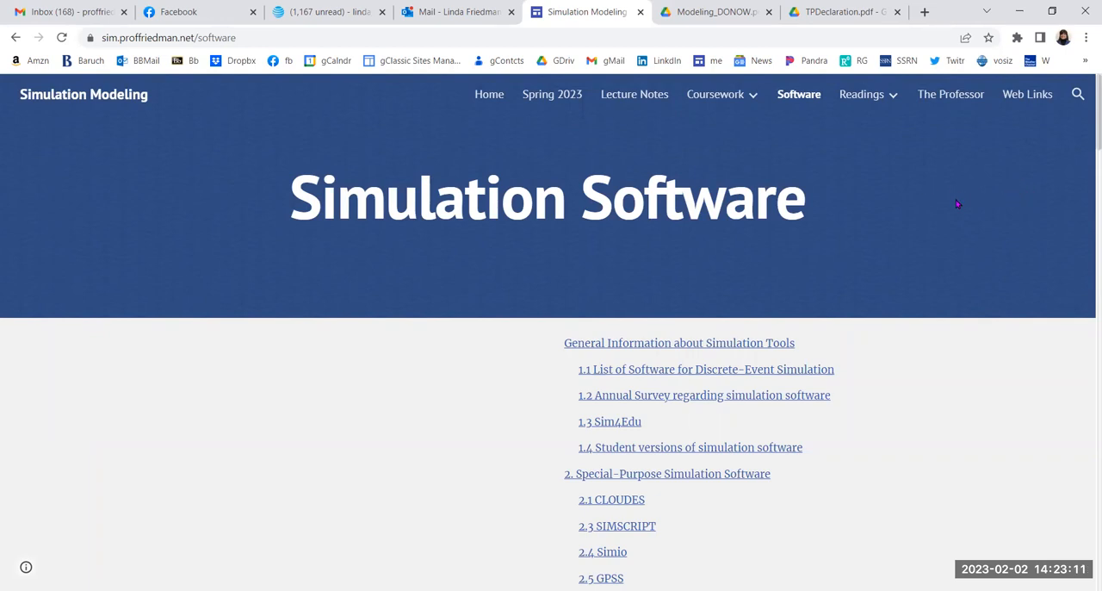
{"action": "mouse_move", "coordinate": [943, 213]}
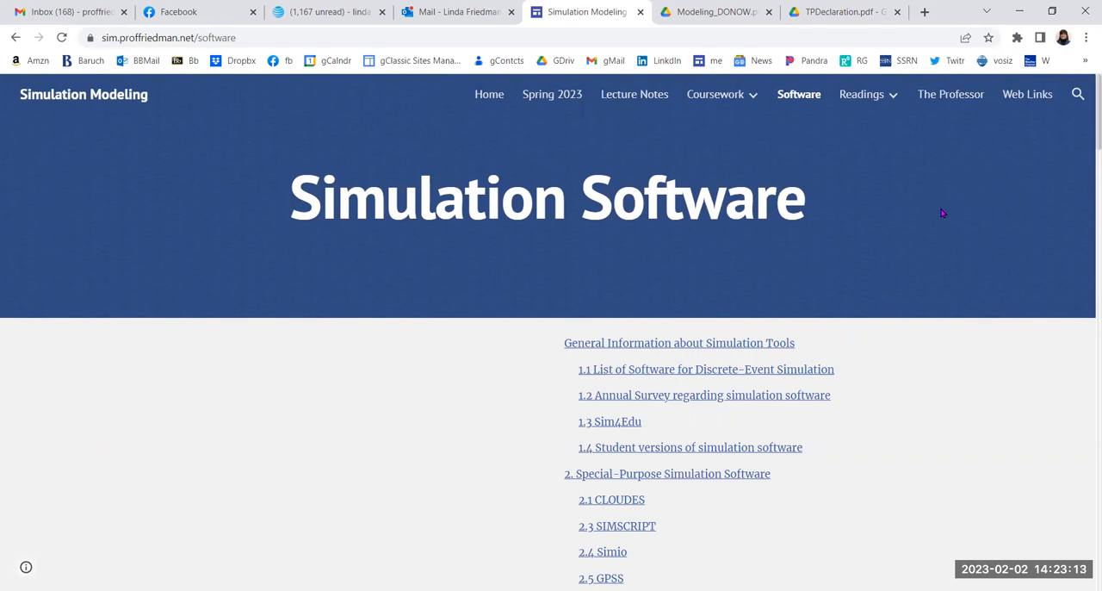
{"action": "mouse_move", "coordinate": [903, 239]}
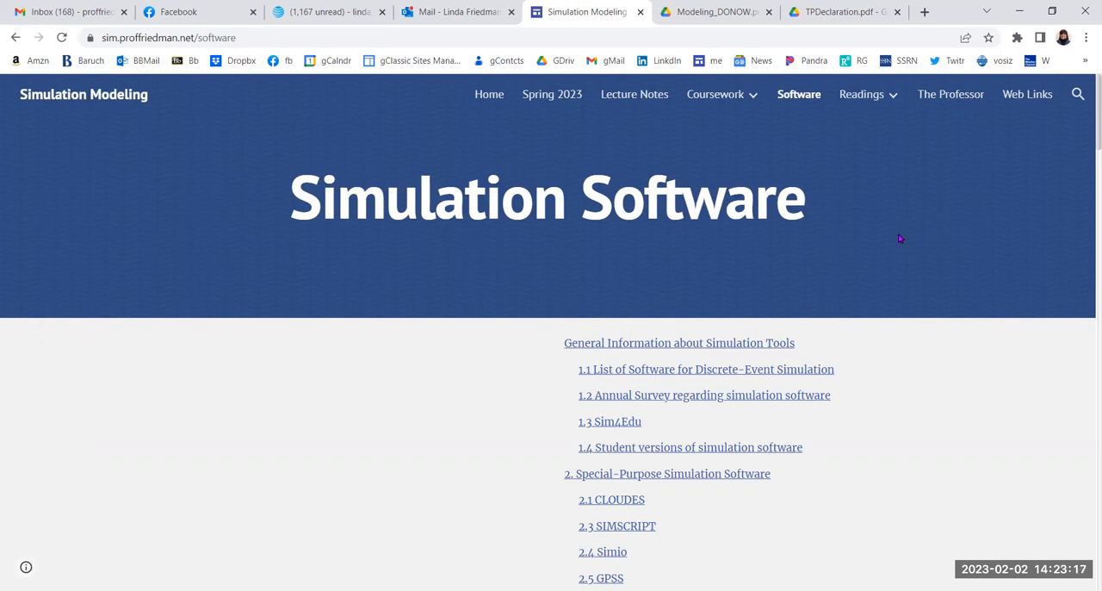
{"action": "mouse_move", "coordinate": [864, 272]}
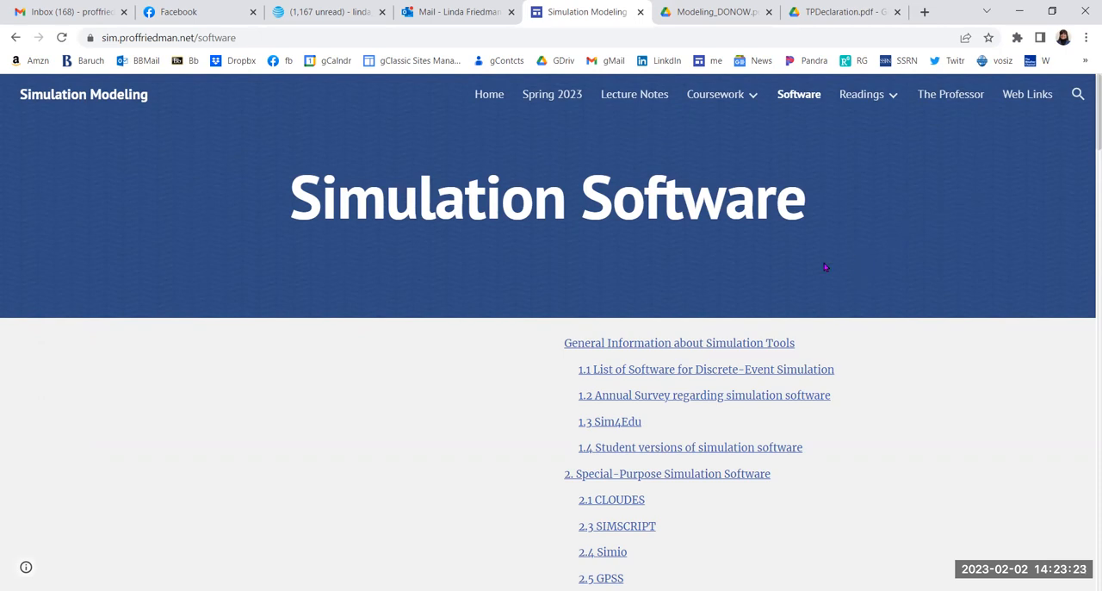
{"action": "mouse_move", "coordinate": [878, 264]}
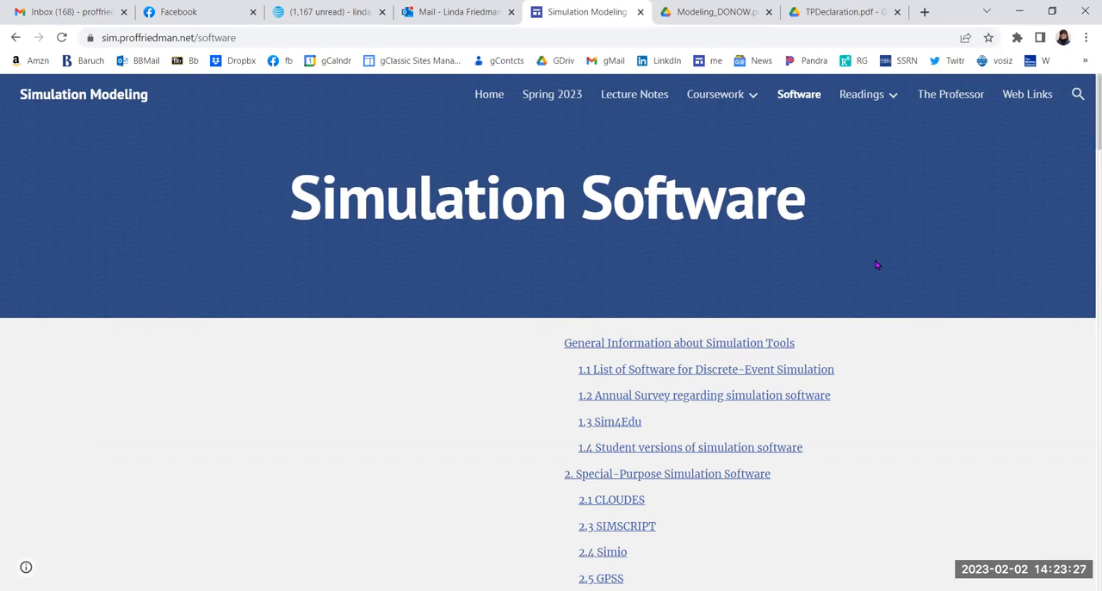
{"action": "mouse_move", "coordinate": [826, 250]}
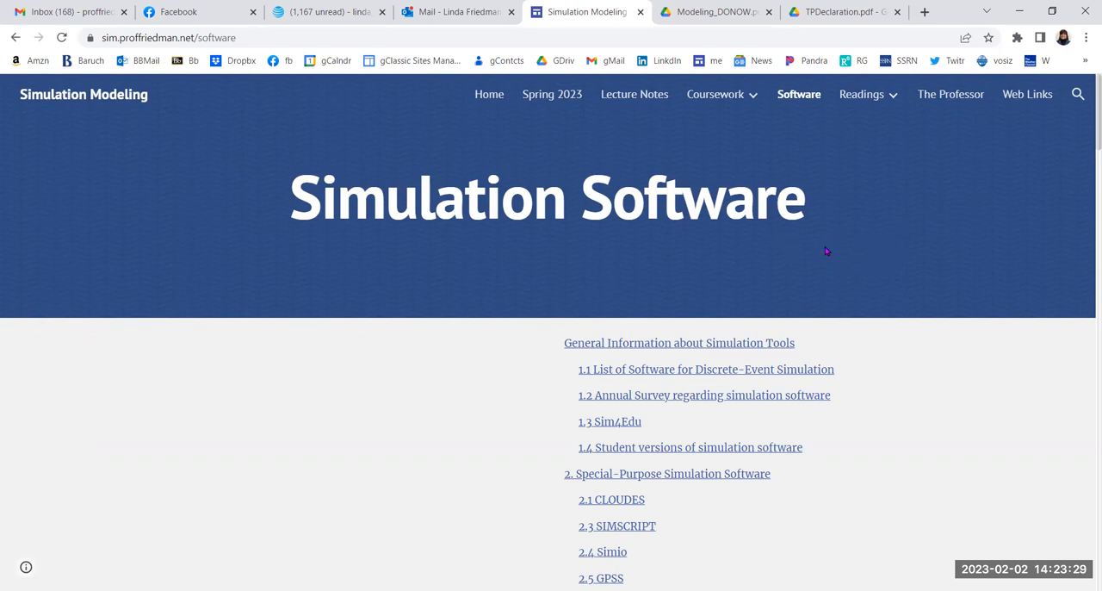
{"action": "mouse_move", "coordinate": [843, 239]}
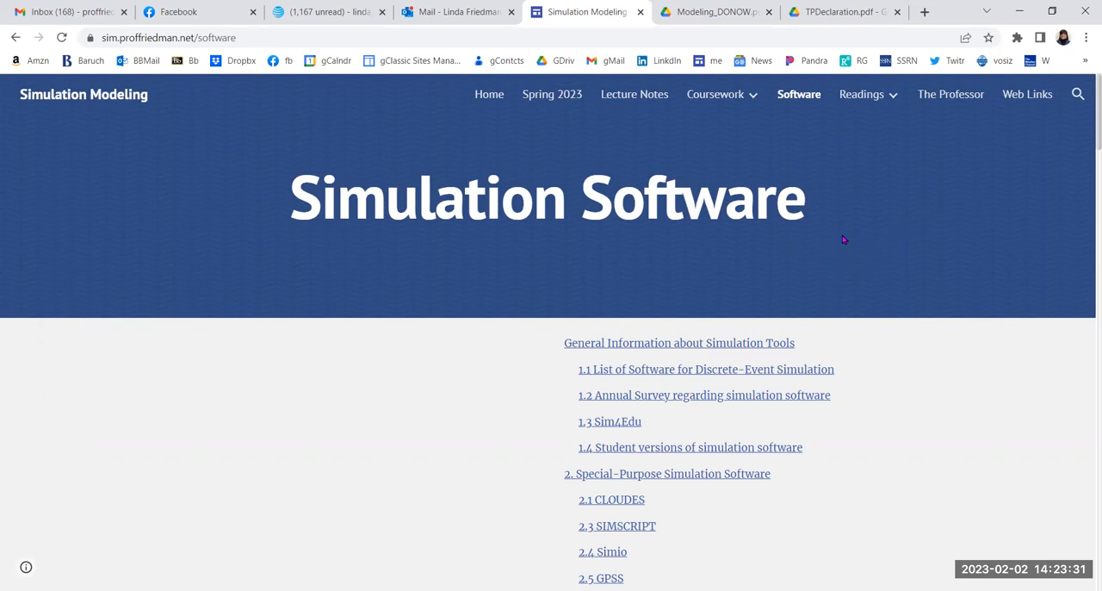
{"action": "mouse_move", "coordinate": [855, 248]}
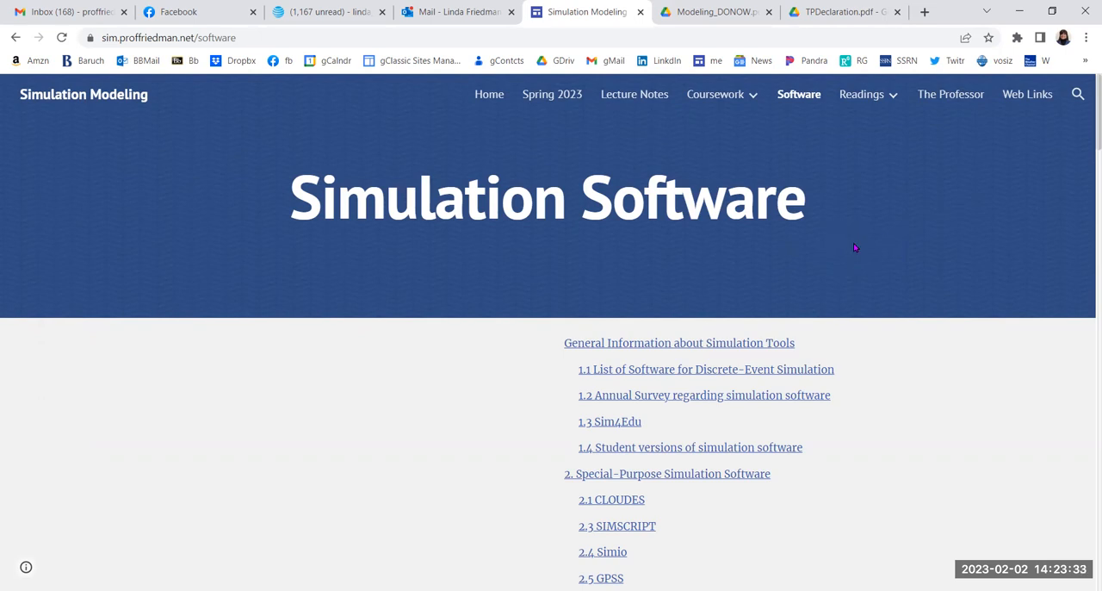
{"action": "mouse_move", "coordinate": [824, 250]}
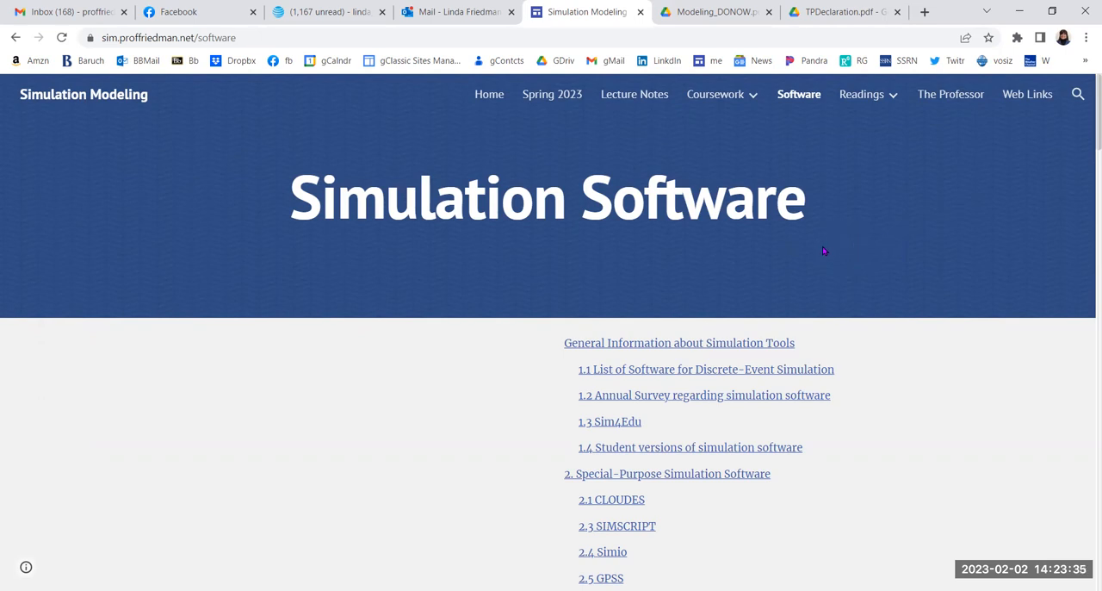
{"action": "mouse_move", "coordinate": [818, 251]}
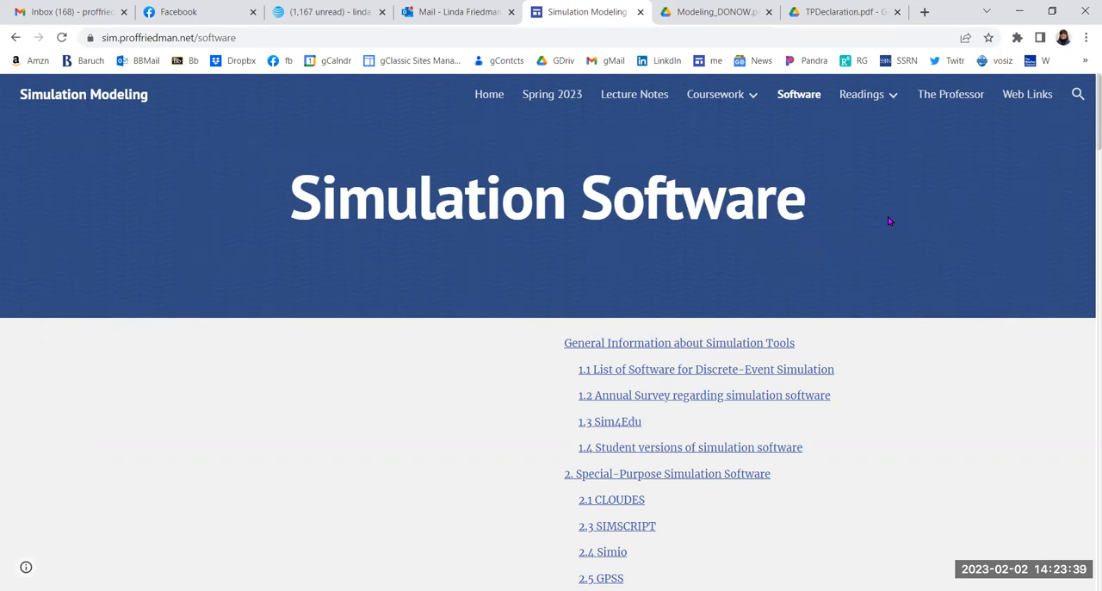
{"action": "mouse_move", "coordinate": [893, 227]}
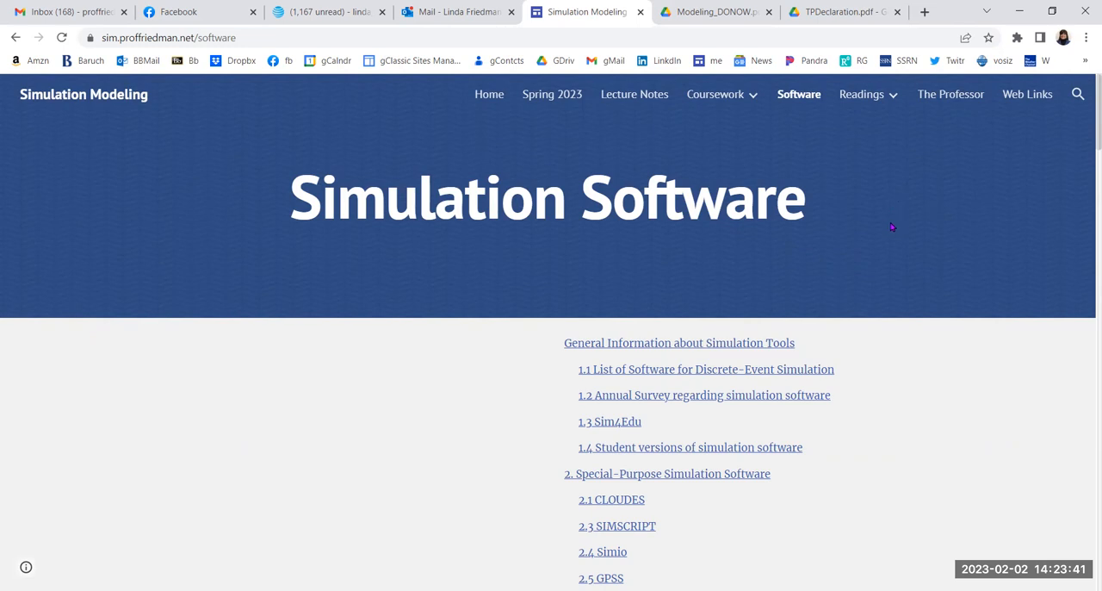
{"action": "mouse_move", "coordinate": [806, 240]}
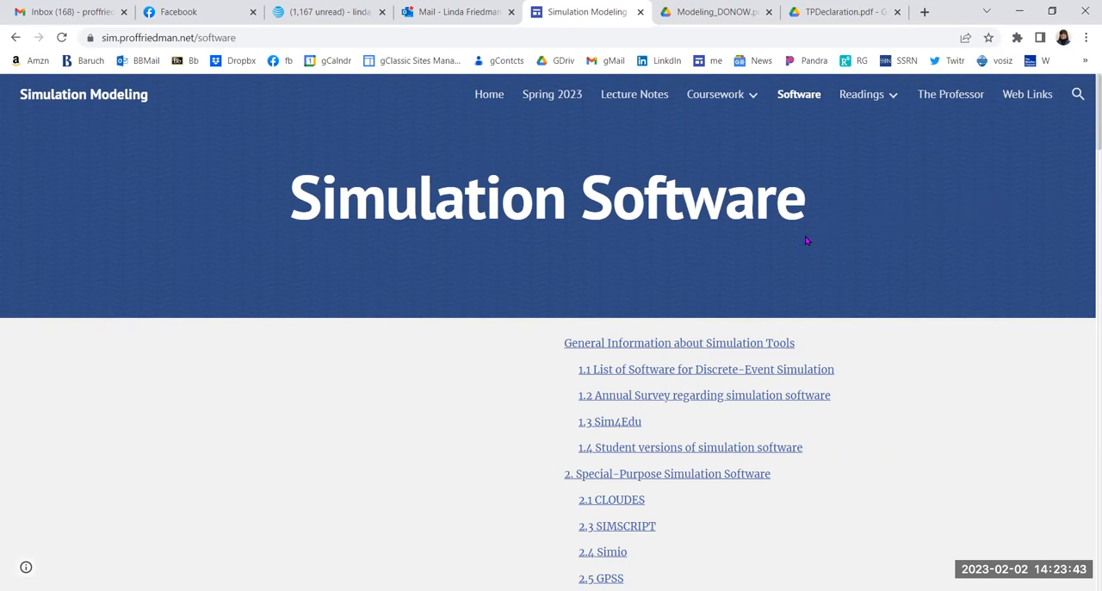
{"action": "mouse_move", "coordinate": [926, 217]}
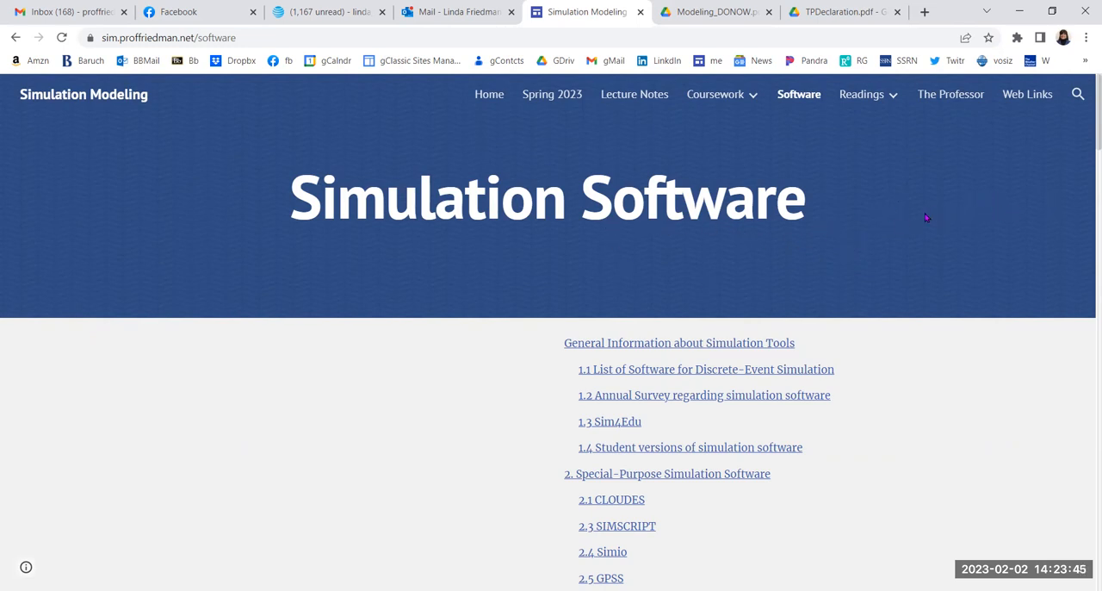
{"action": "mouse_move", "coordinate": [913, 243]}
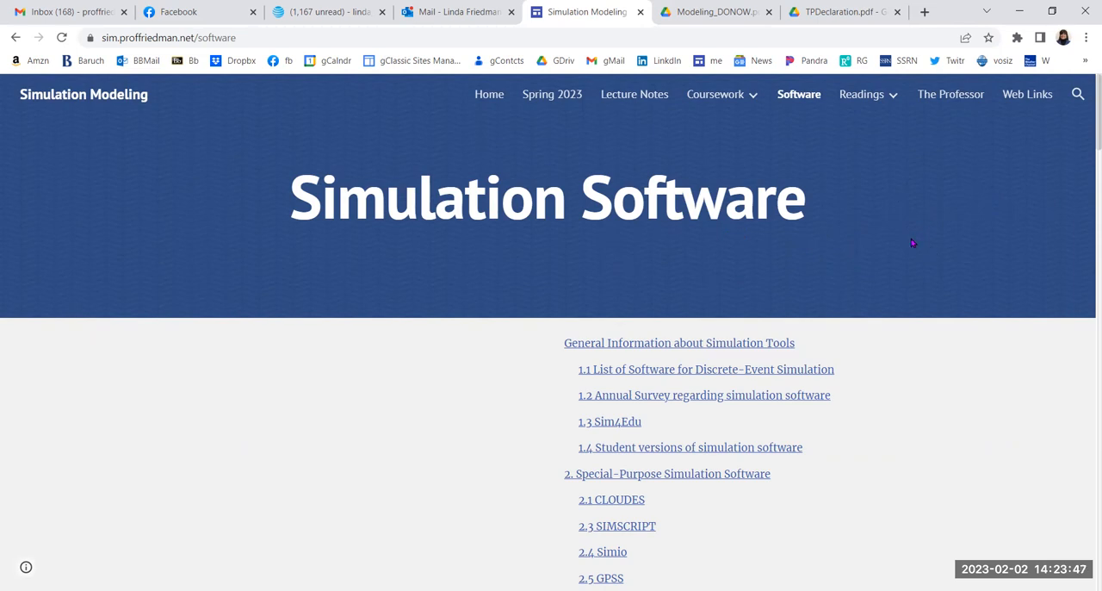
{"action": "mouse_move", "coordinate": [908, 243]}
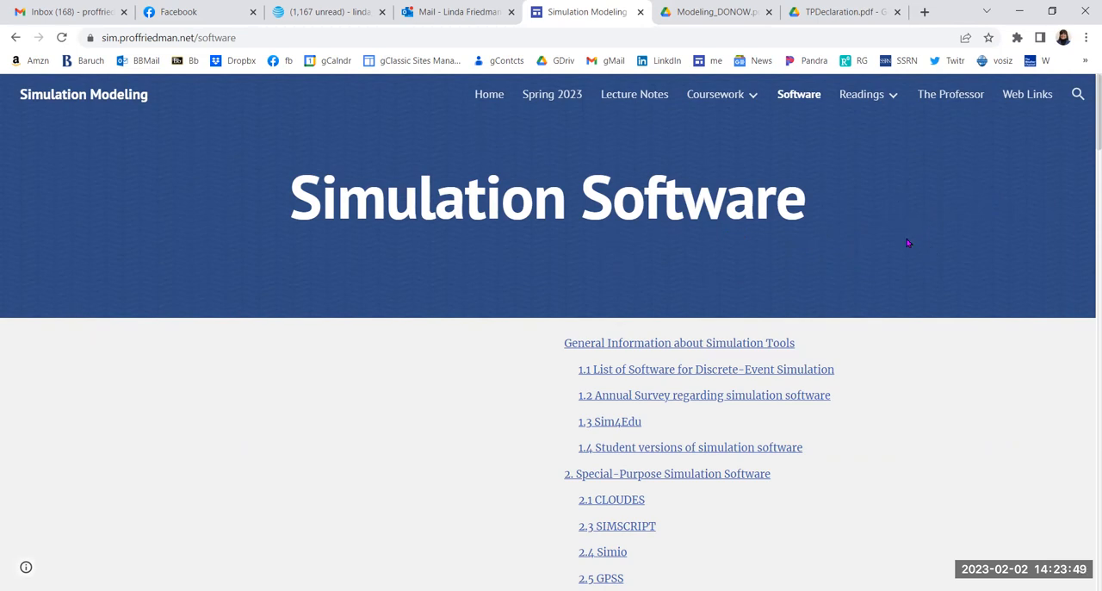
- Scroll to the Software contents covering GPSS, Arena, MS Excel and general-purpose languages
{"action": "scroll", "scroll_direction": "down", "scroll_amount": 3}
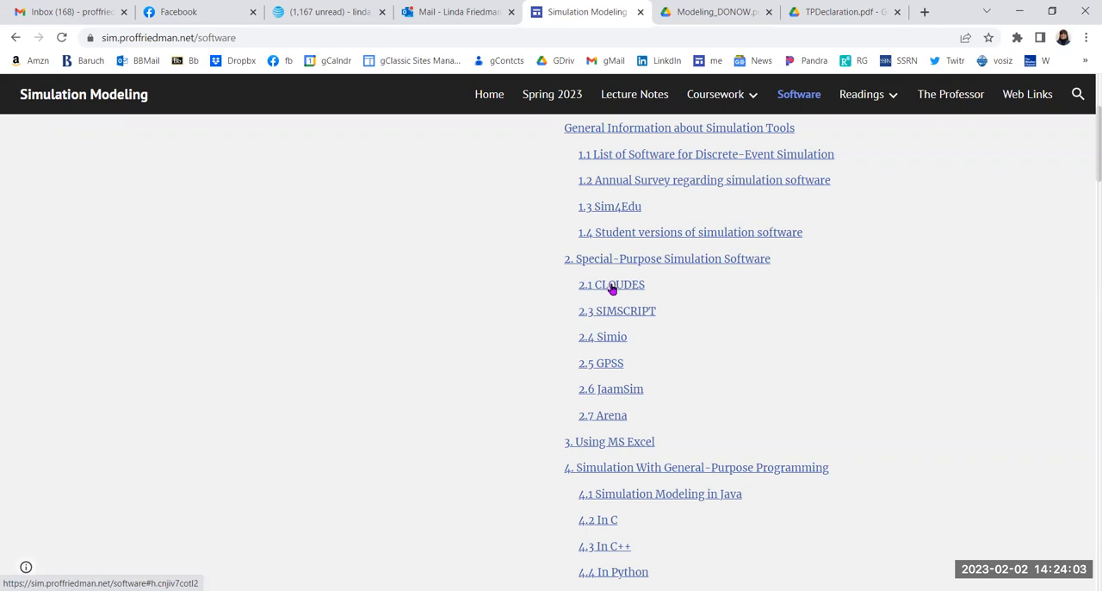
{"action": "mouse_move", "coordinate": [605, 382]}
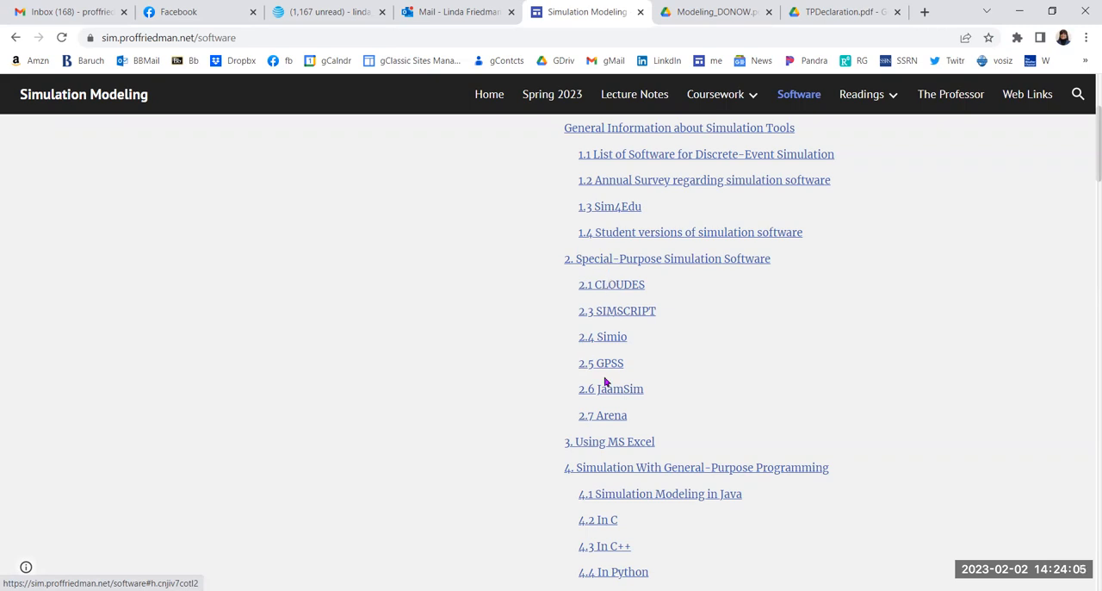
{"action": "mouse_move", "coordinate": [641, 327]}
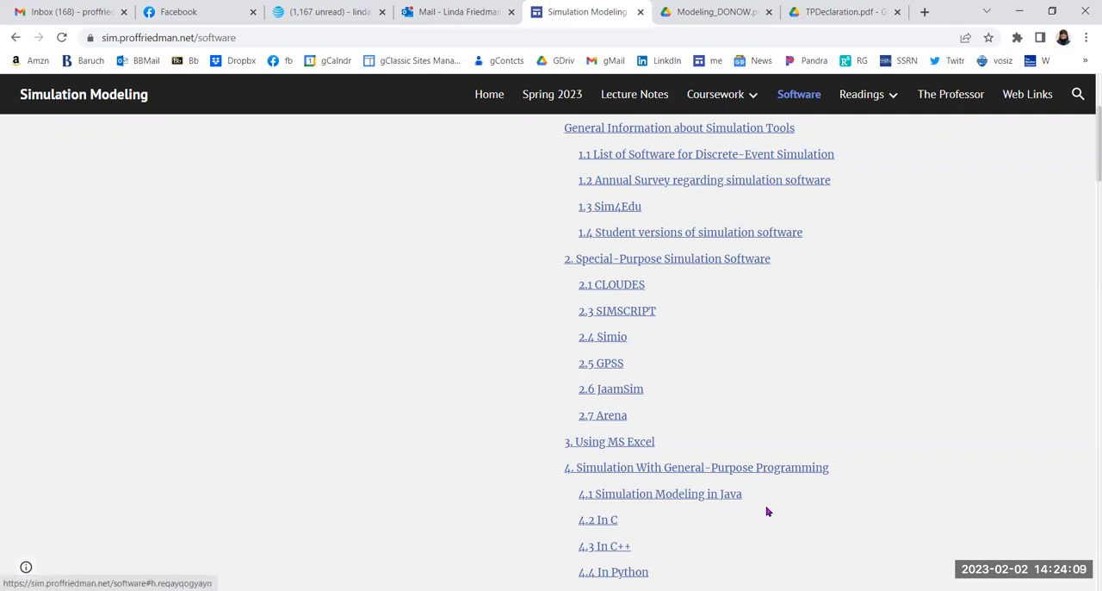
{"action": "mouse_move", "coordinate": [727, 348]}
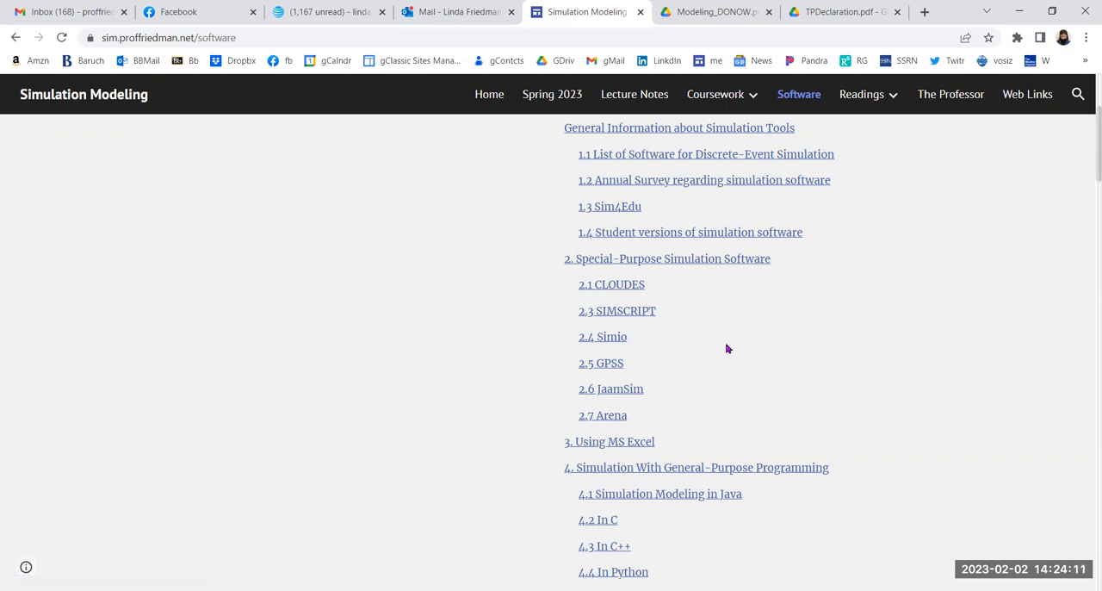